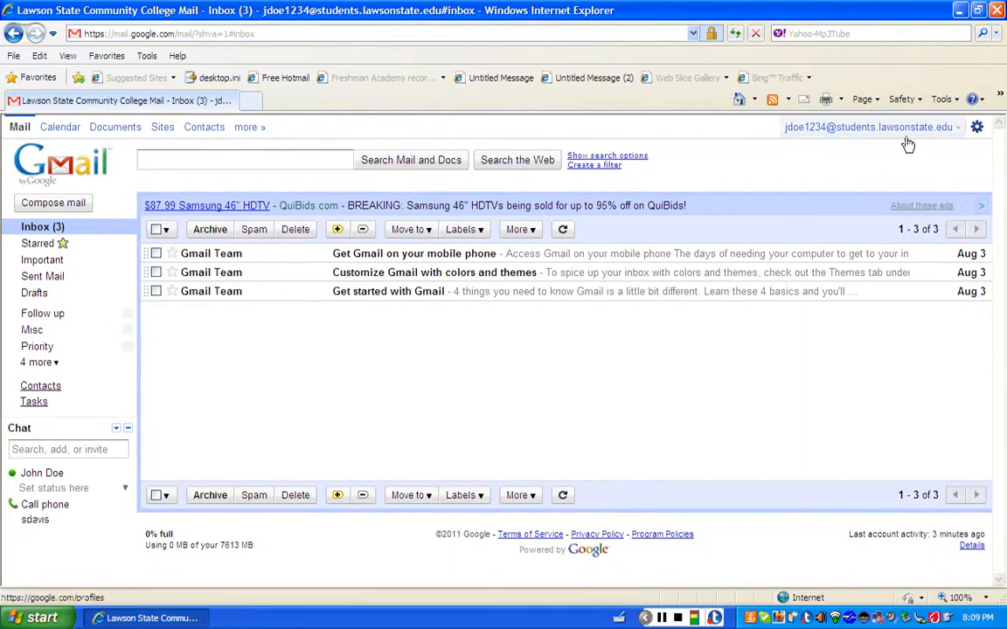
{"action": "mouse_move", "coordinate": [962, 136]}
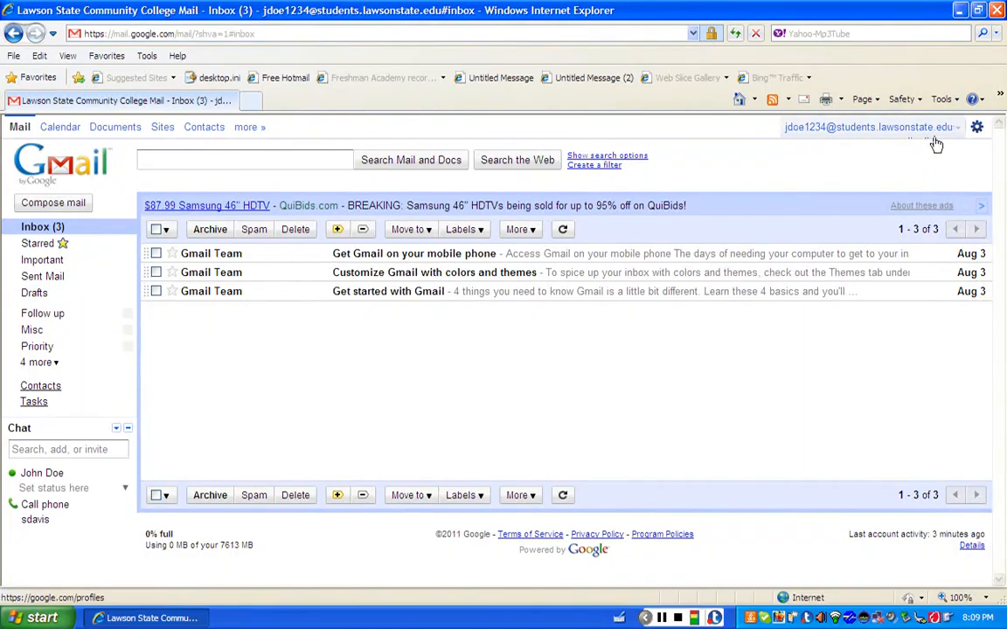
{"action": "left_click", "coordinate": [870, 126]}
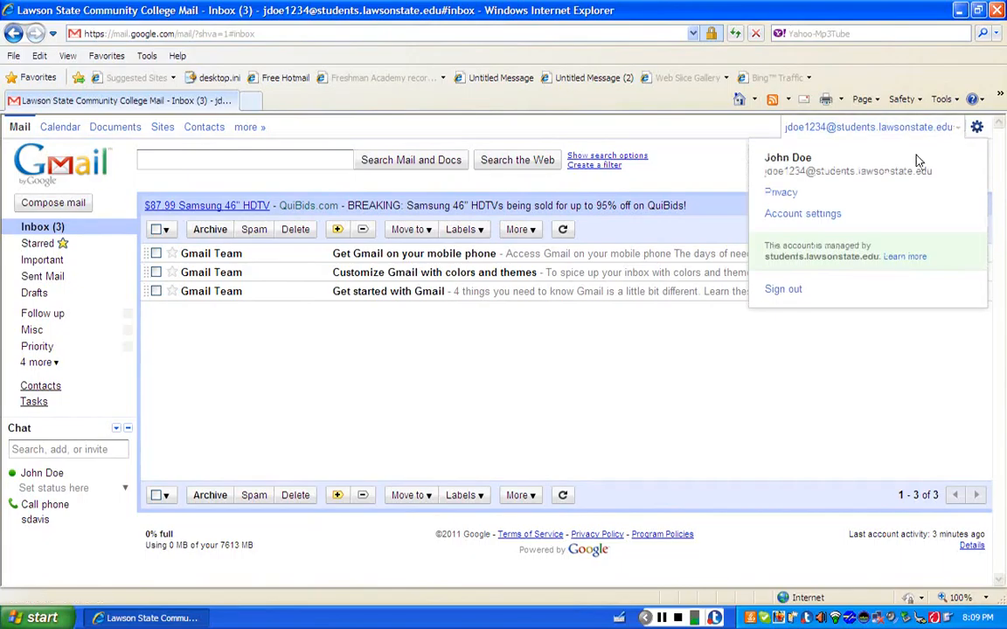
{"action": "mouse_move", "coordinate": [781, 193]}
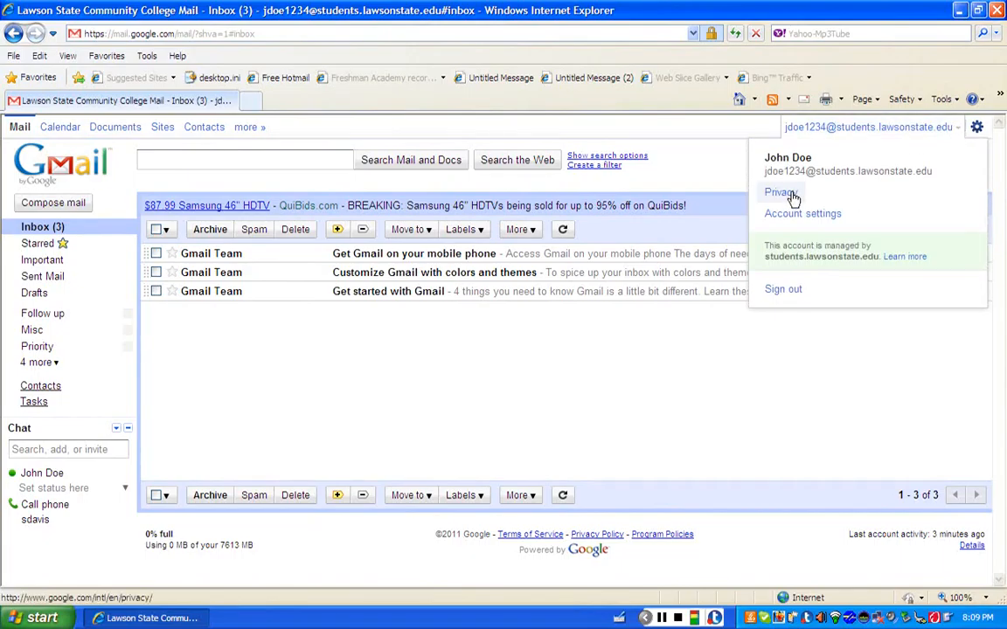
{"action": "mouse_move", "coordinate": [673, 414]}
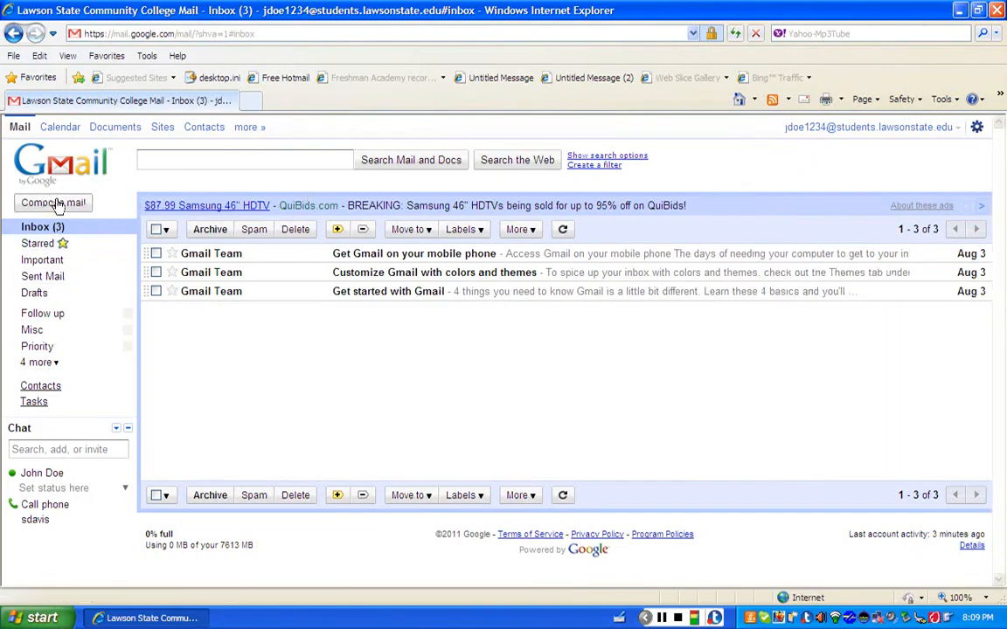
{"action": "left_click", "coordinate": [52, 202]}
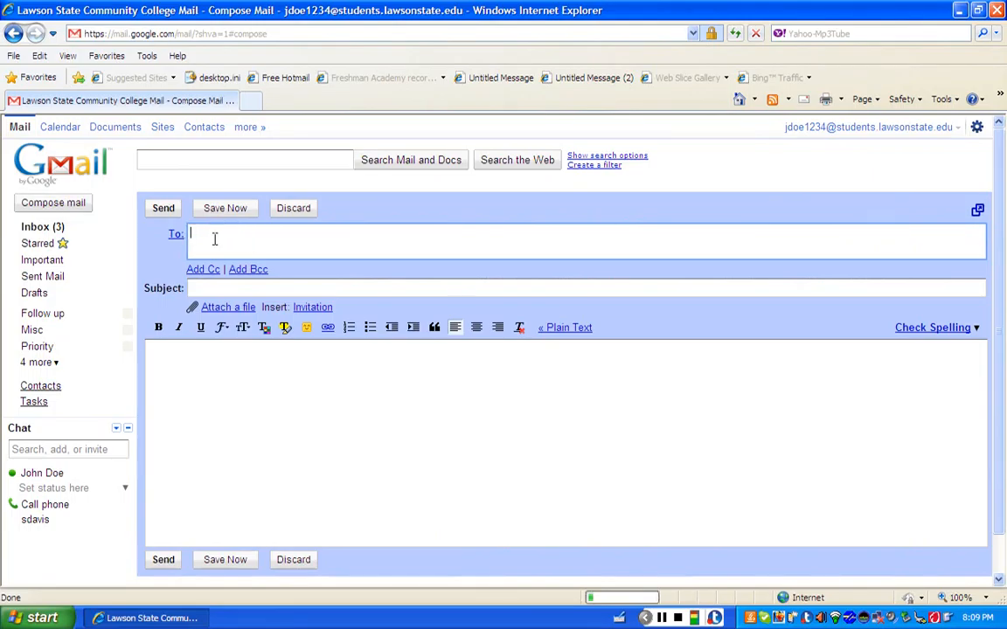
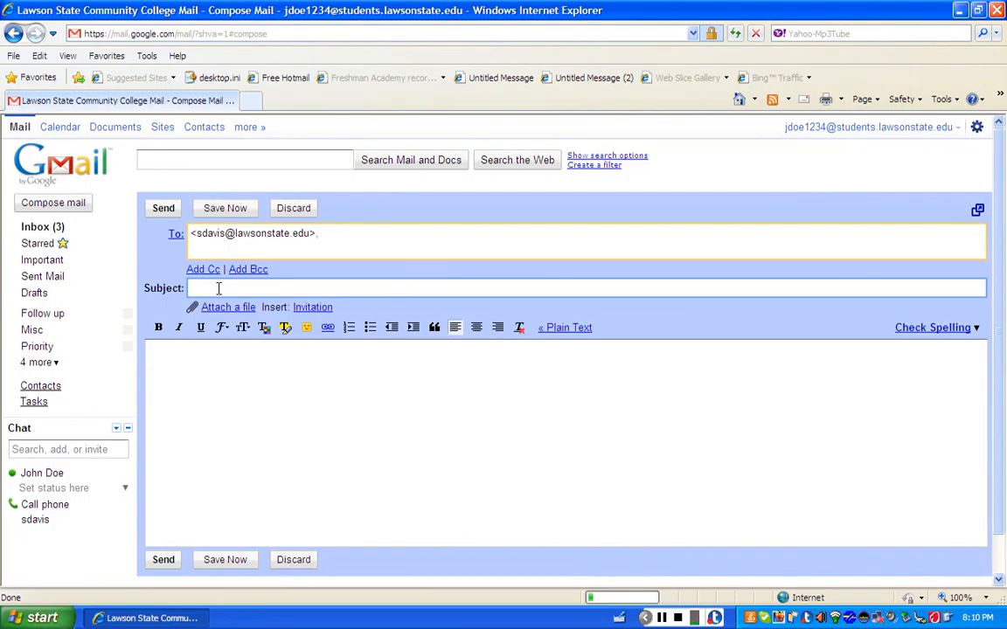
{"action": "type", "text": "my grade"}
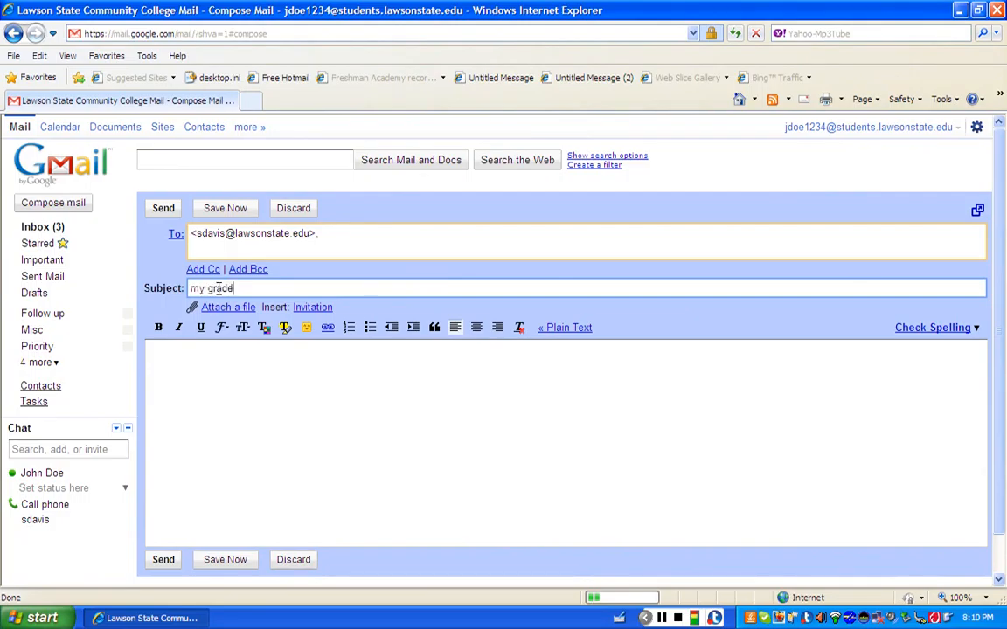
{"action": "type", "text": "mea"}
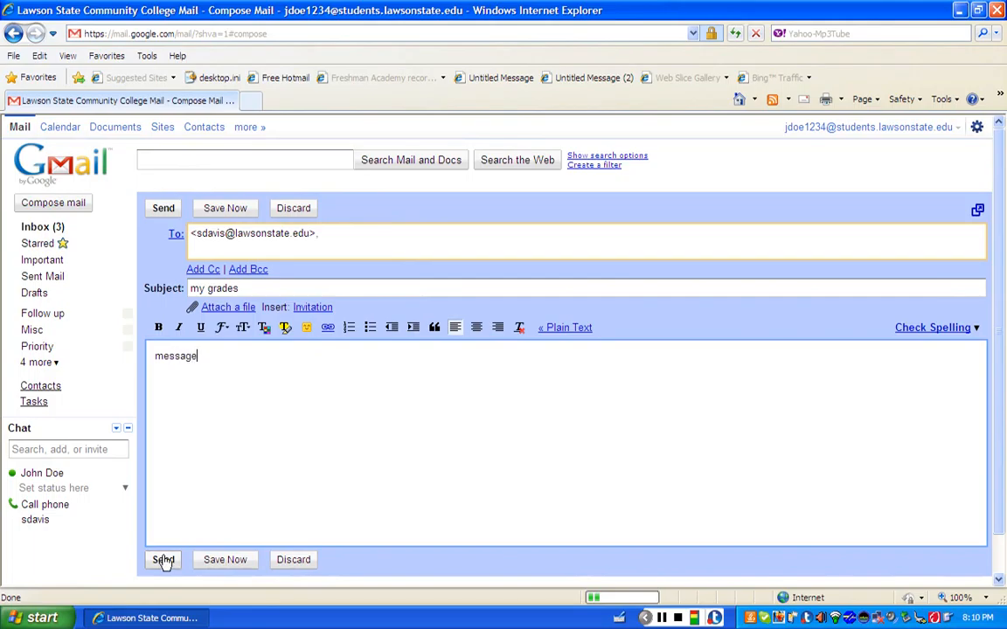
{"action": "left_click", "coordinate": [162, 560]}
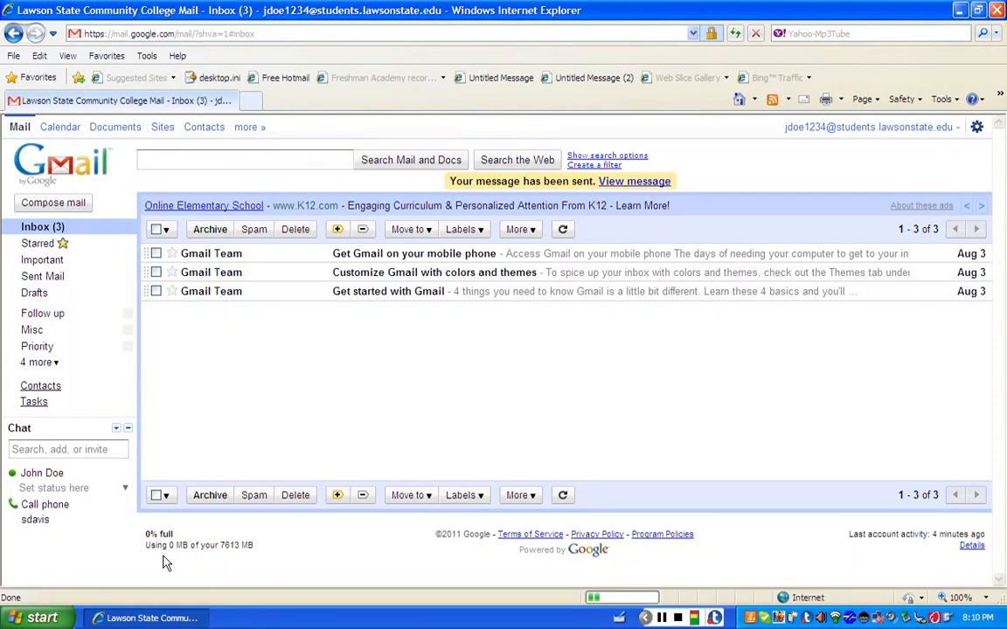
{"action": "mouse_move", "coordinate": [118, 370]}
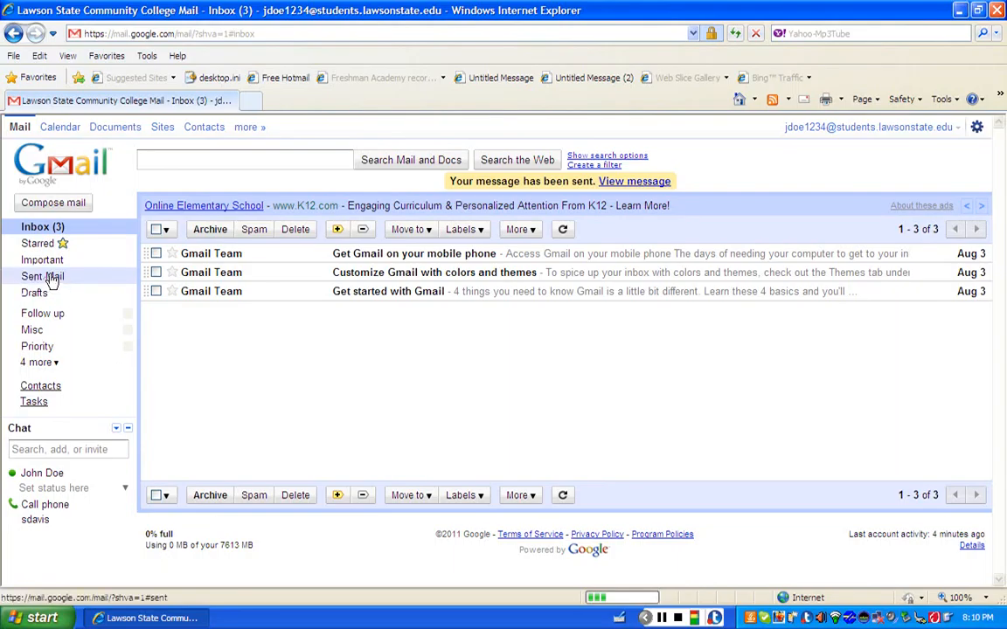
{"action": "left_click", "coordinate": [44, 276]}
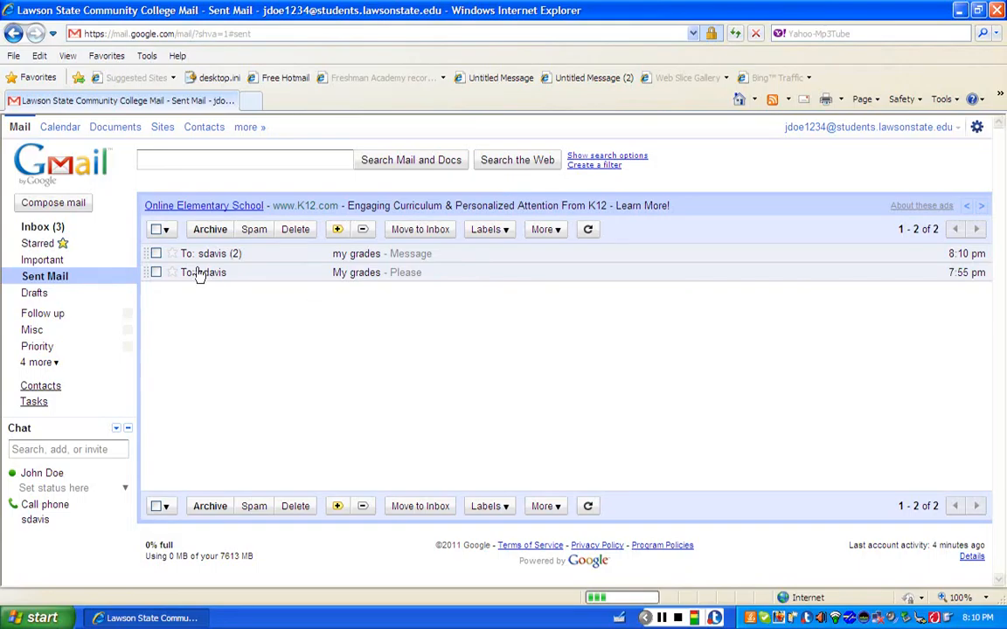
{"action": "mouse_move", "coordinate": [240, 273]}
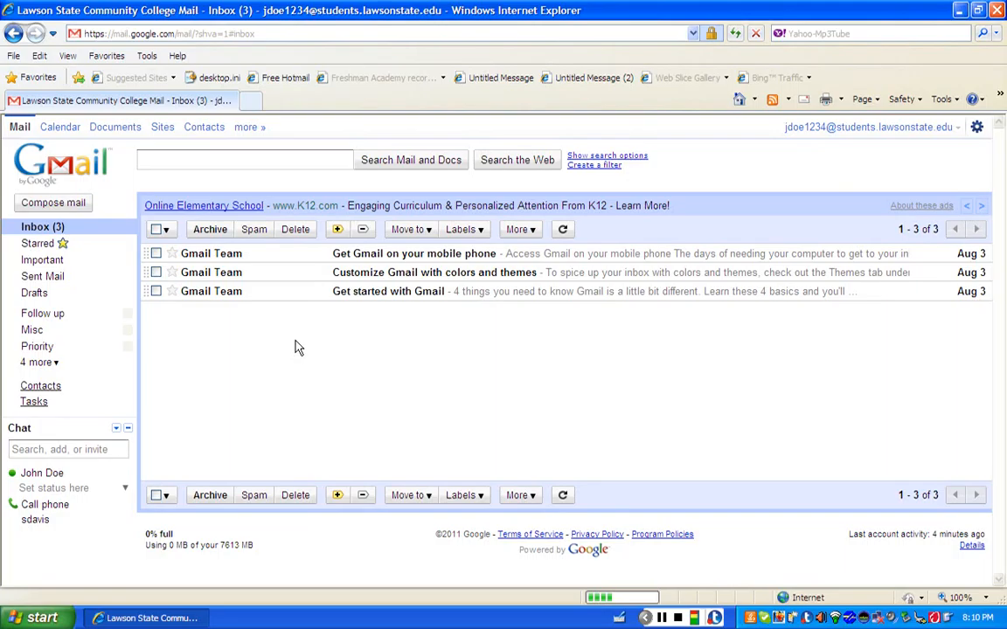
{"action": "mouse_move", "coordinate": [96, 146]}
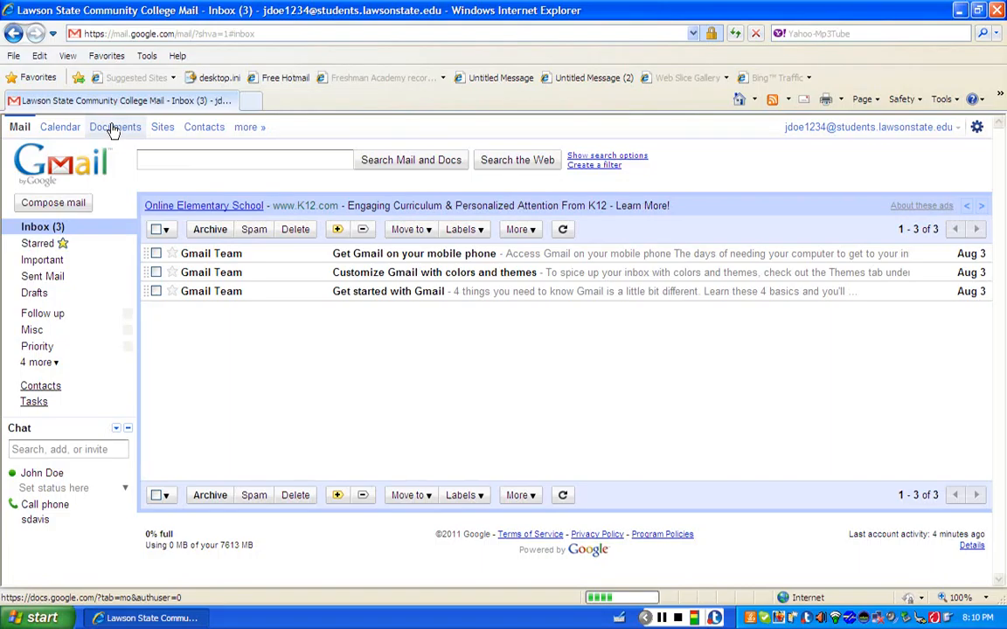
Step: Go to the Google Docs list, dismiss the upload-folders notice, and show Create new options
{"action": "left_click", "coordinate": [114, 127]}
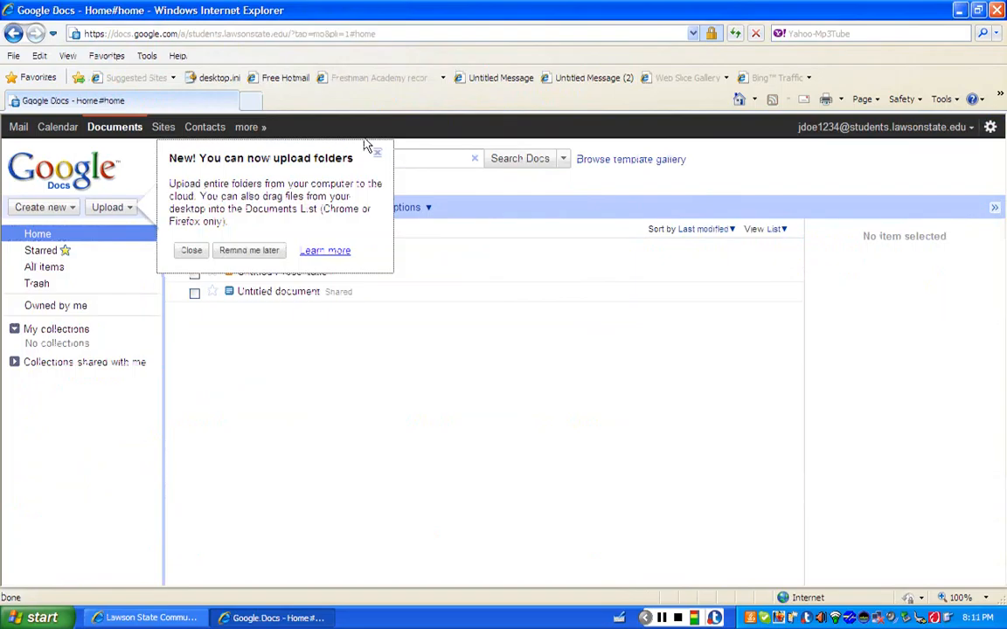
{"action": "left_click", "coordinate": [190, 251]}
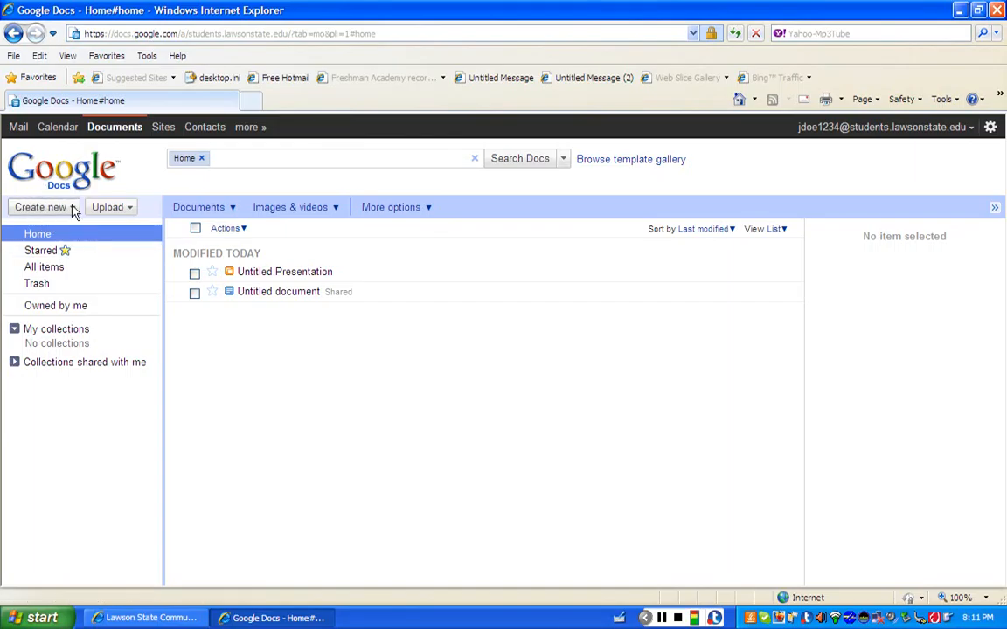
{"action": "left_click", "coordinate": [44, 207]}
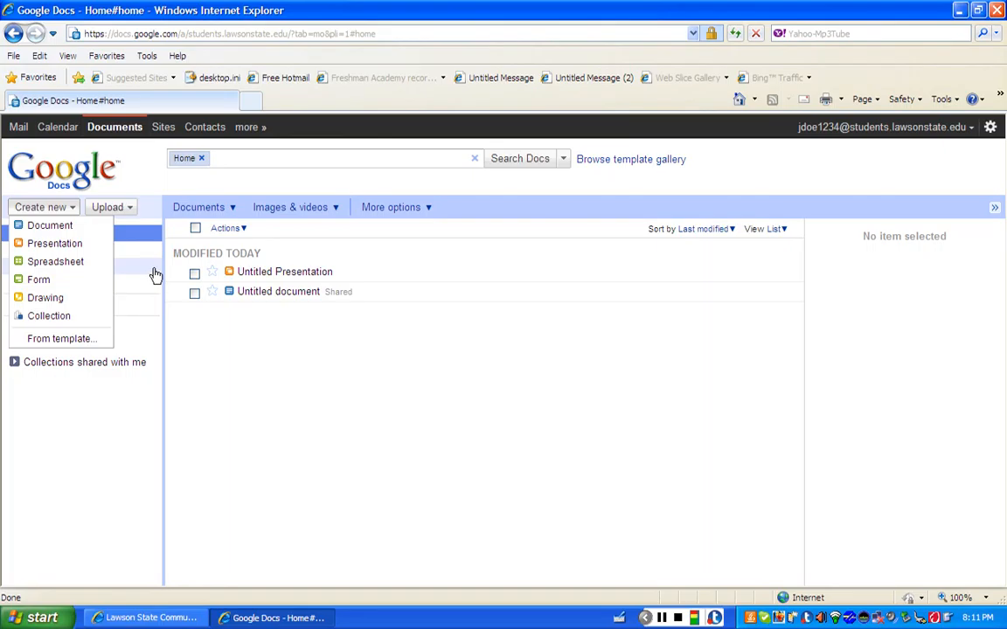
{"action": "mouse_move", "coordinate": [54, 243]}
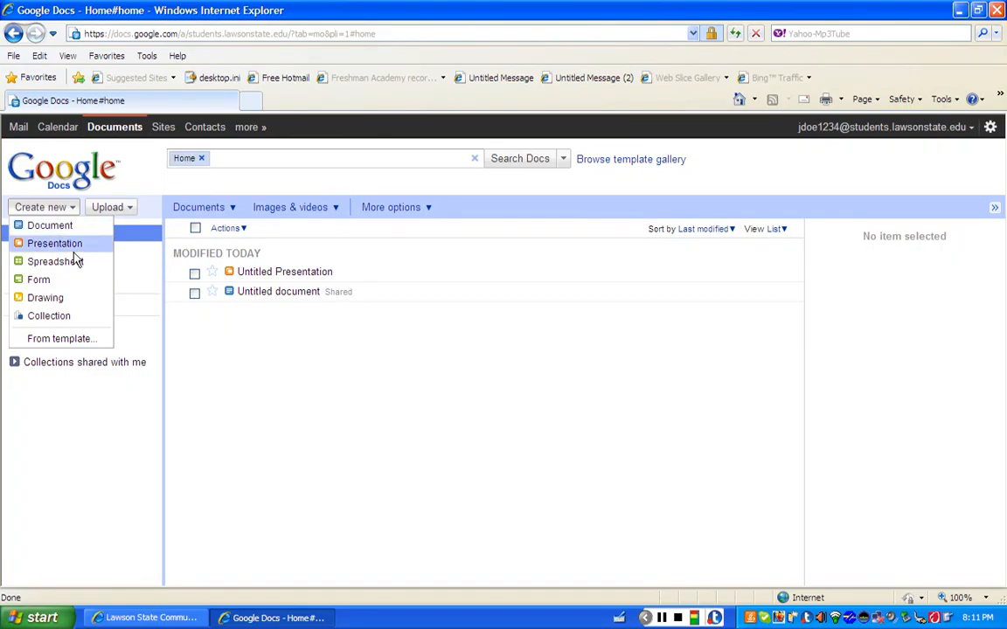
{"action": "mouse_move", "coordinate": [38, 279]}
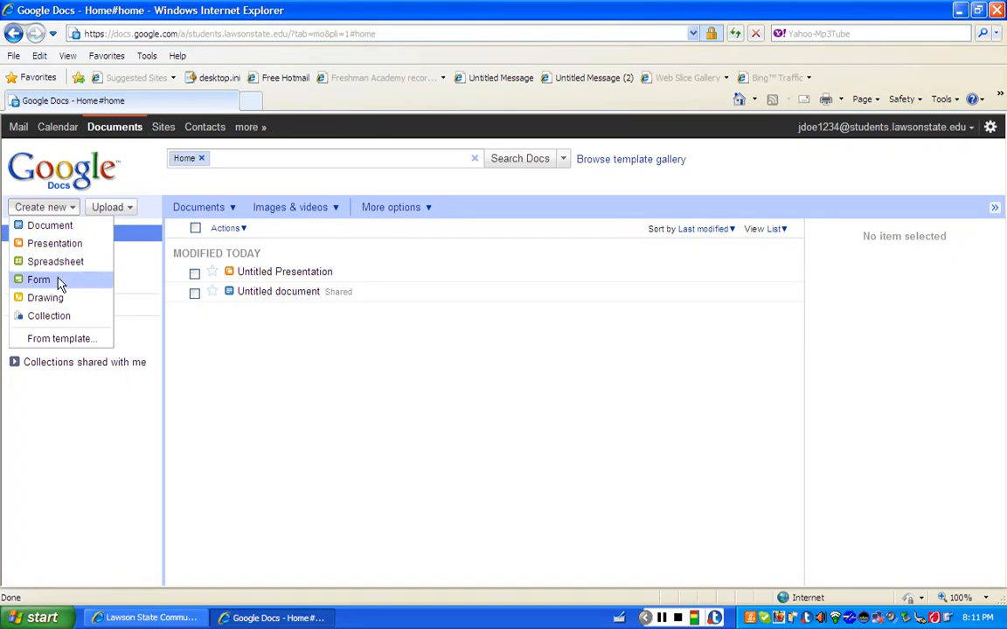
{"action": "mouse_move", "coordinate": [50, 225]}
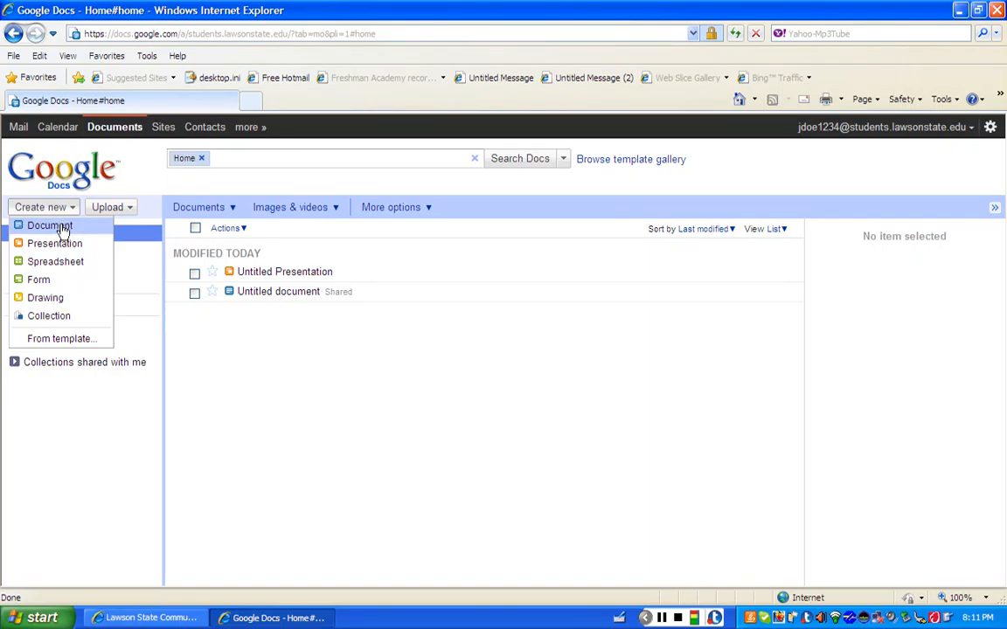
Step: Create a blank document and type the ENG093 heading with name and August 20 date
{"action": "left_click", "coordinate": [50, 226]}
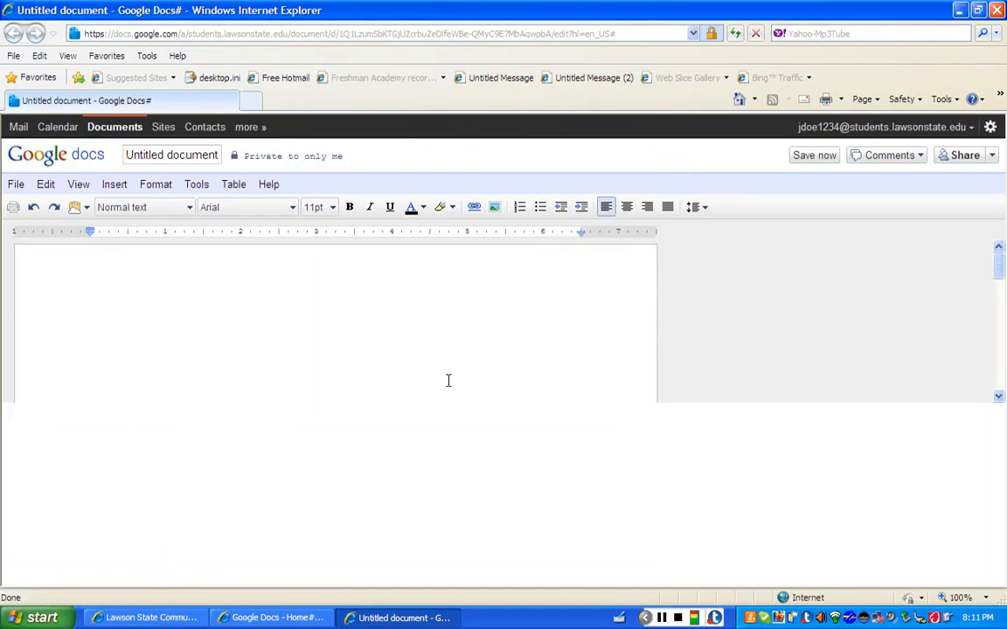
{"action": "type", "text": "E"}
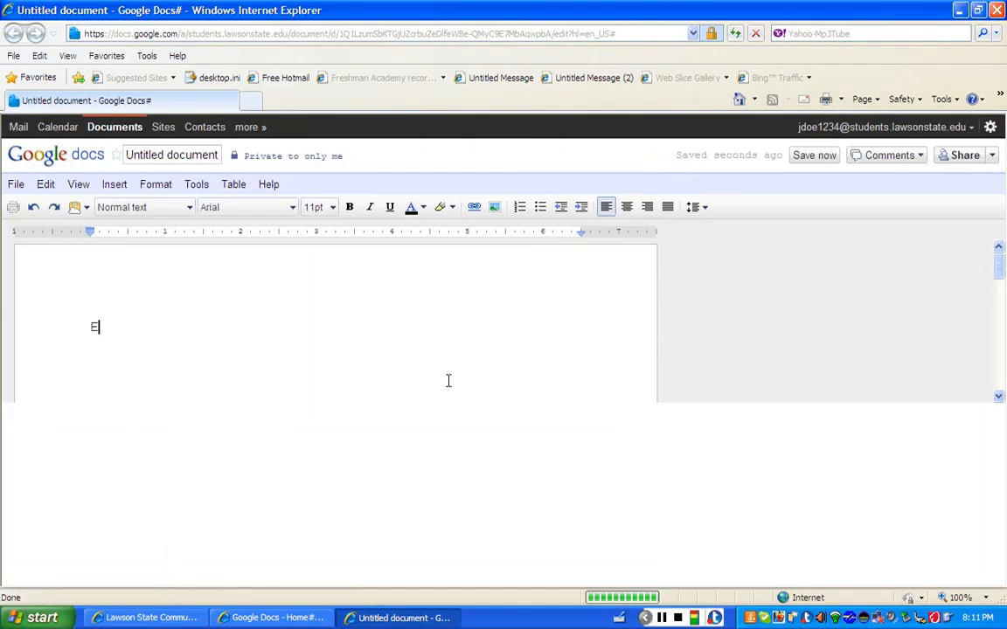
{"action": "type", "text": "NG09"}
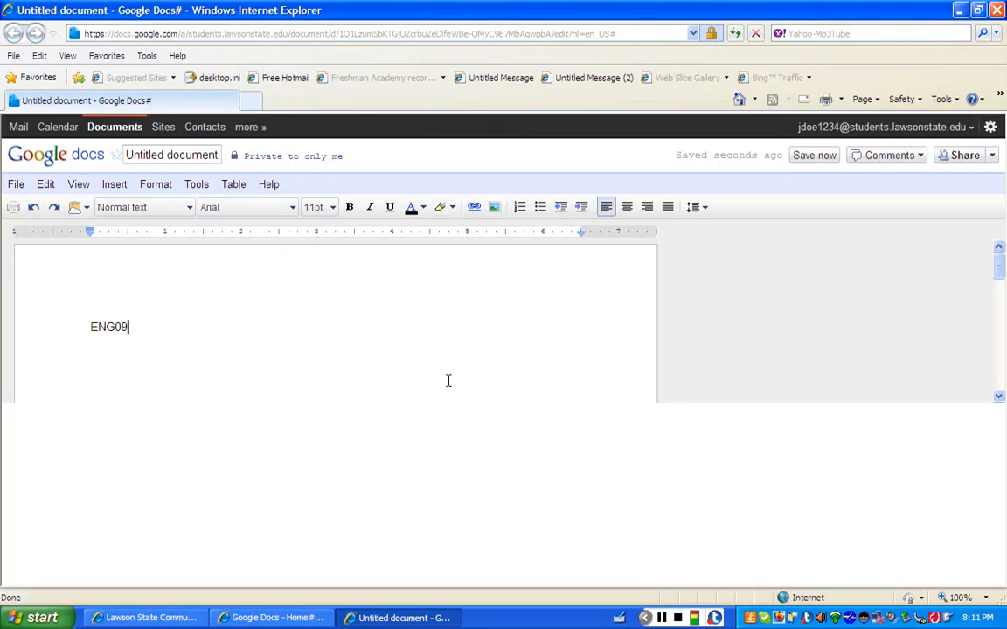
{"action": "type", "text": "3"}
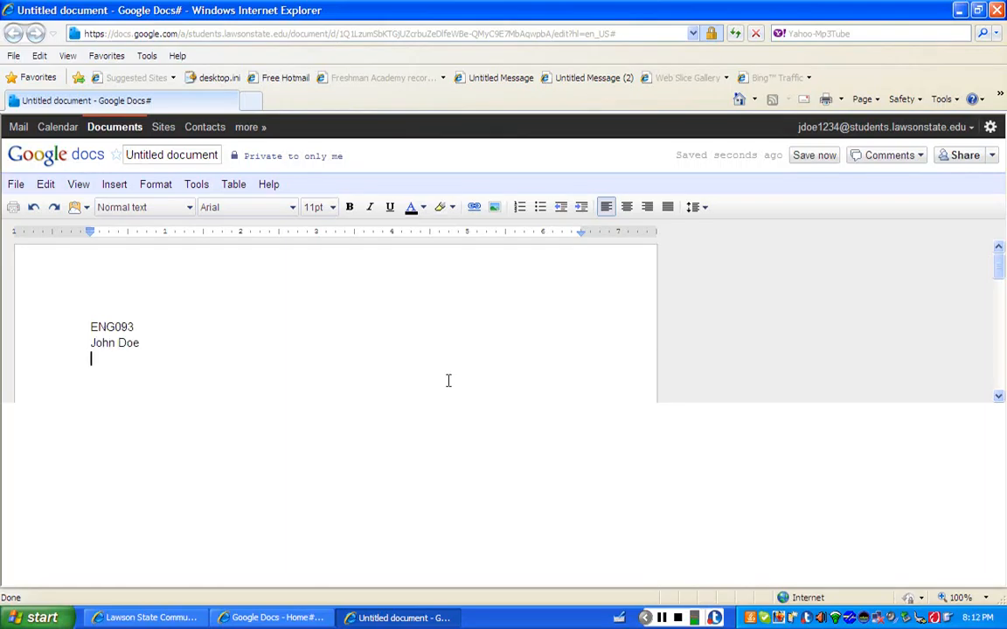
{"action": "type", "text": "August 20"}
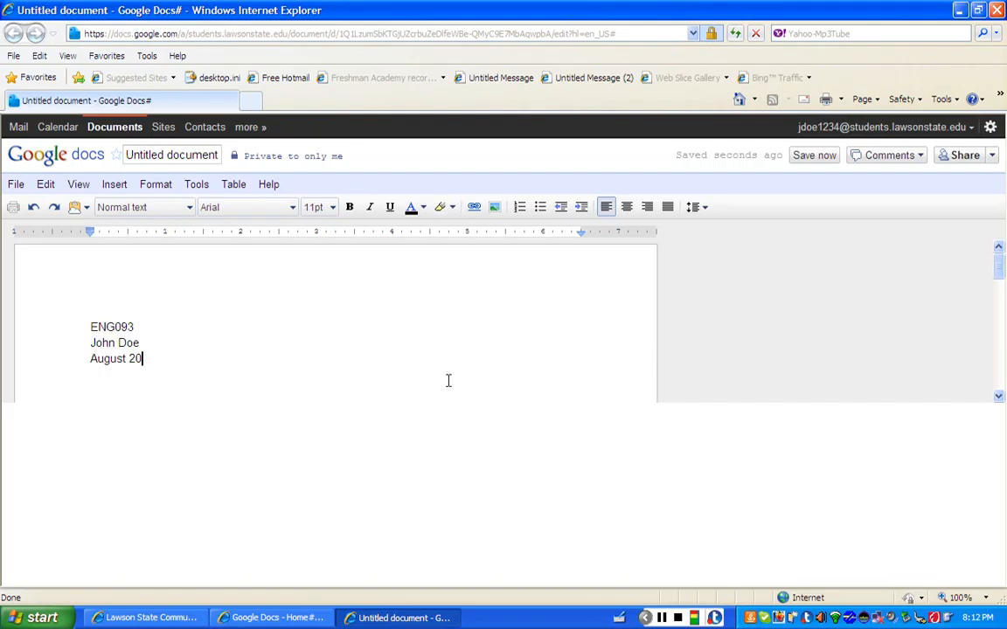
{"action": "type", "text": ", 2025"}
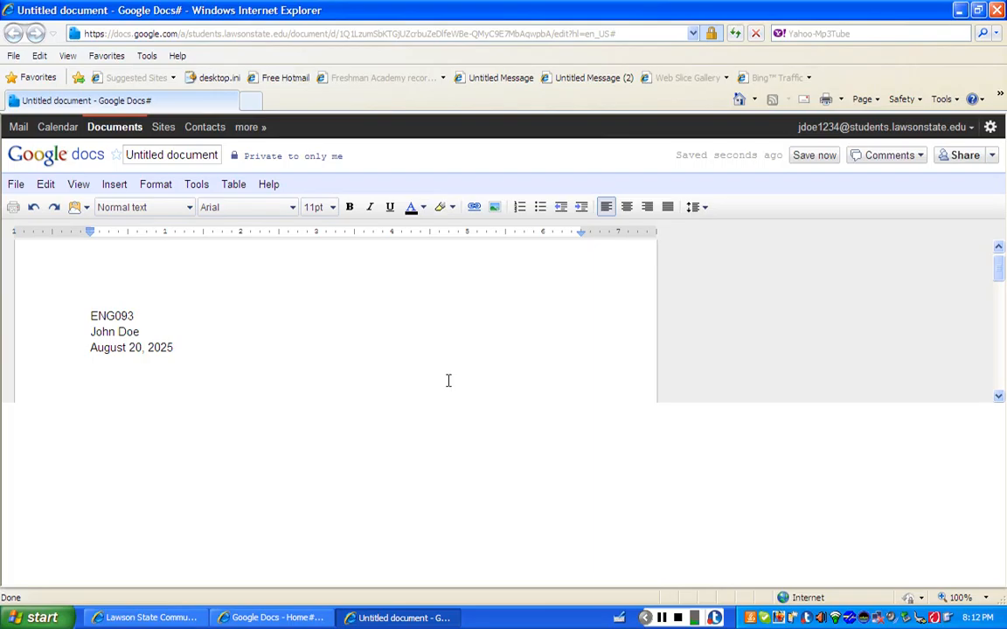
Step: Add the 'Expository Essay #1' title and a placeholder essay paragraph
{"action": "type", "text": "E"}
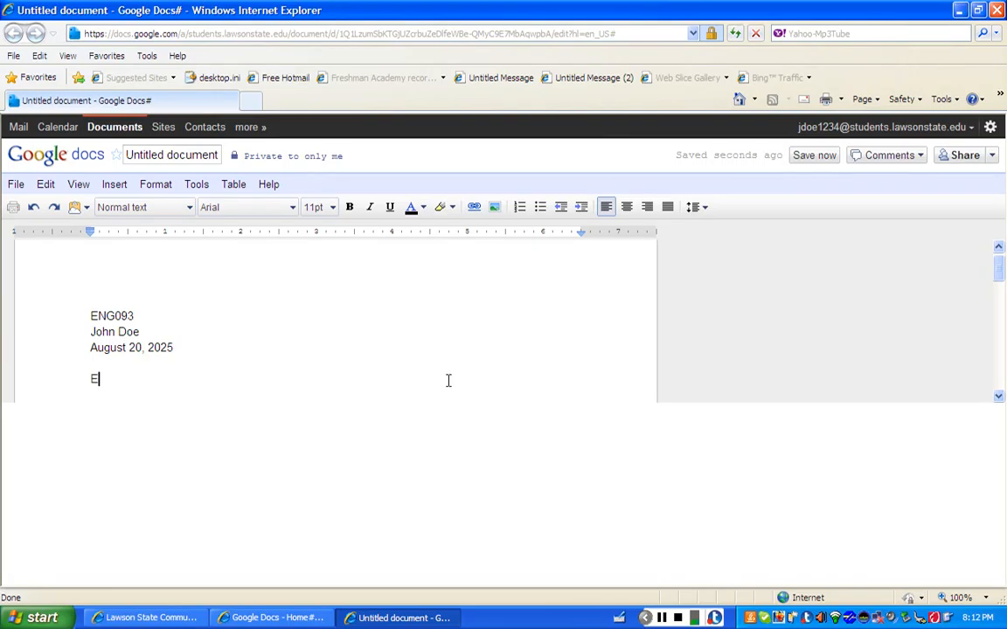
{"action": "type", "text": "xpository"}
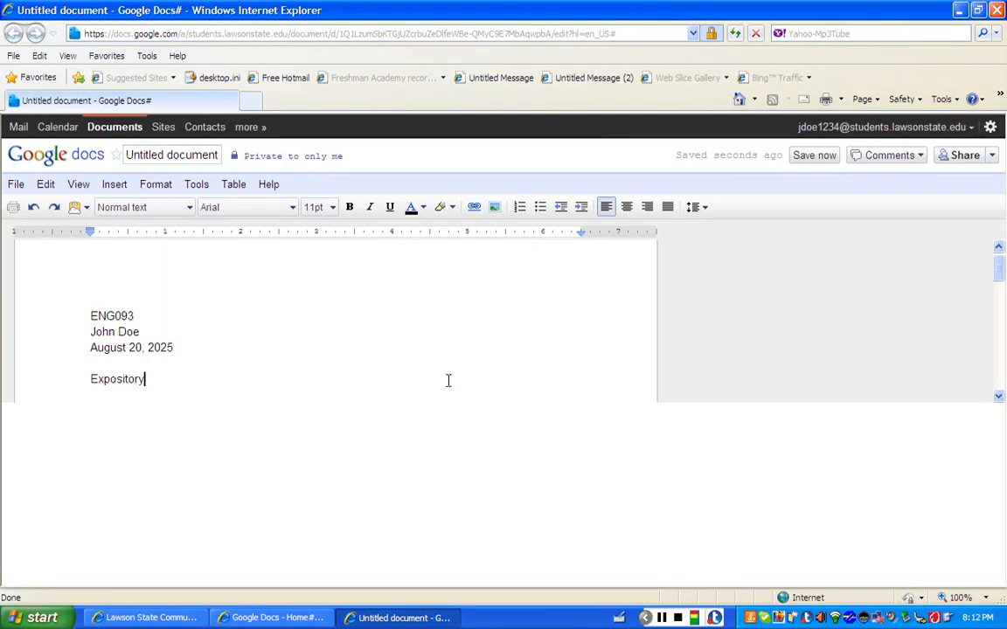
{"action": "type", "text": "Essay #1"}
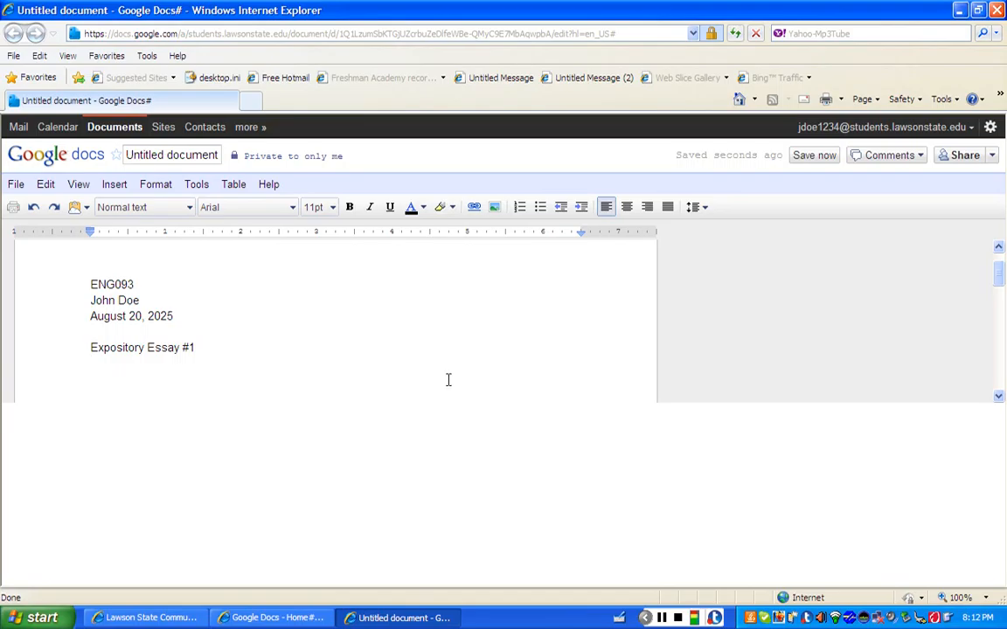
{"action": "type", "text": "xxxxxxxxxxxxxxxxxxxxxxxxxxxxxxxxxxxxxxxxxxxxxxxxxxxxxxxxxxxxxxxxxxxxxxxxxxxxxxxxxxxxxxxxxxxxxxxxxx"}
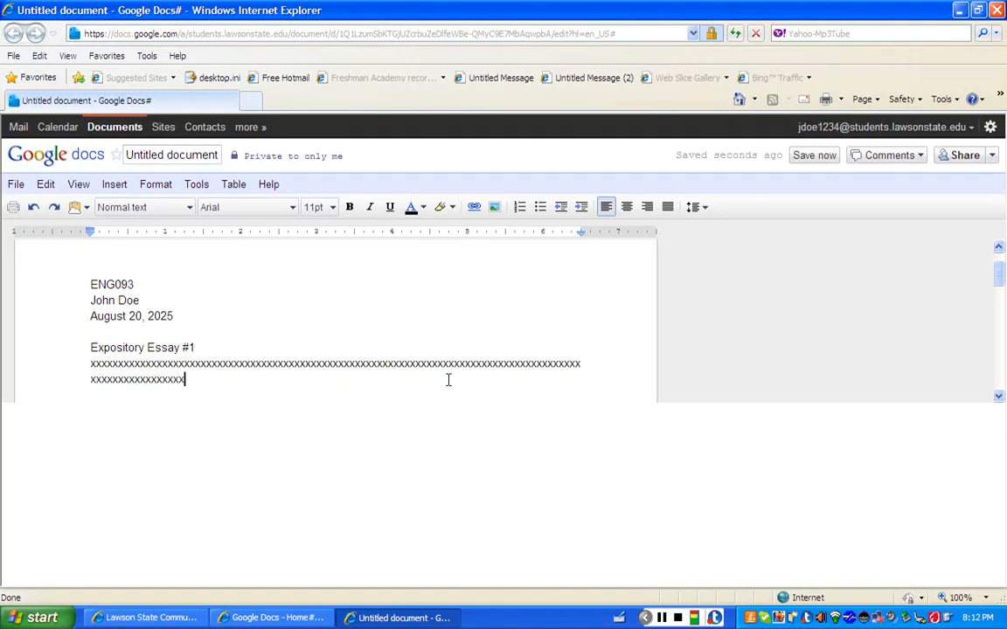
{"action": "type", "text": "."}
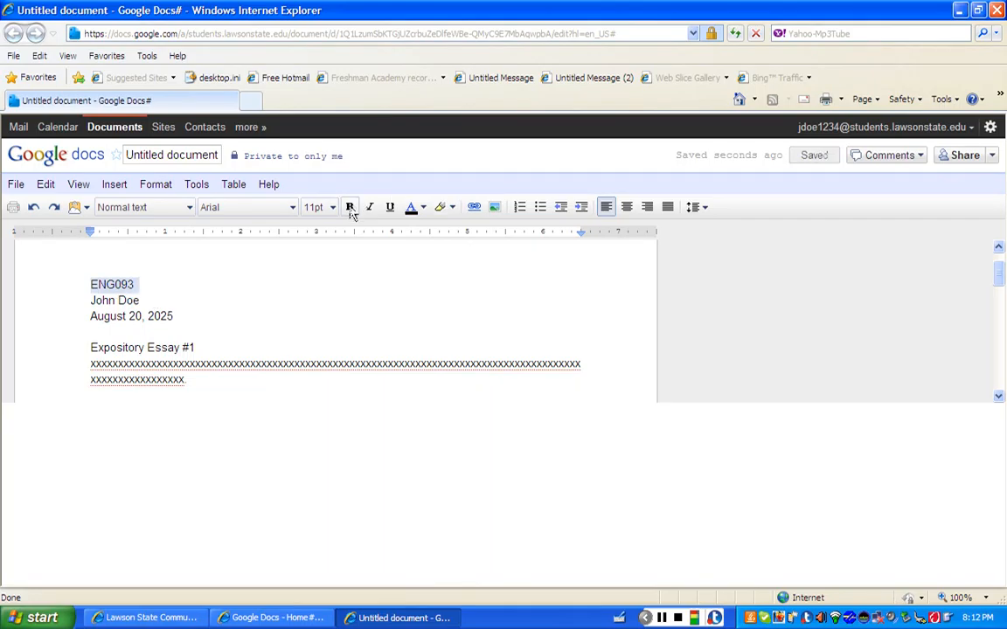
Step: Make the ENG093 course code bold, italic, underlined and red
{"action": "left_click", "coordinate": [349, 207]}
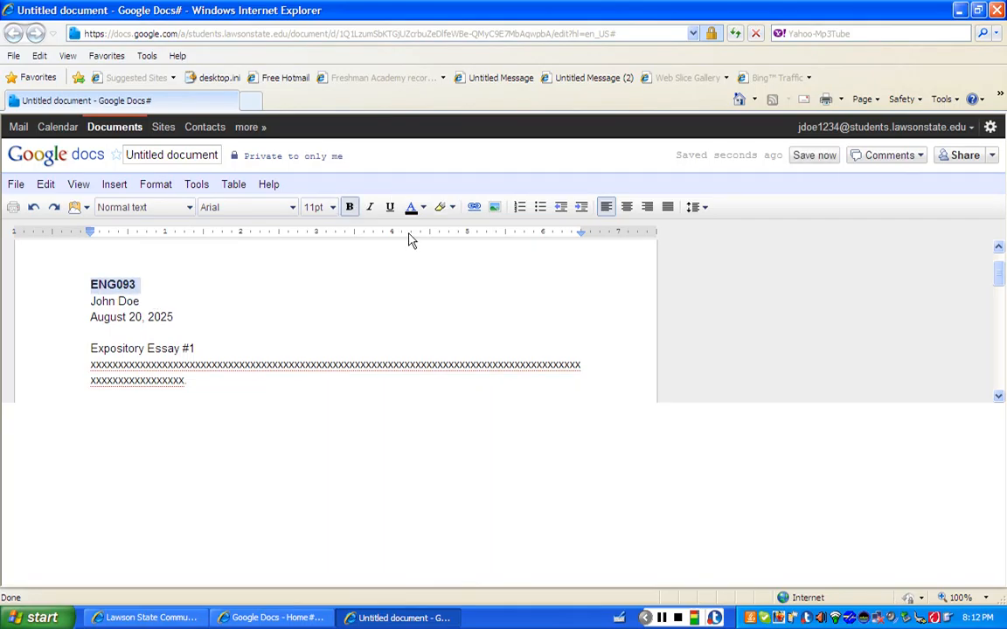
{"action": "left_click", "coordinate": [369, 207]}
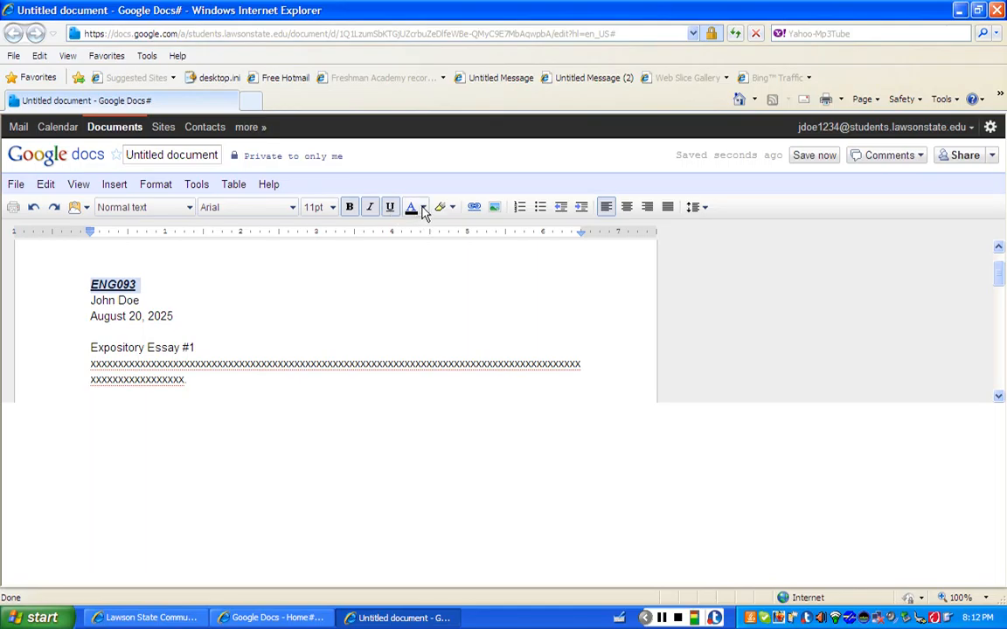
{"action": "left_click", "coordinate": [412, 207]}
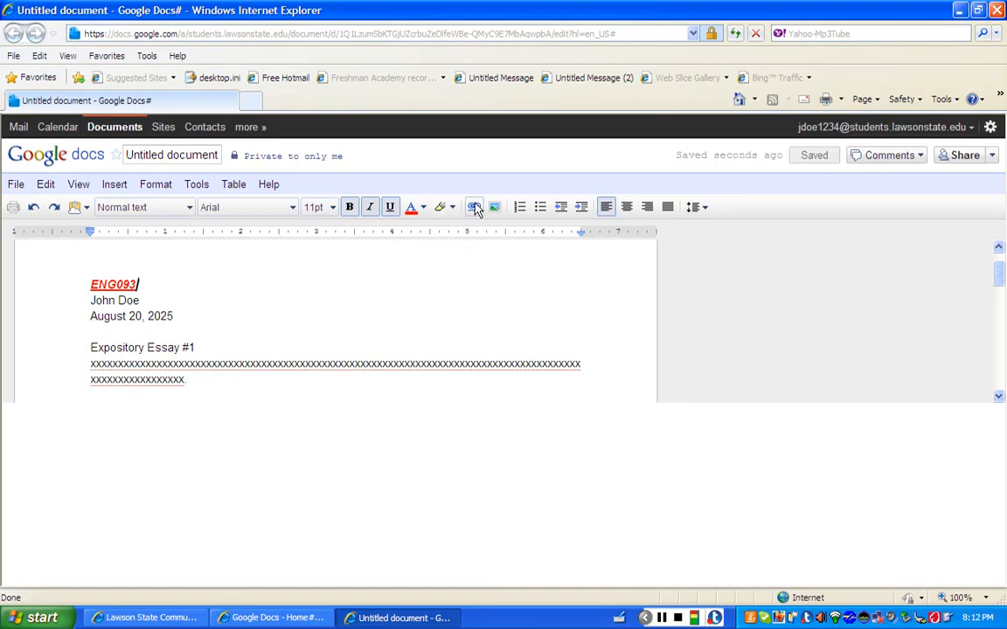
Step: Start uploading an image from the computer and browse My Pictures for 123.jpg
{"action": "left_click", "coordinate": [495, 207]}
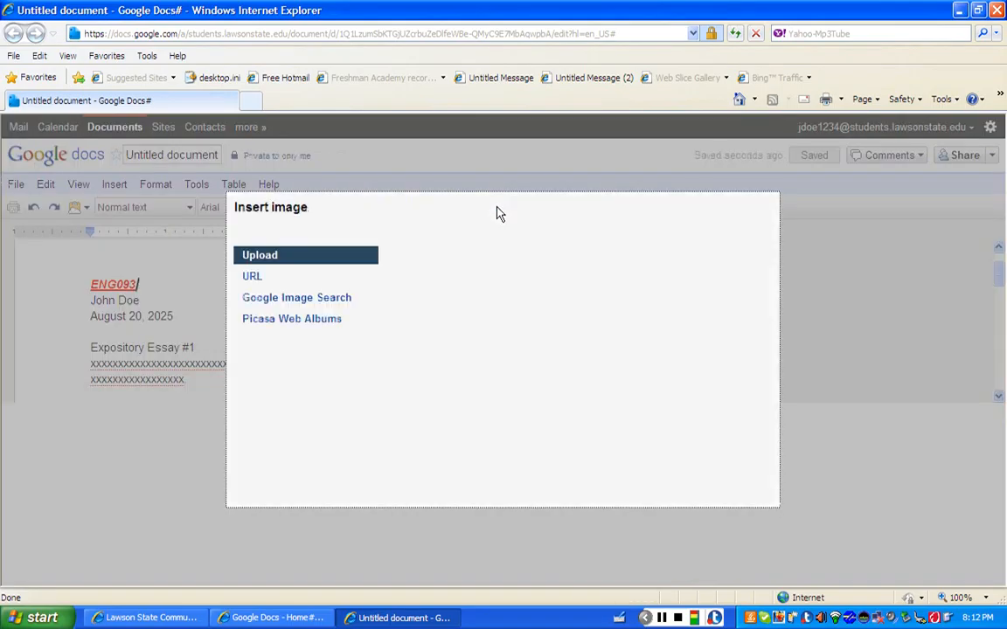
{"action": "left_click", "coordinate": [260, 255]}
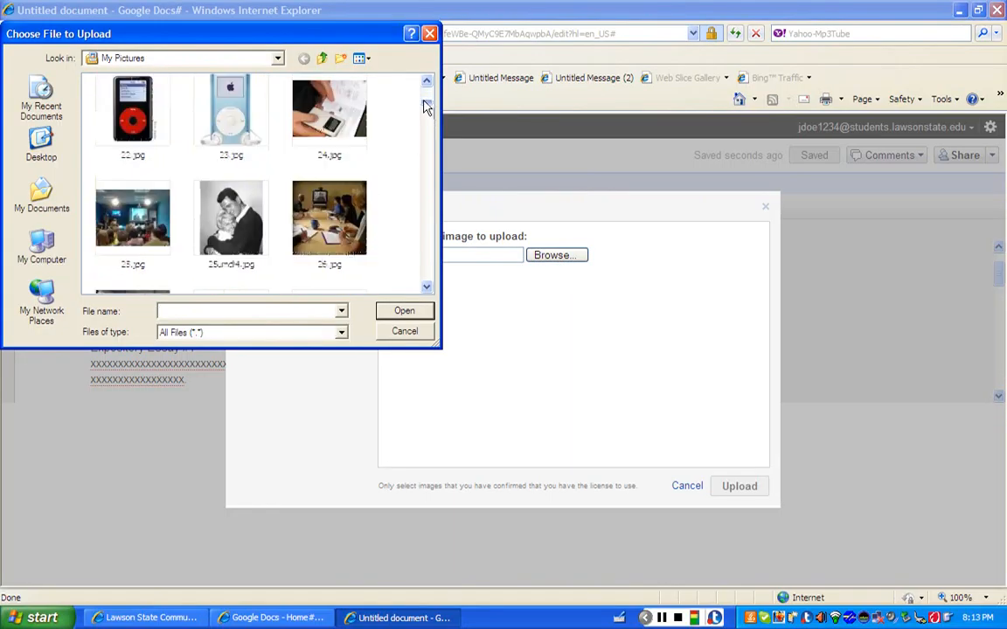
{"action": "scroll", "scroll_direction": "down", "scroll_amount": 3}
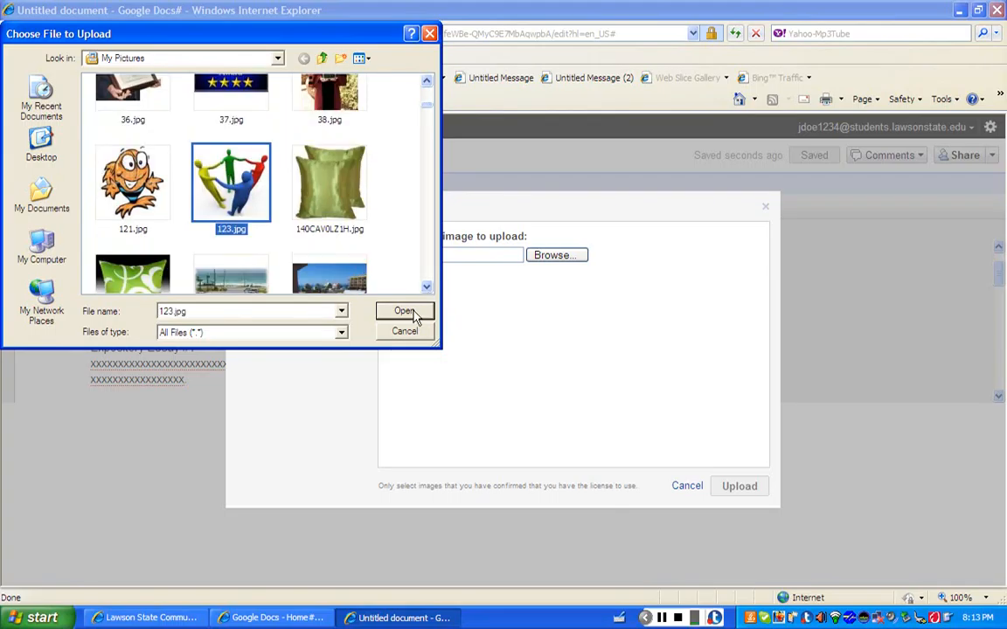
Step: Upload 123.jpg above the heading and center-align the heading, title and essay text
{"action": "left_click", "coordinate": [403, 311]}
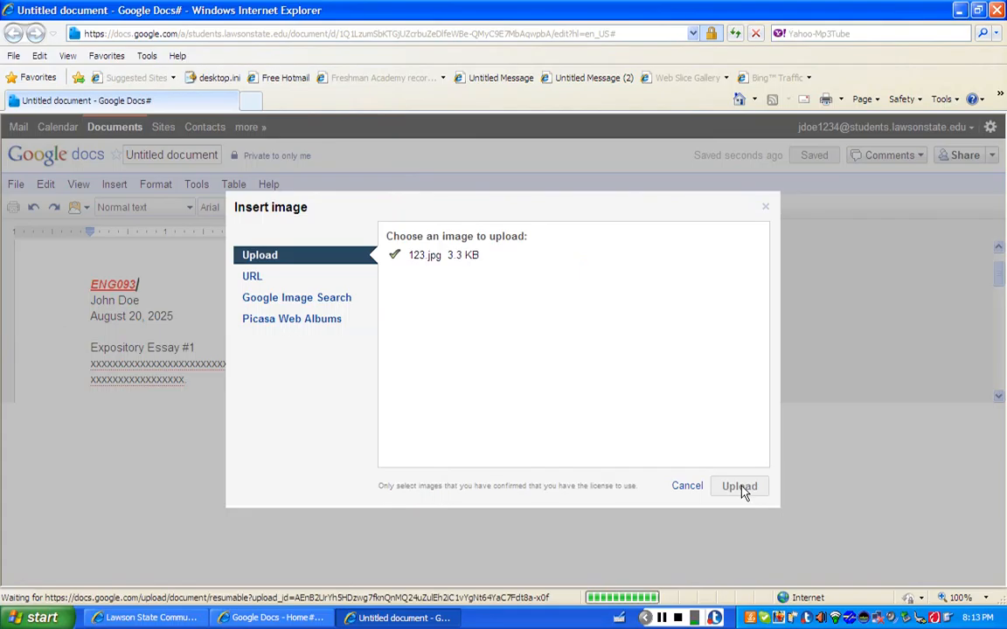
{"action": "left_click", "coordinate": [739, 486]}
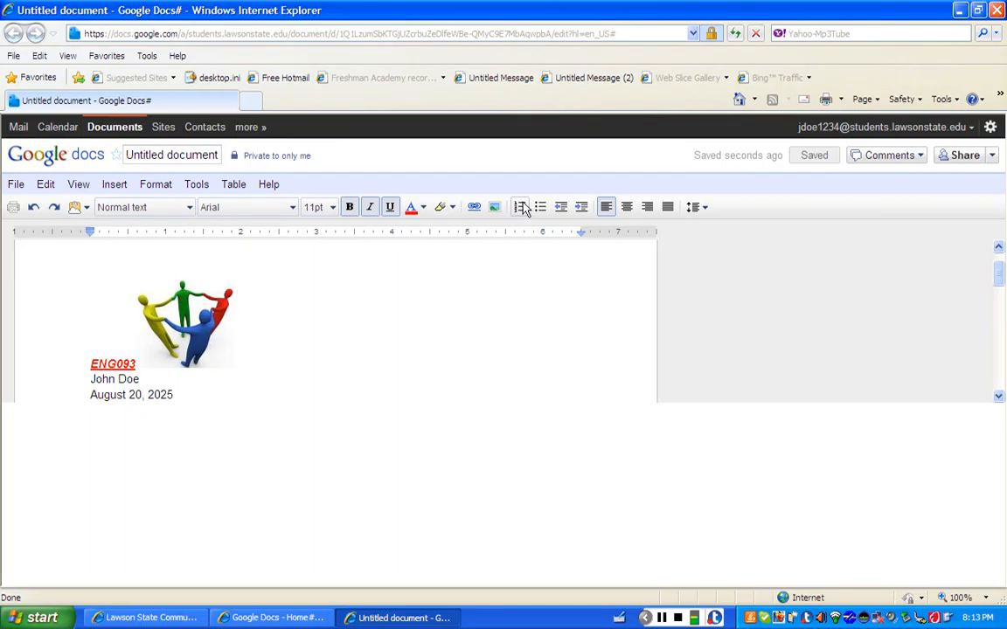
{"action": "mouse_move", "coordinate": [525, 210]}
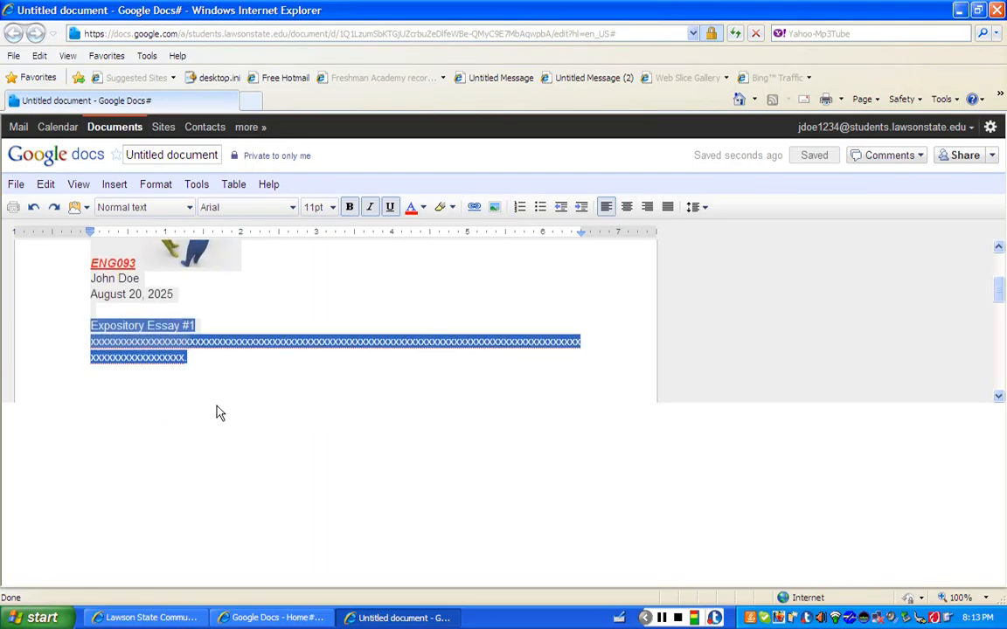
{"action": "left_click", "coordinate": [627, 207]}
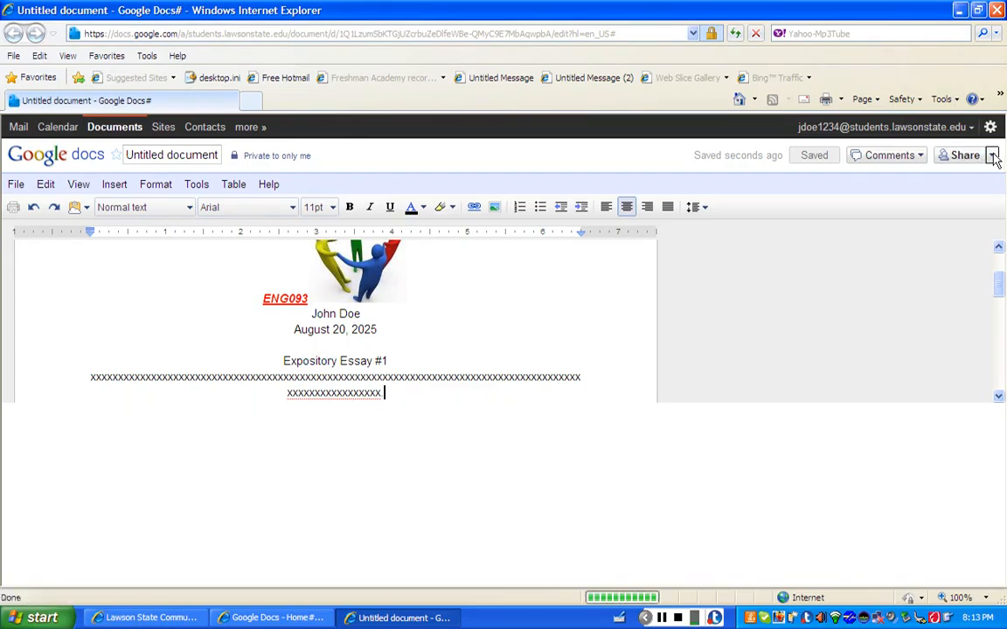
Step: Show the Share dropdown listing sharing, emailing collaborators and publishing options
{"action": "left_click", "coordinate": [991, 155]}
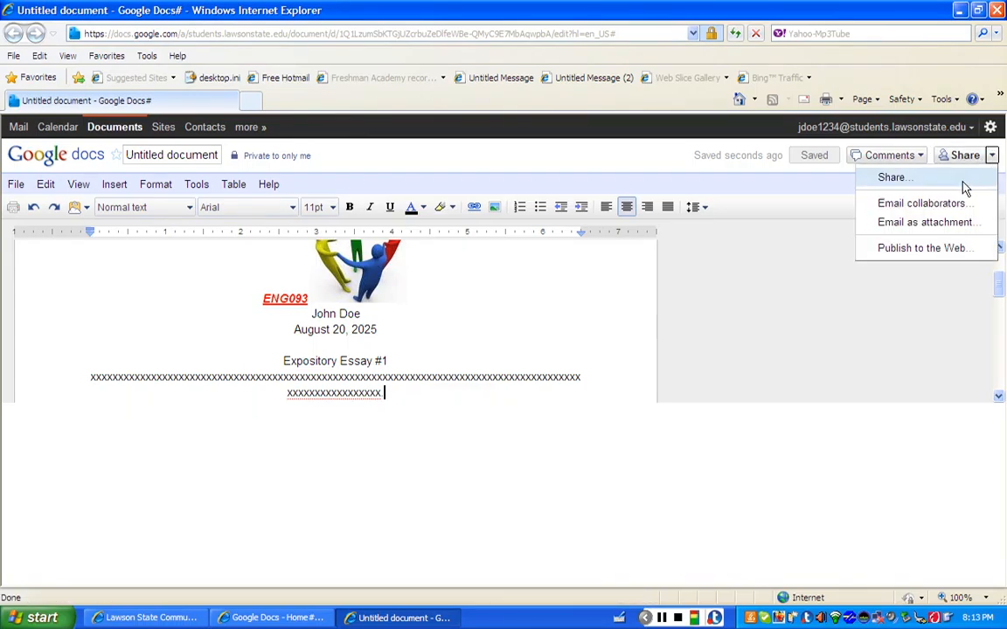
{"action": "mouse_move", "coordinate": [925, 203]}
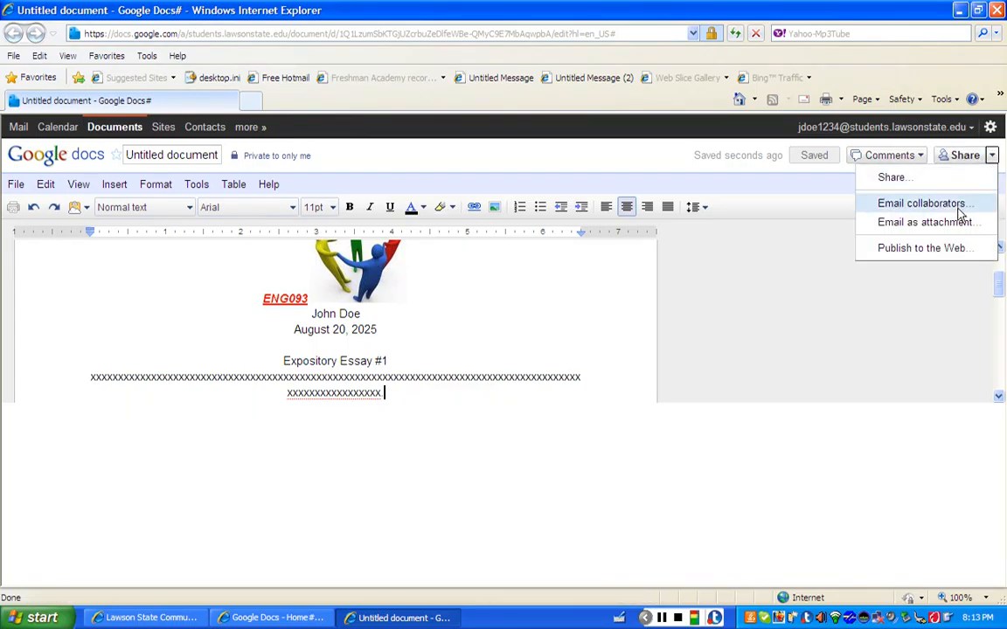
{"action": "mouse_move", "coordinate": [929, 222]}
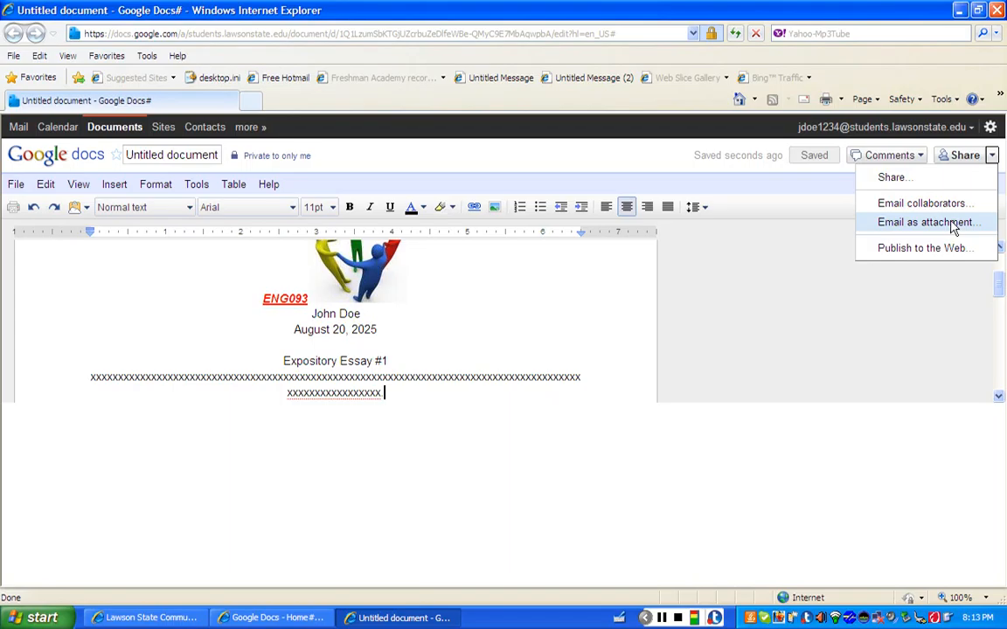
{"action": "left_click", "coordinate": [924, 222]}
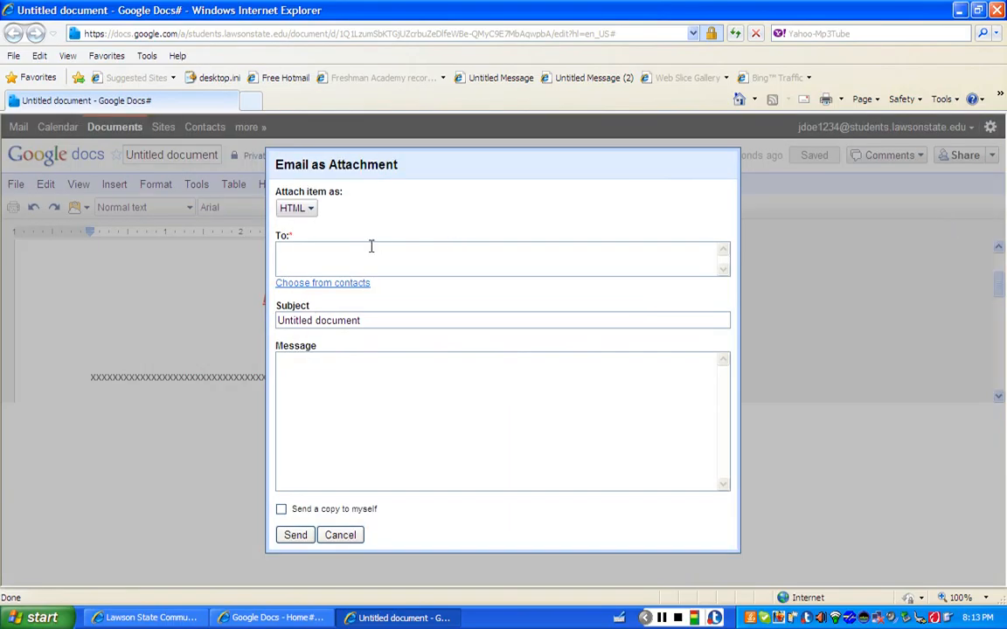
{"action": "type", "text": "sdav"}
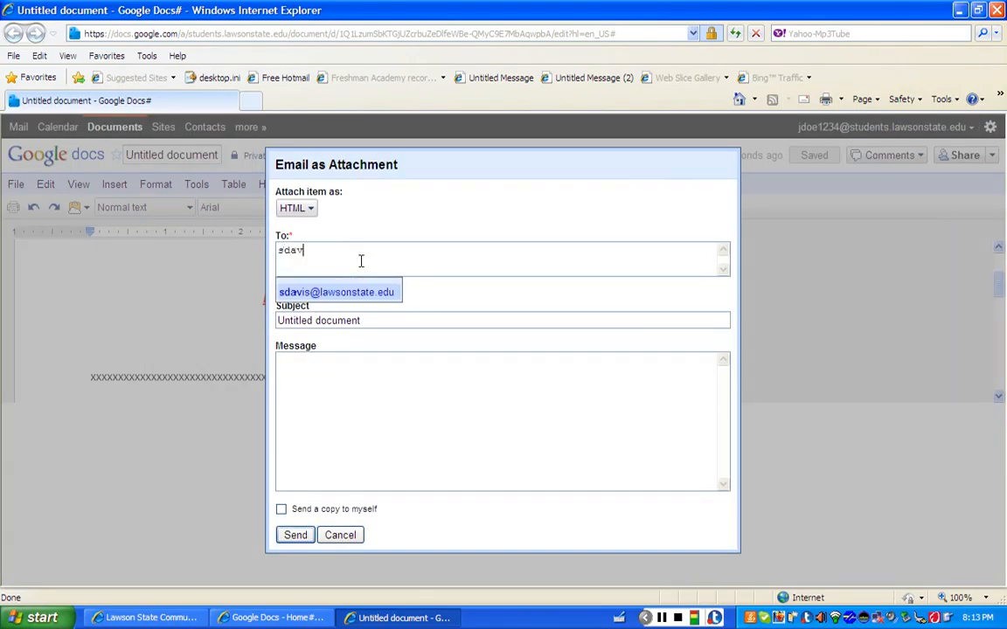
{"action": "left_click", "coordinate": [336, 292]}
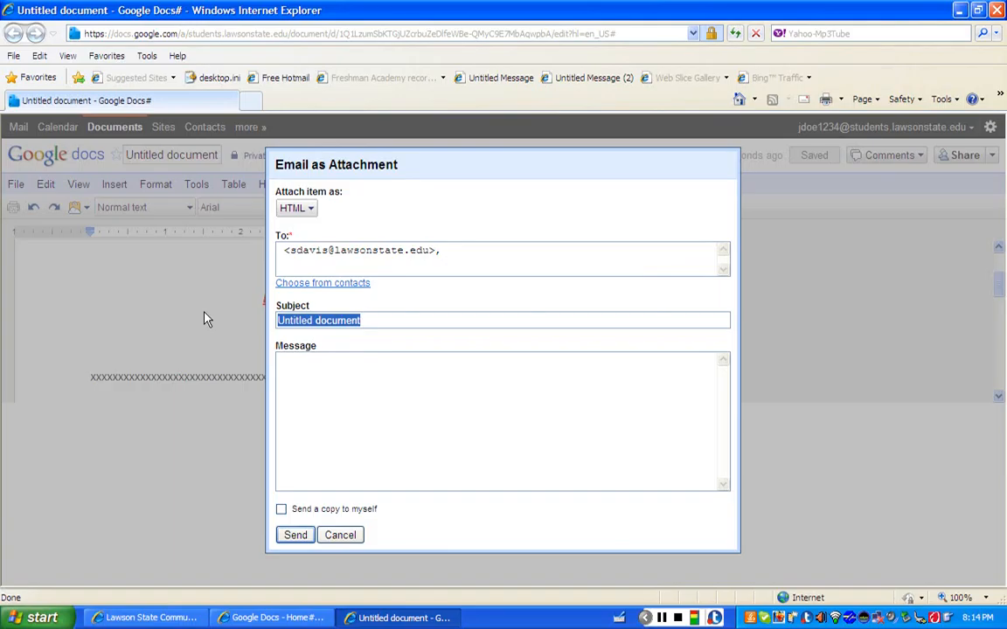
{"action": "type", "text": "E"}
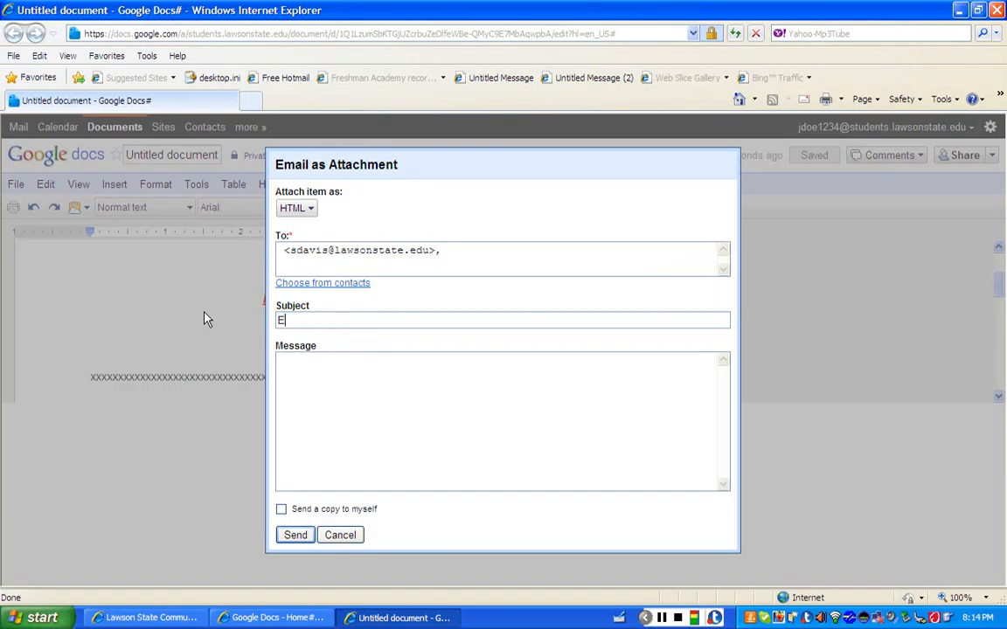
{"action": "type", "text": "xpository Essay"}
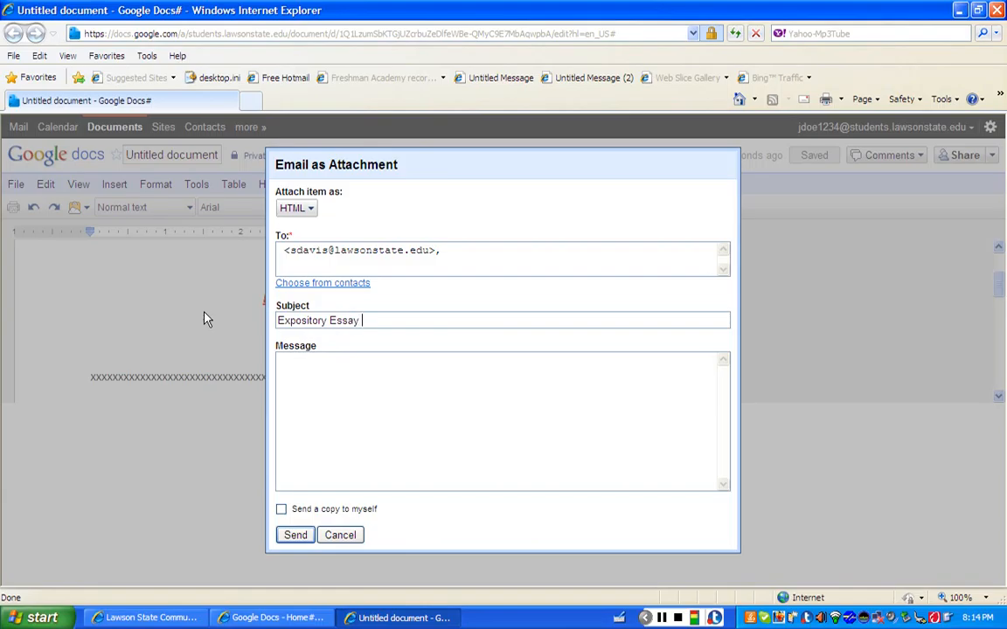
{"action": "type", "text": "#1 ("}
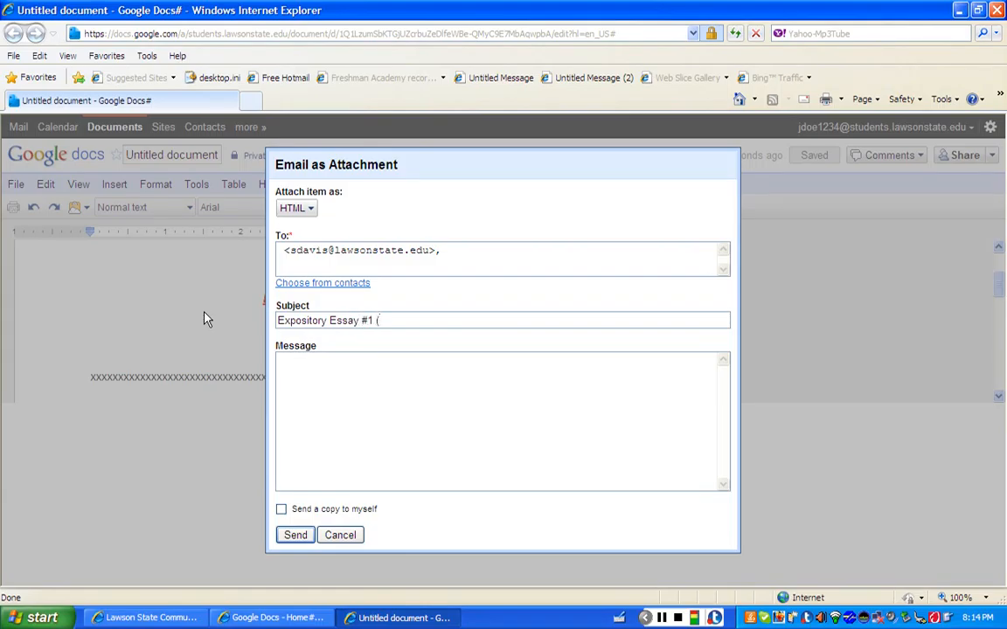
{"action": "type", "text": "Joh"}
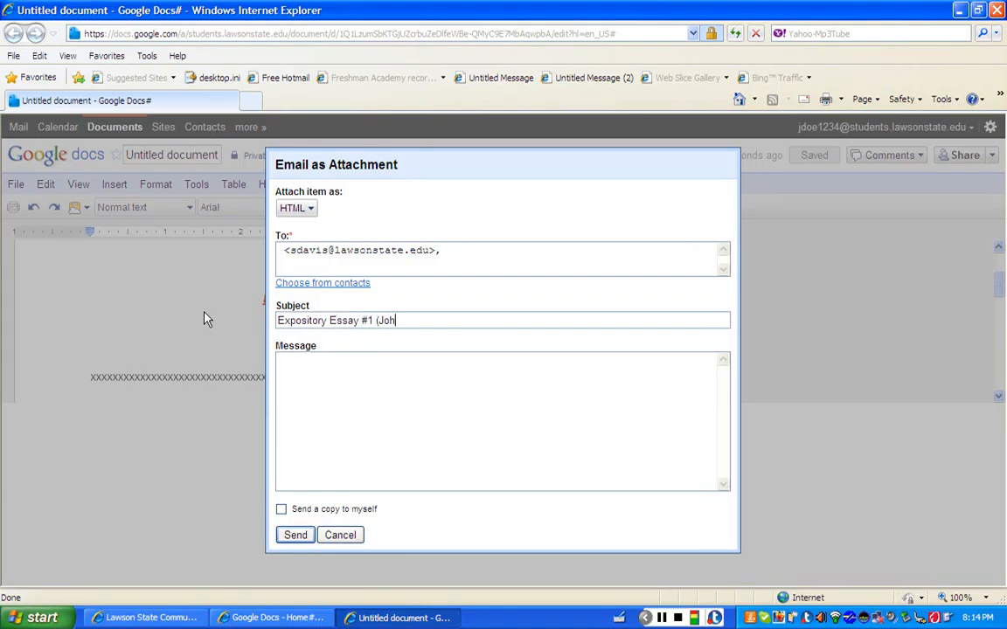
{"action": "type", "text": "n Doe"}
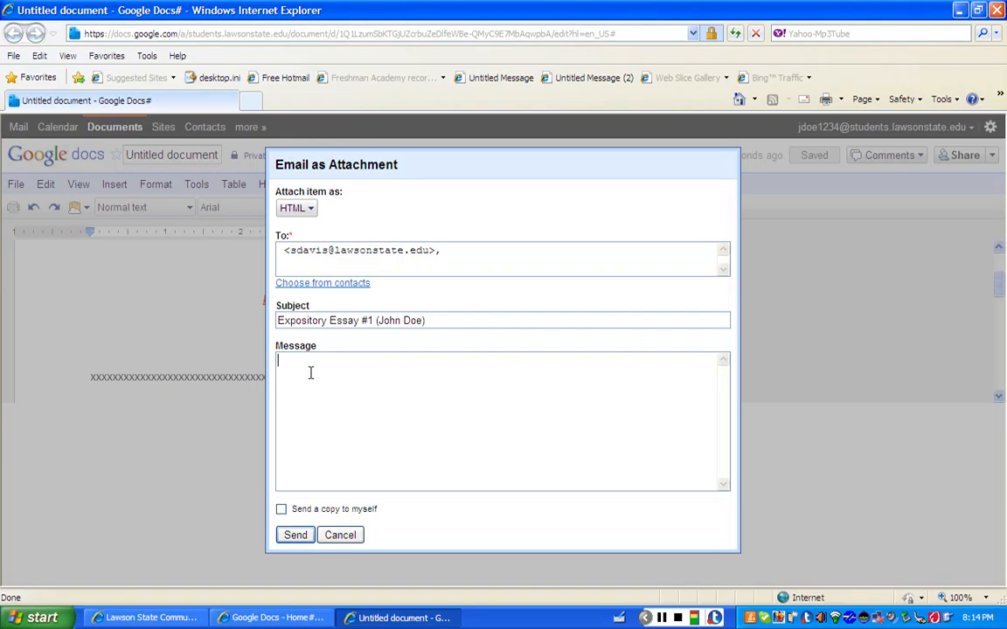
Step: Write a short note to the instructor about the expository essay and send it
{"action": "type", "text": "Dr. Davis,"}
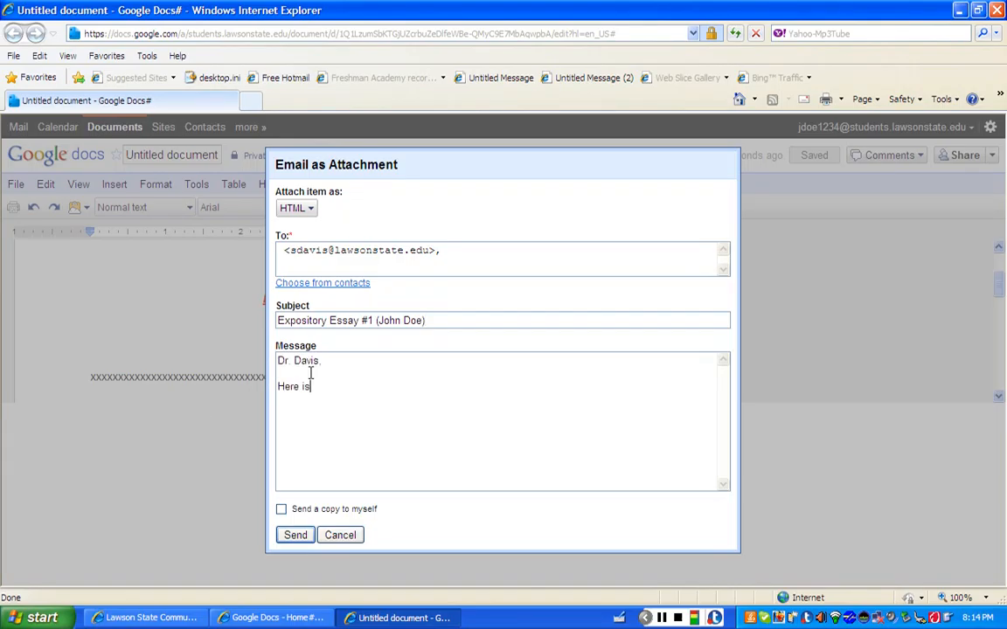
{"action": "type", "text": "my"}
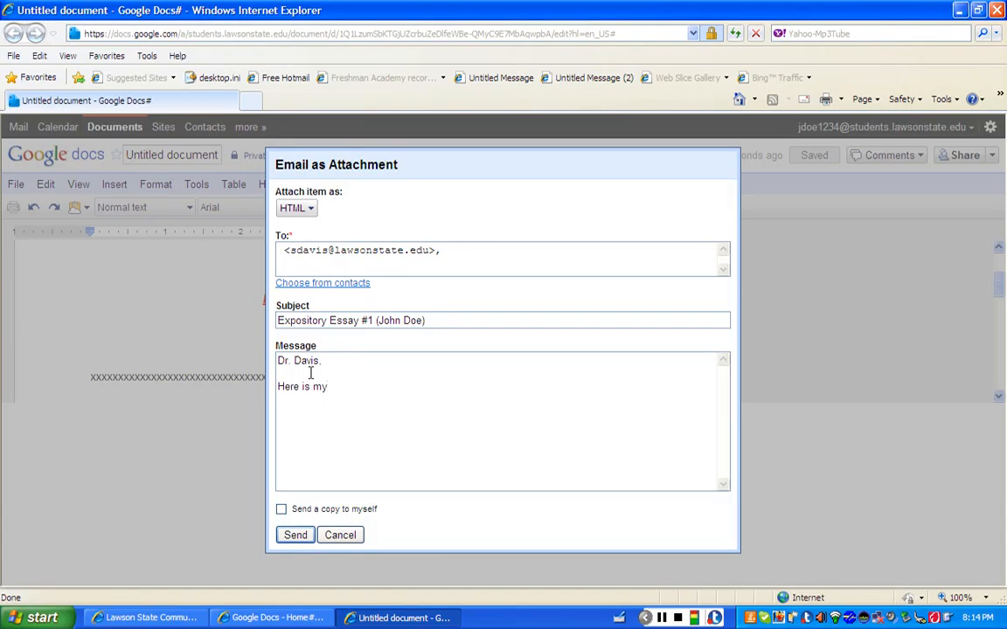
{"action": "type", "text": "E"}
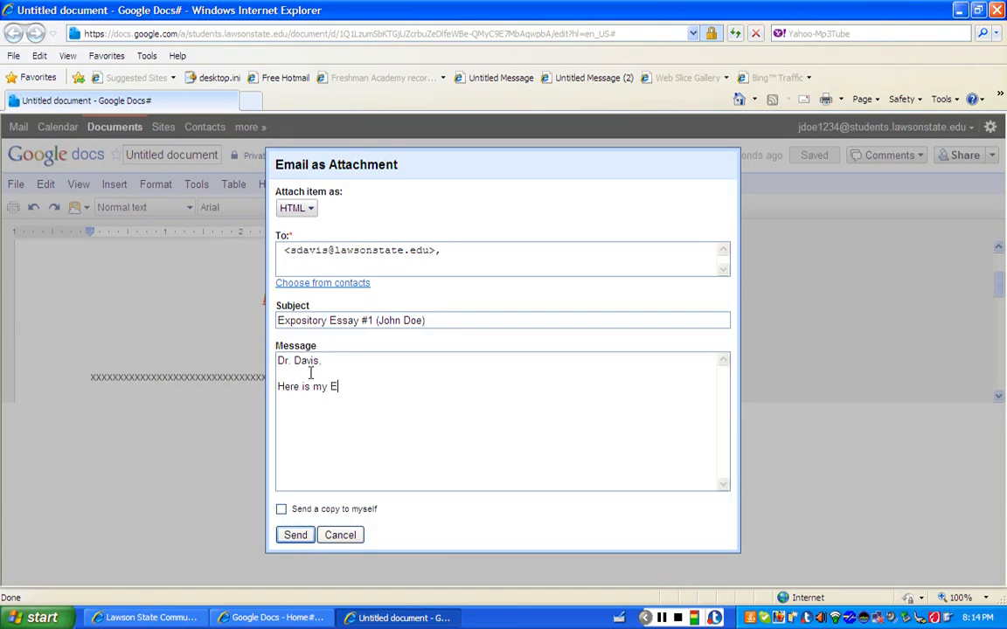
{"action": "type", "text": "xpository essay."}
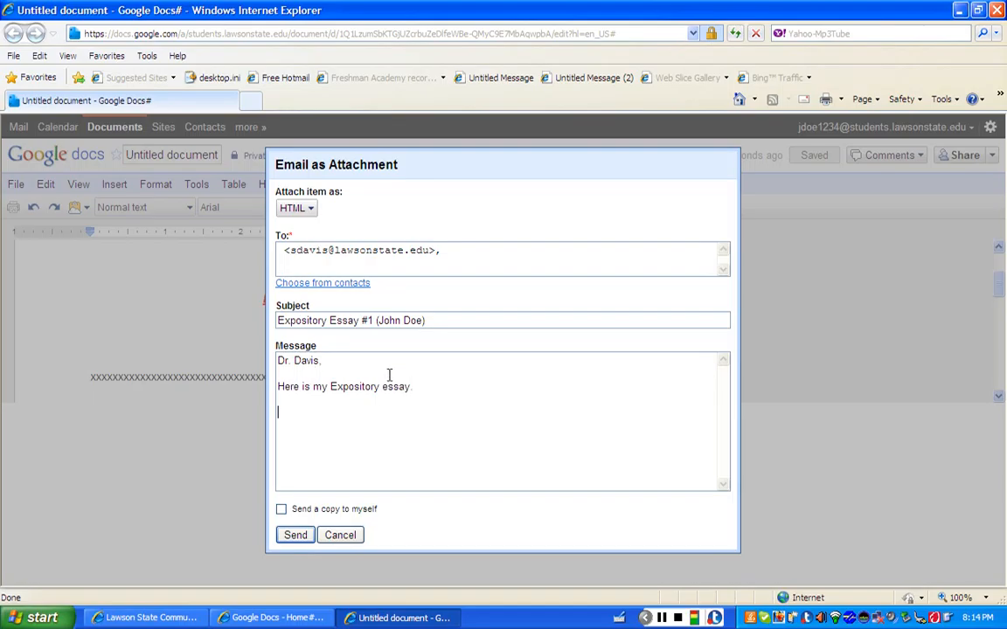
{"action": "type", "text": "John"}
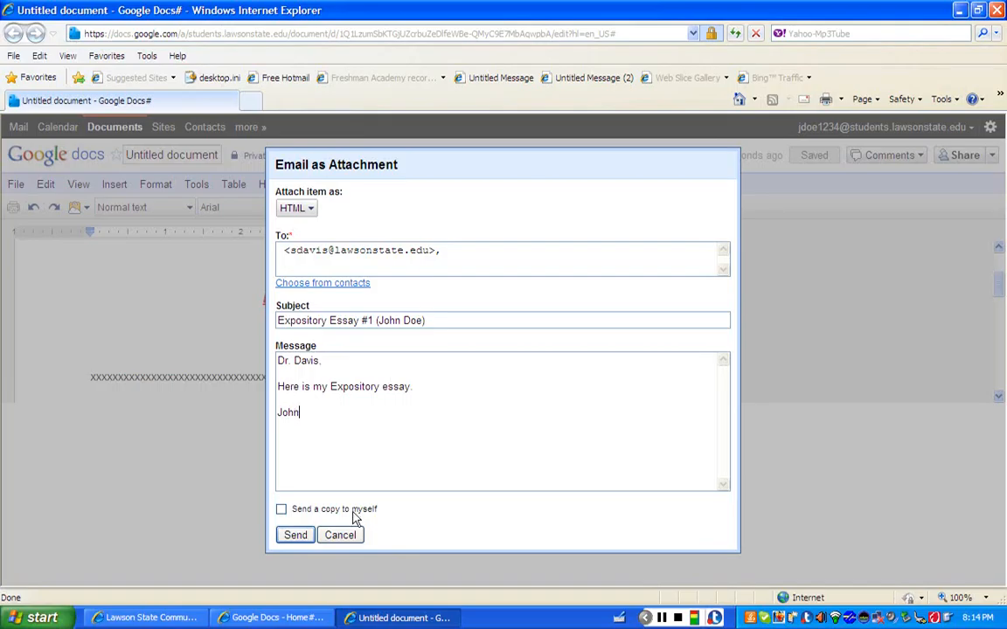
{"action": "left_click", "coordinate": [295, 535]}
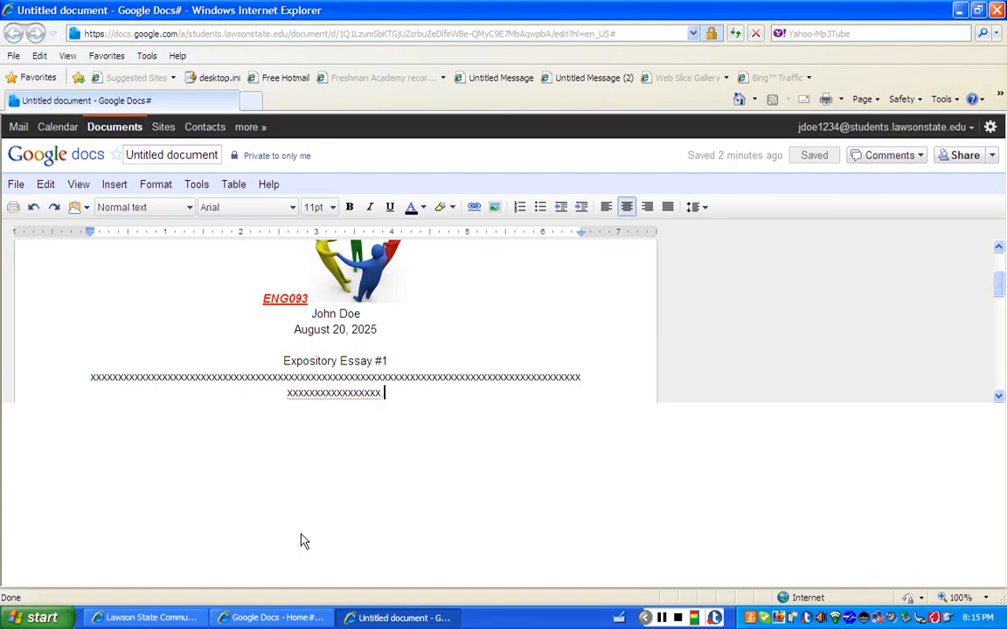
{"action": "left_click", "coordinate": [14, 184]}
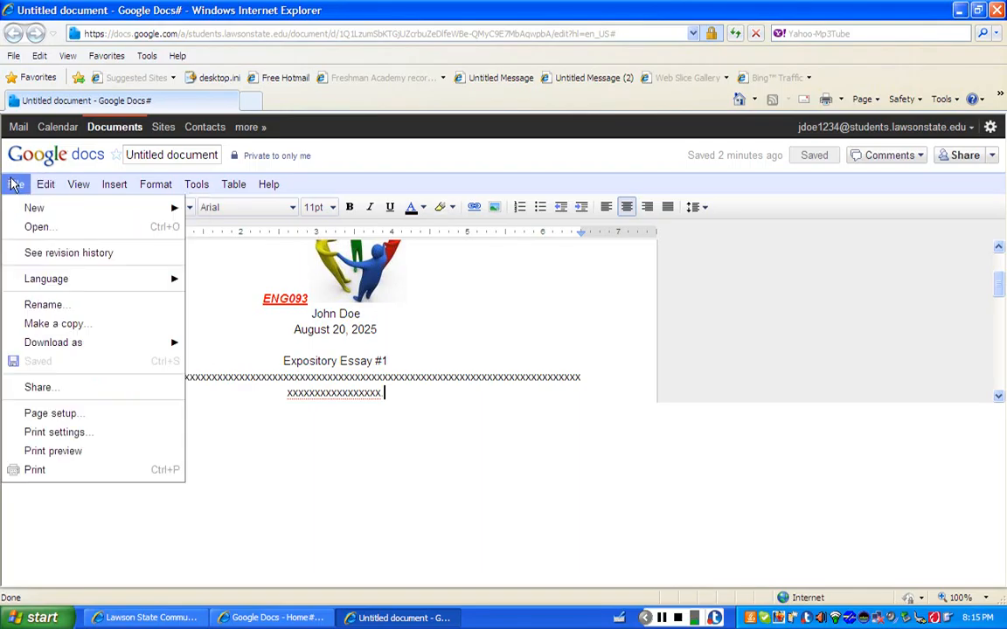
{"action": "left_click", "coordinate": [14, 184]}
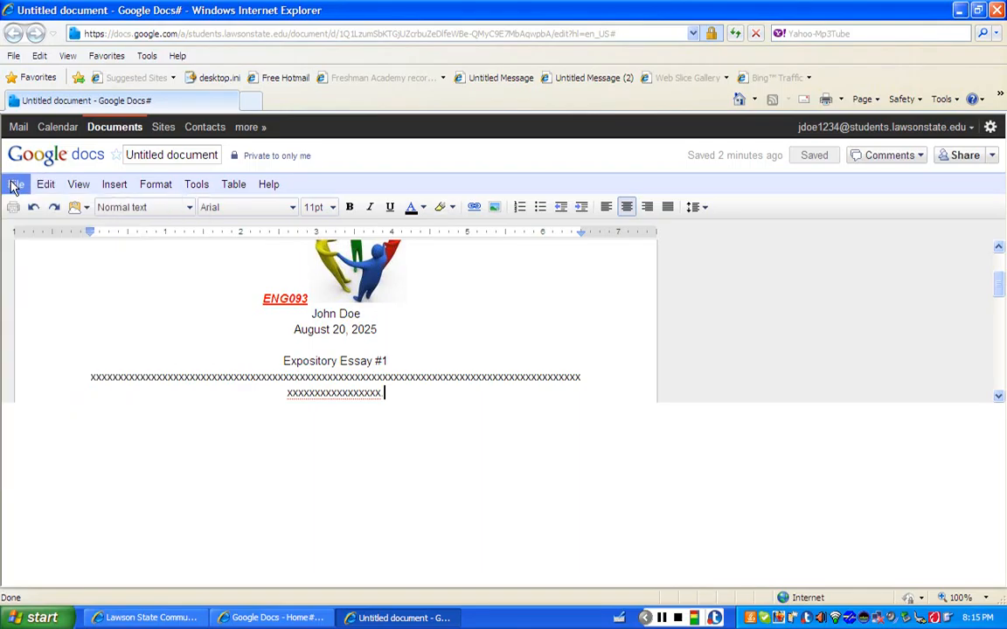
{"action": "left_click", "coordinate": [13, 184]}
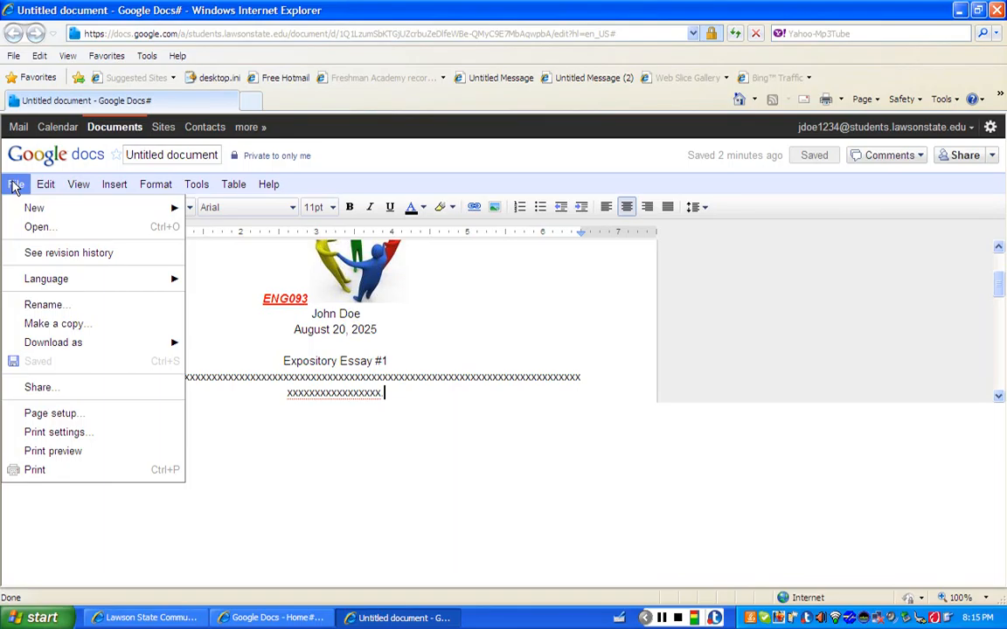
{"action": "mouse_move", "coordinate": [35, 470]}
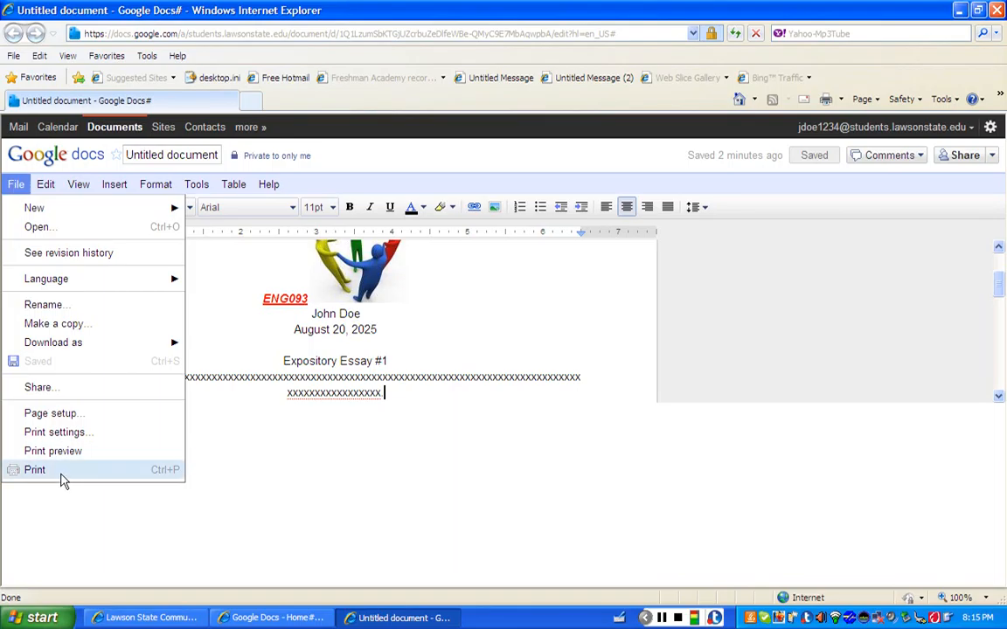
{"action": "mouse_move", "coordinate": [53, 451]}
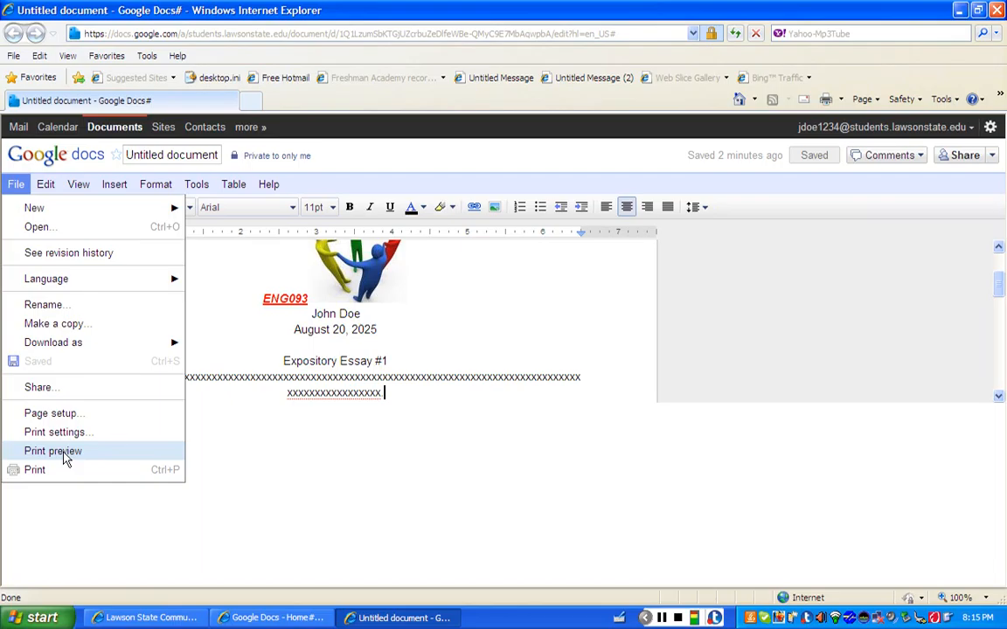
{"action": "mouse_move", "coordinate": [87, 304]}
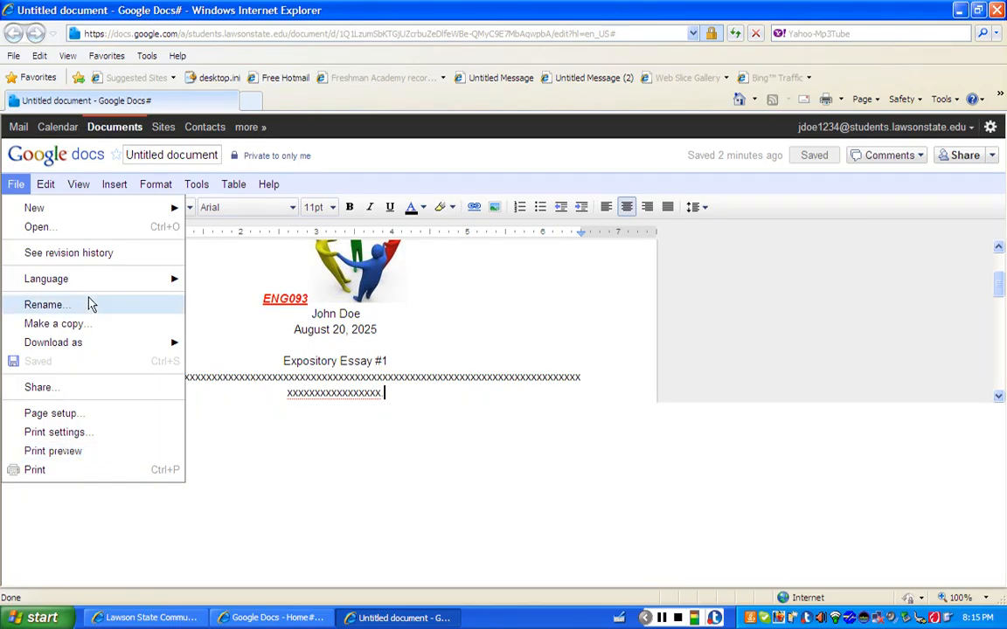
{"action": "left_click", "coordinate": [46, 183]}
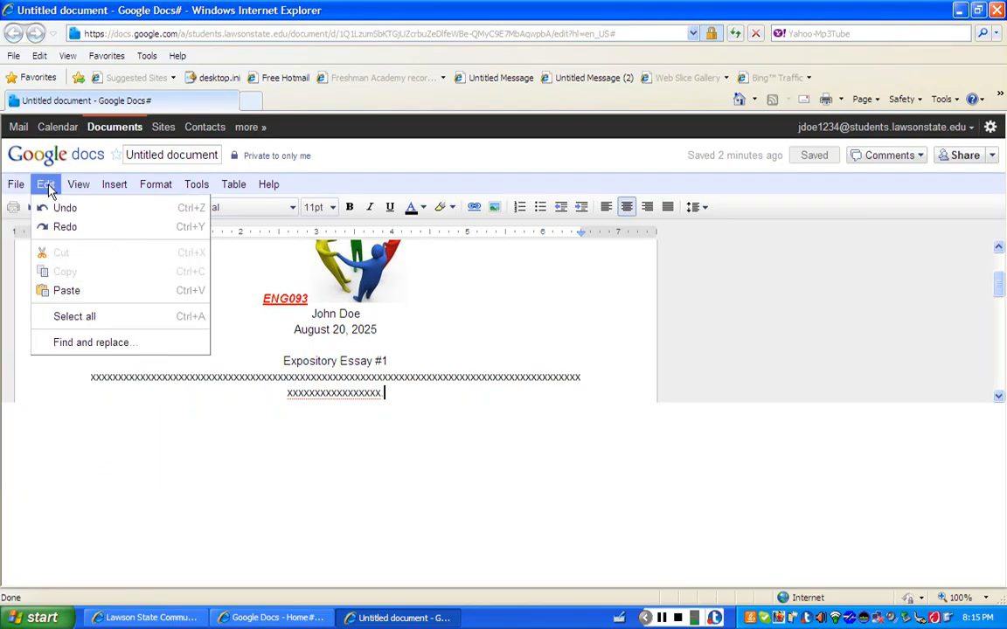
{"action": "left_click", "coordinate": [78, 183]}
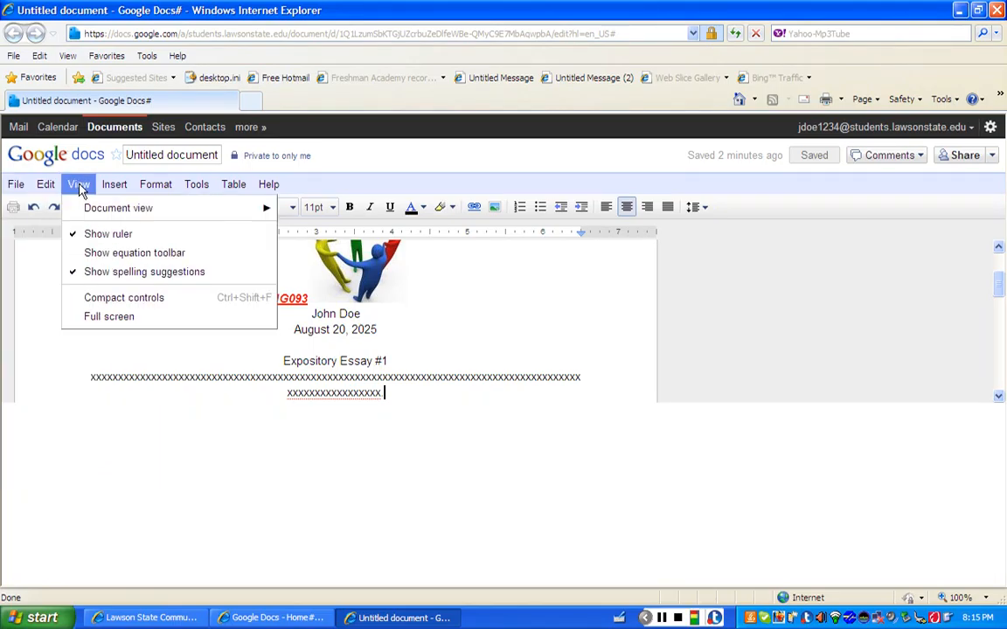
{"action": "left_click", "coordinate": [115, 184]}
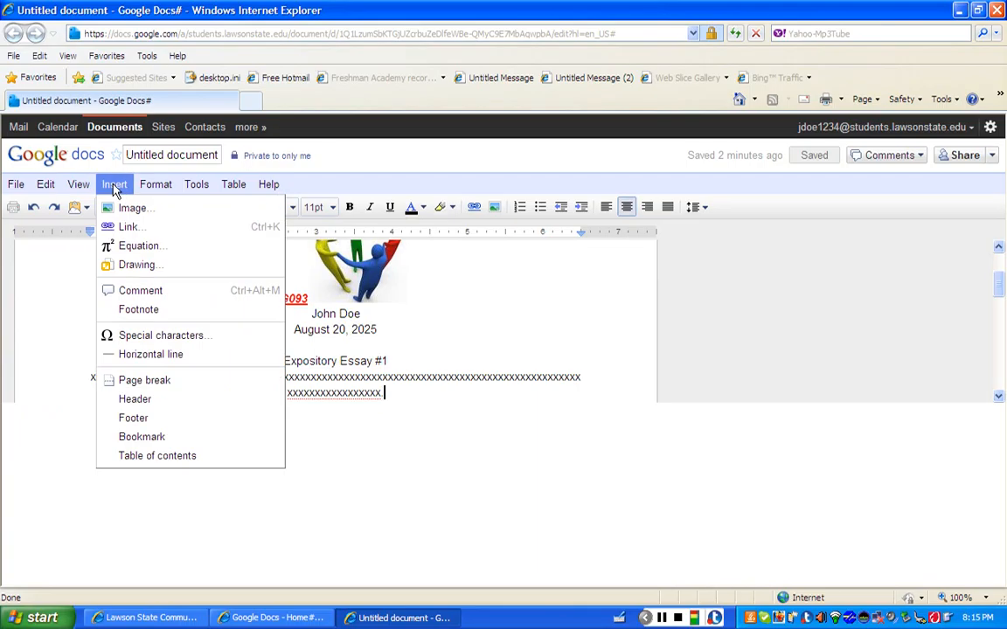
{"action": "mouse_move", "coordinate": [139, 309]}
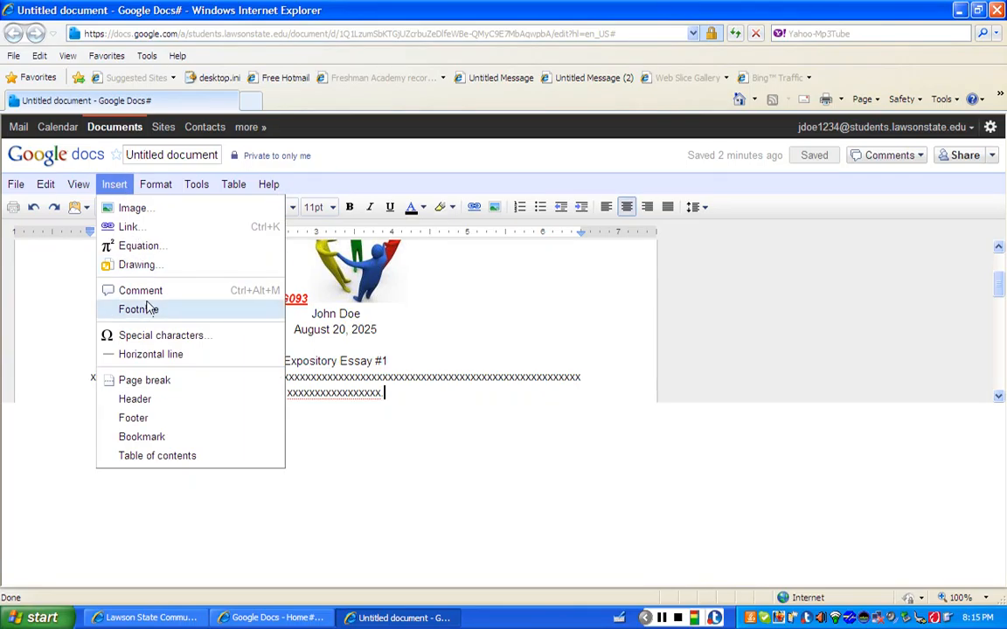
{"action": "mouse_move", "coordinate": [158, 349]}
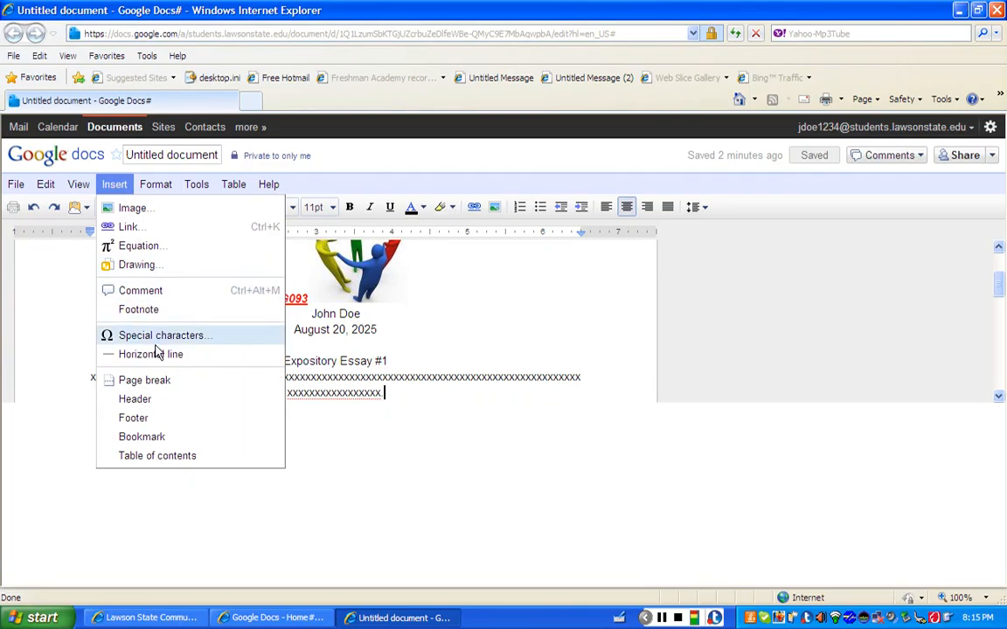
{"action": "left_click", "coordinate": [156, 184]}
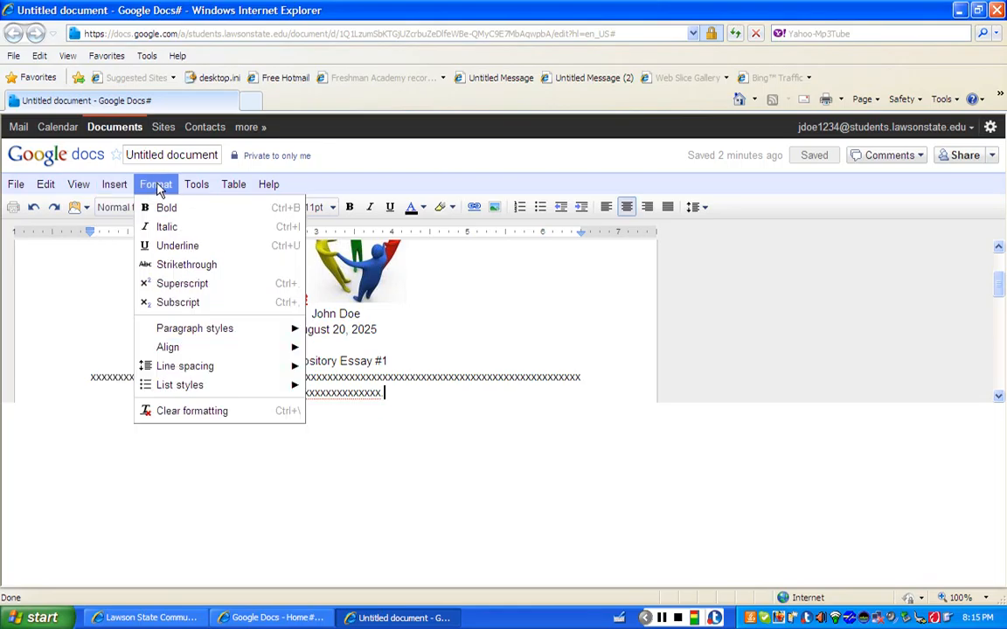
{"action": "left_click", "coordinate": [196, 185]}
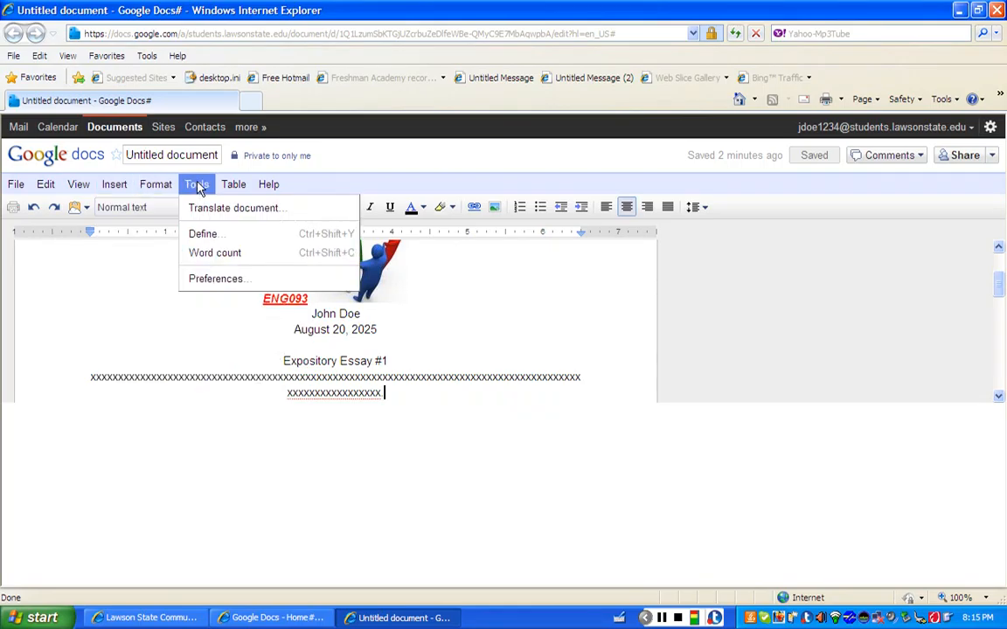
{"action": "left_click", "coordinate": [268, 185]}
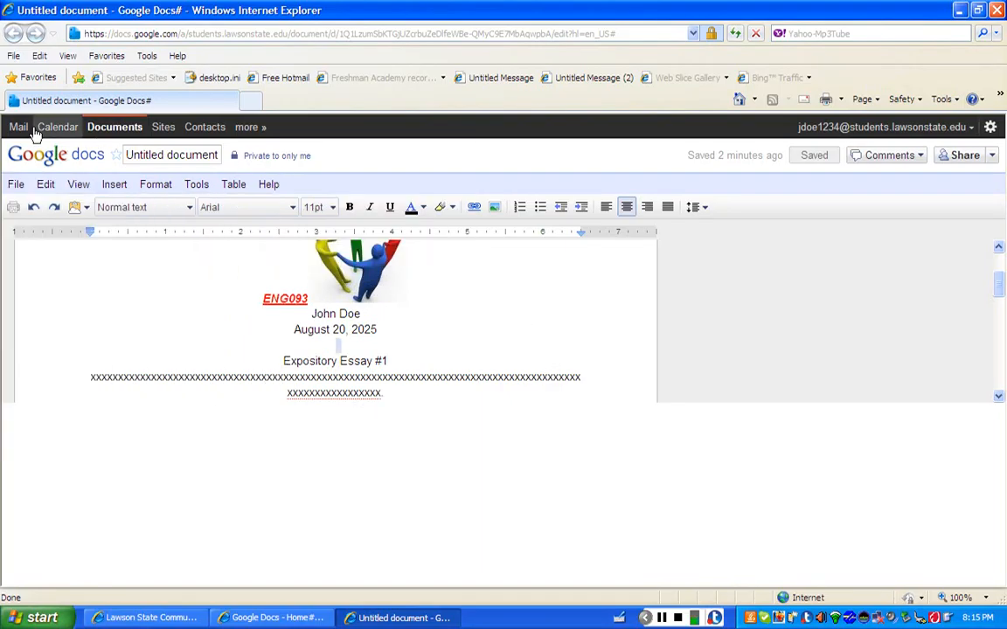
Step: Return to the documents list and create a new untitled presentation
{"action": "left_click", "coordinate": [115, 127]}
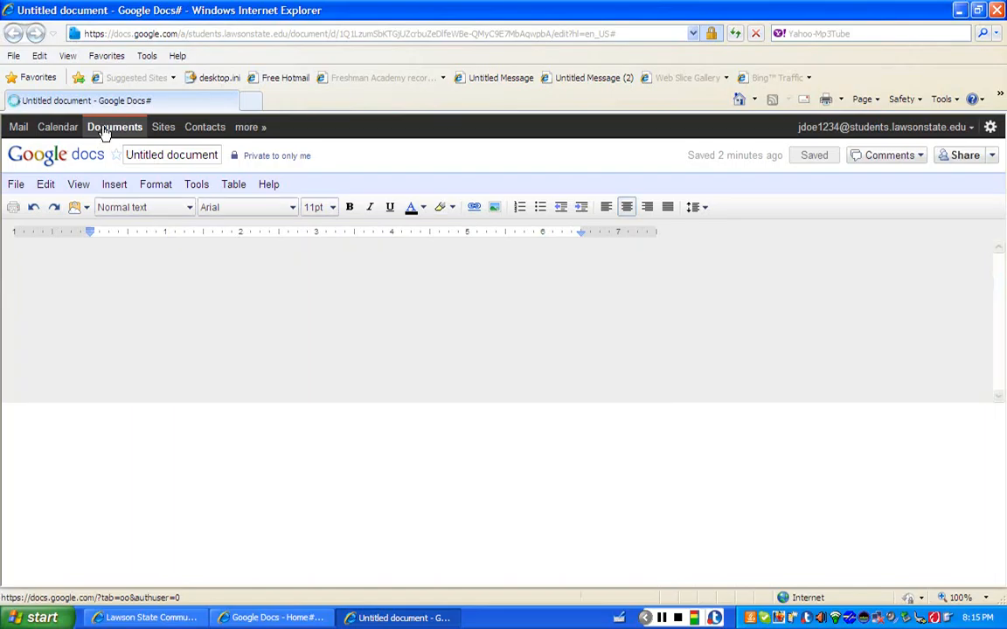
{"action": "left_click", "coordinate": [114, 127]}
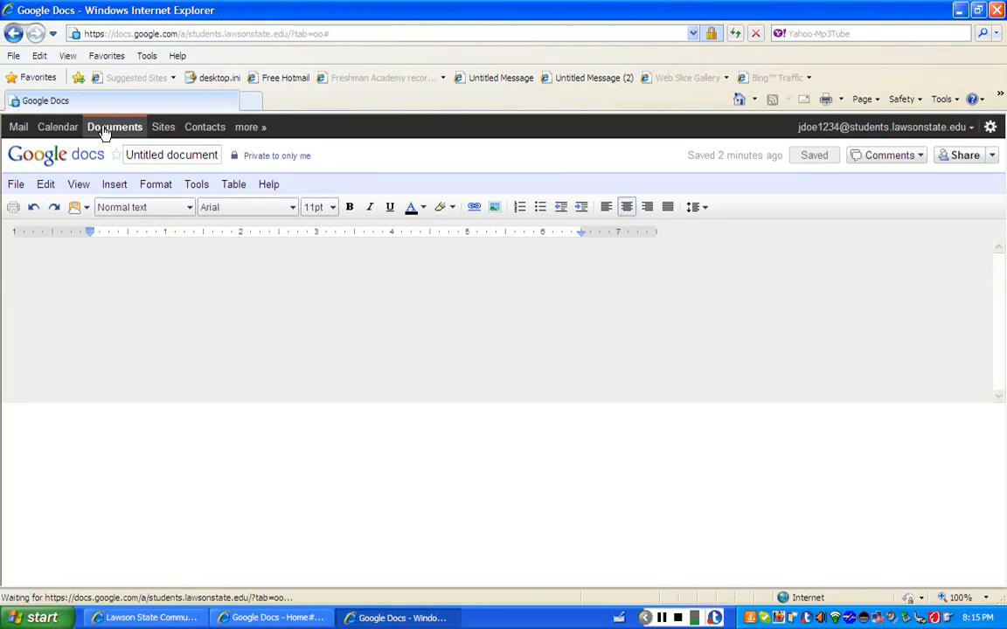
{"action": "left_click", "coordinate": [114, 126]}
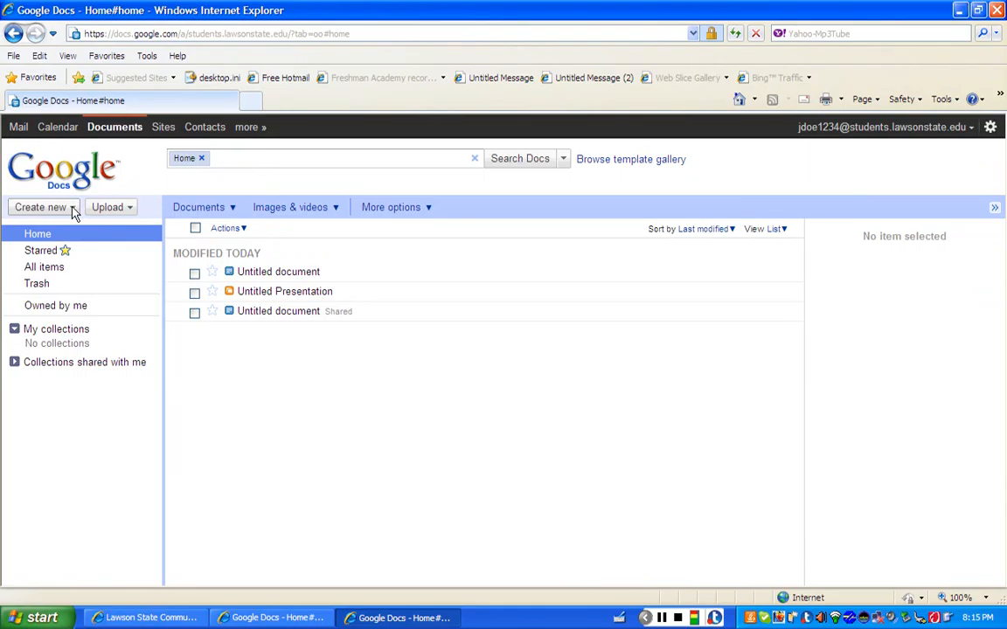
{"action": "left_click", "coordinate": [41, 207]}
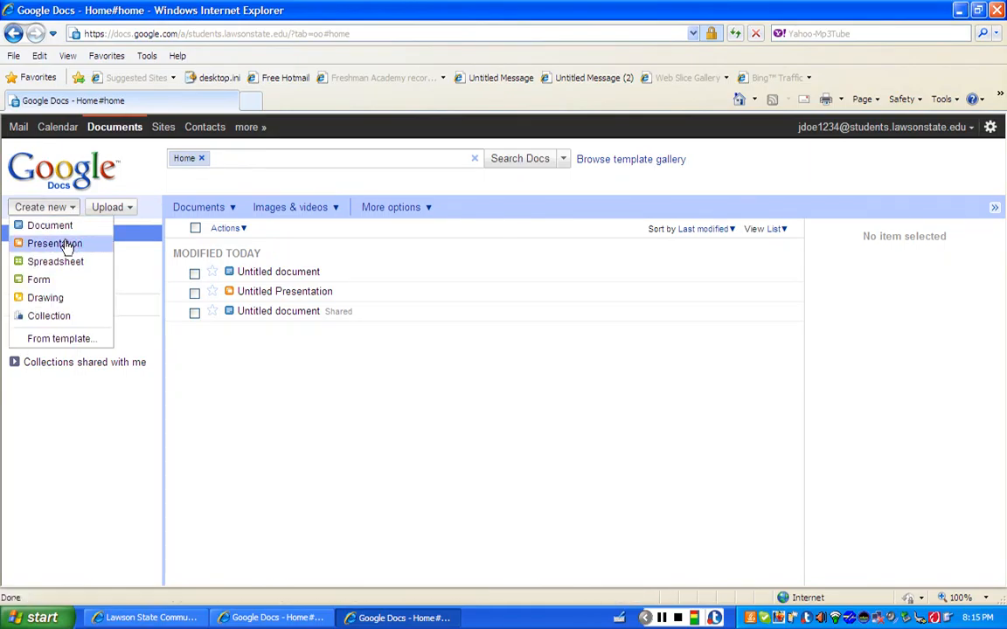
{"action": "left_click", "coordinate": [54, 243]}
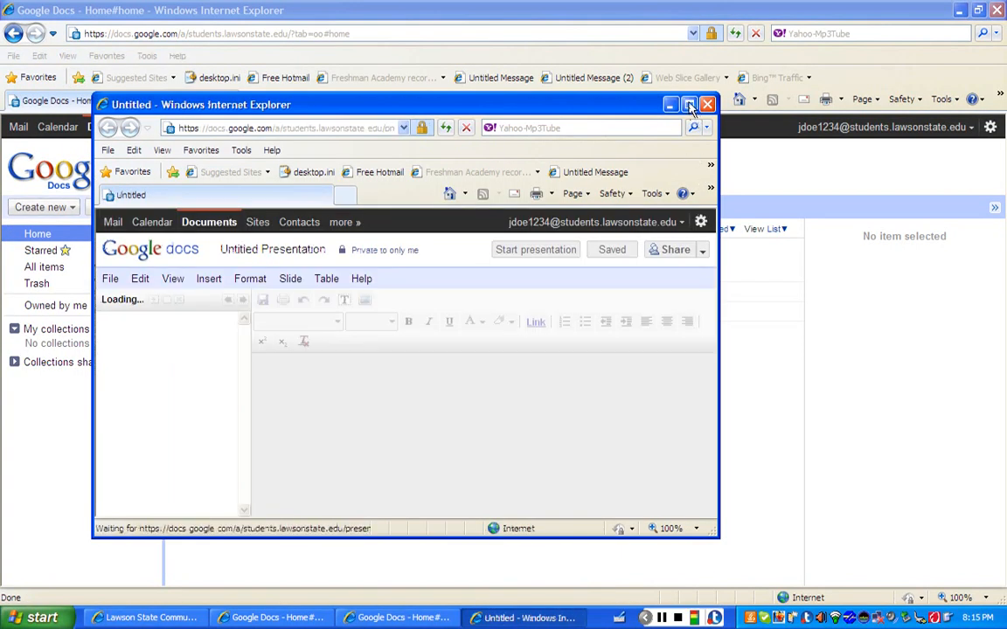
Step: Maximize the presentation window and browse the Slide, Table and Format menus
{"action": "left_click", "coordinate": [689, 104]}
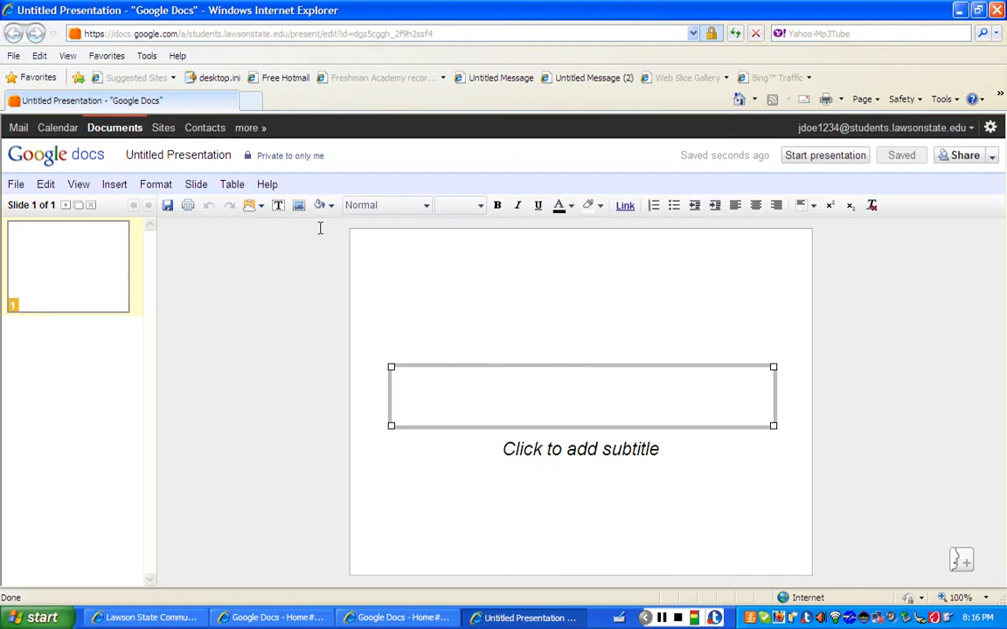
{"action": "left_click", "coordinate": [581, 393]}
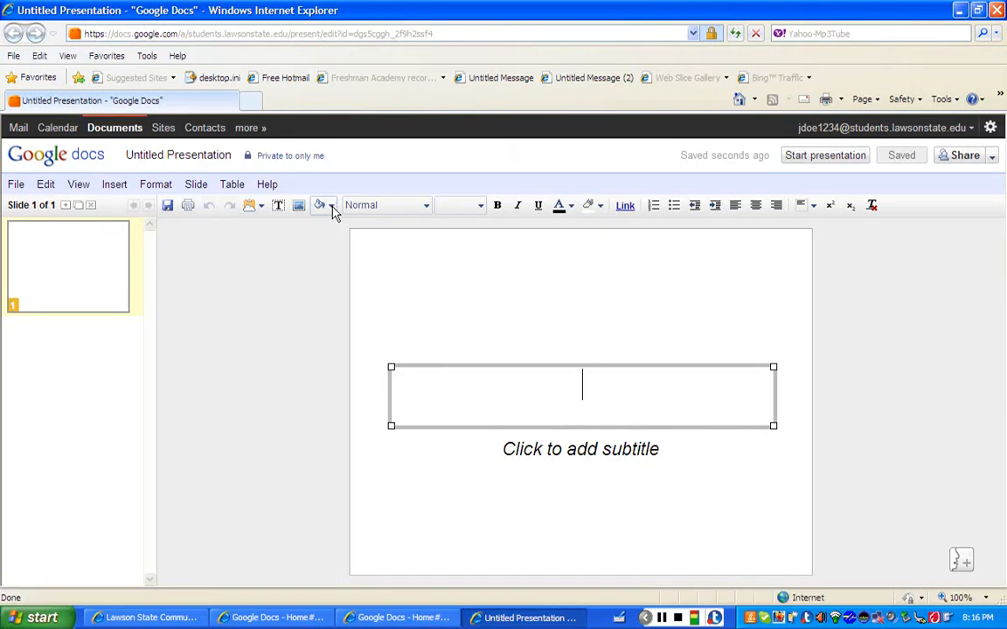
{"action": "left_click", "coordinate": [196, 184]}
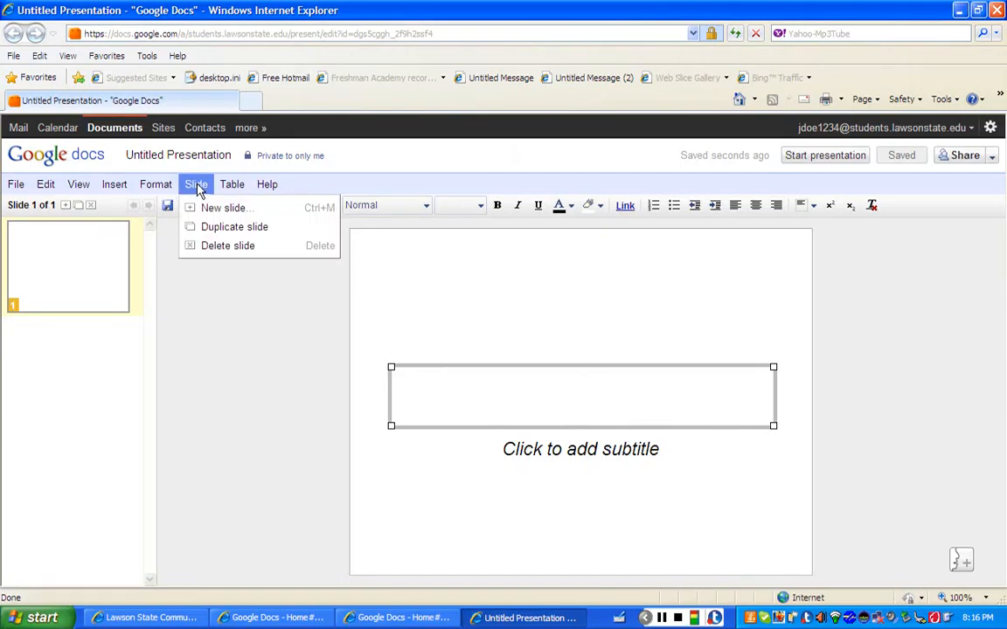
{"action": "mouse_move", "coordinate": [227, 246]}
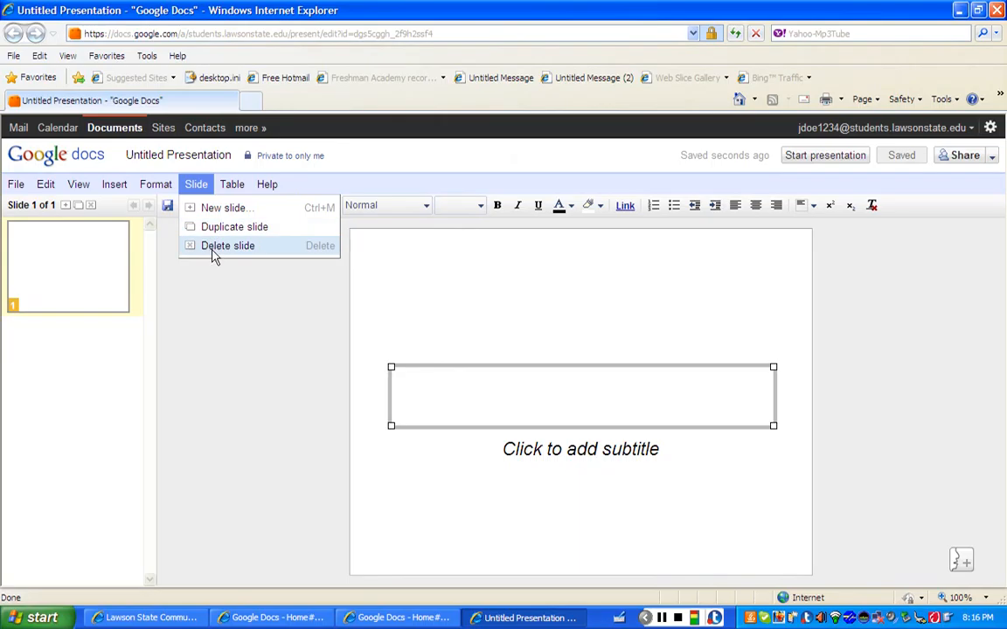
{"action": "left_click", "coordinate": [231, 183]}
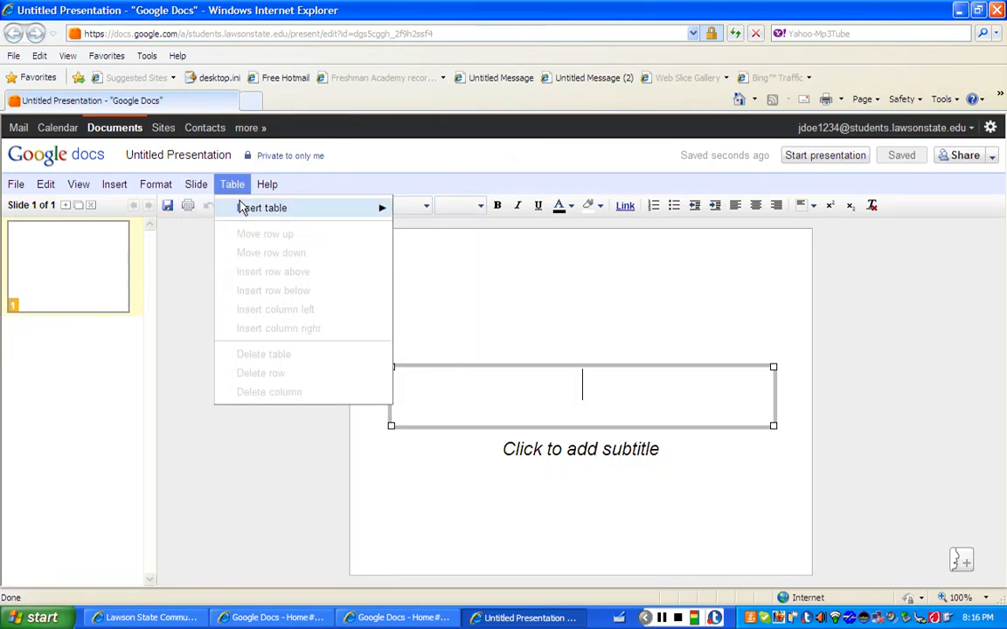
{"action": "left_click", "coordinate": [156, 183]}
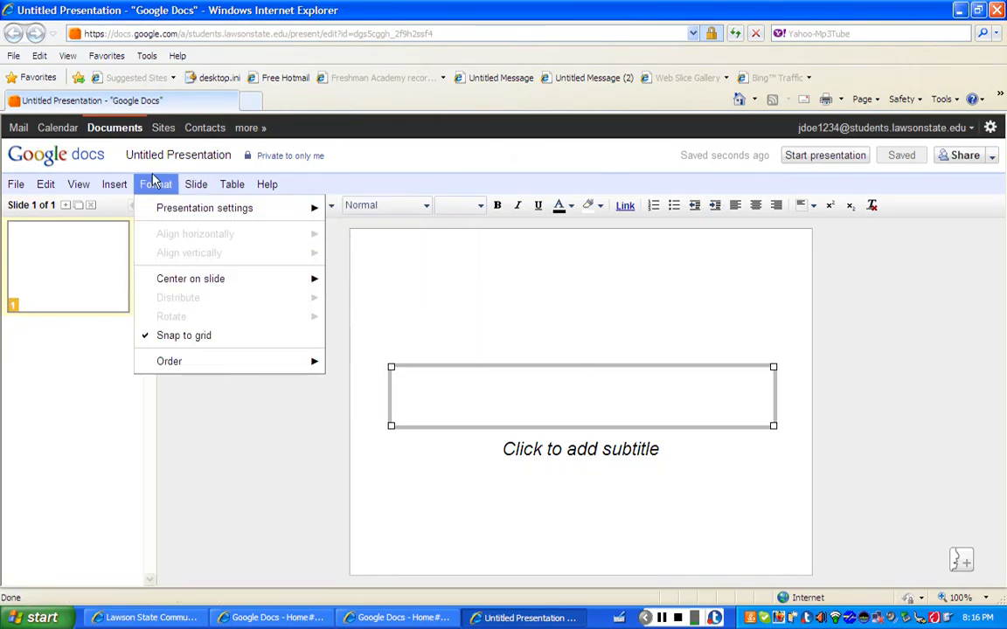
{"action": "mouse_move", "coordinate": [205, 207]}
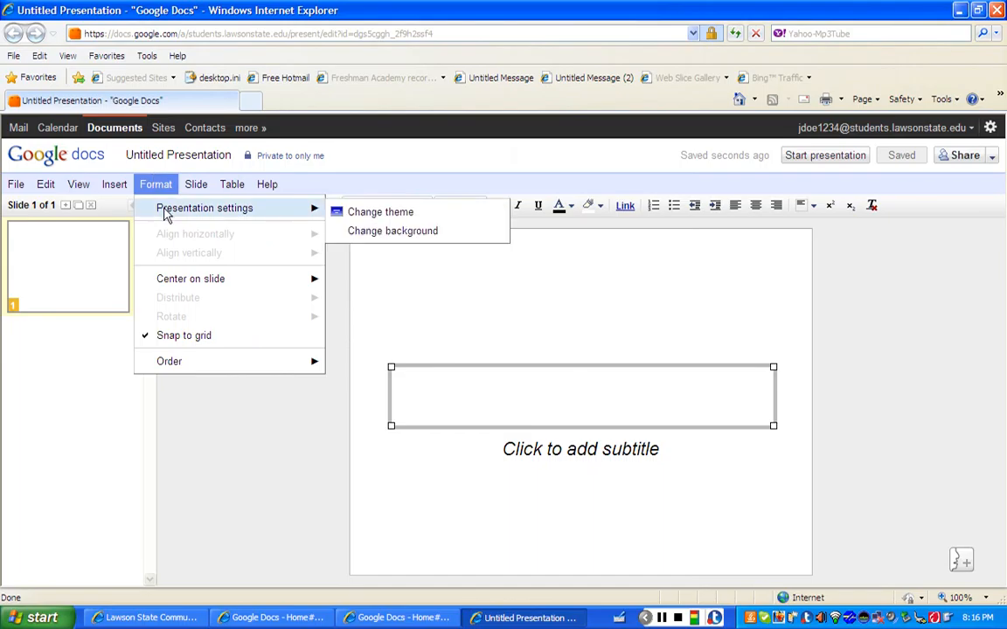
{"action": "mouse_move", "coordinate": [393, 231]}
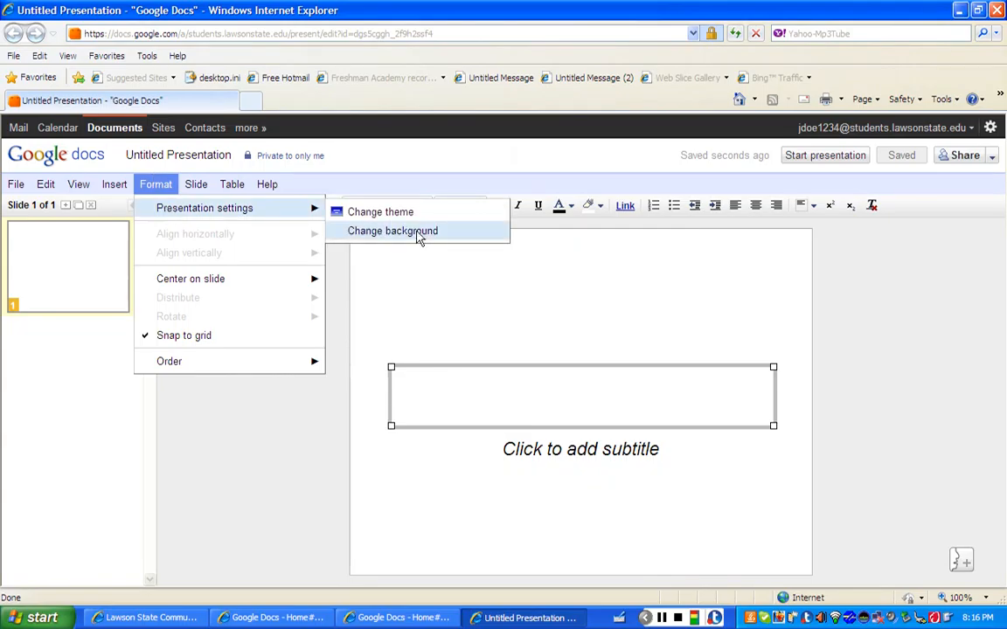
Step: Open and cancel the Change background dialog, then reopen the Format menu
{"action": "left_click", "coordinate": [393, 230]}
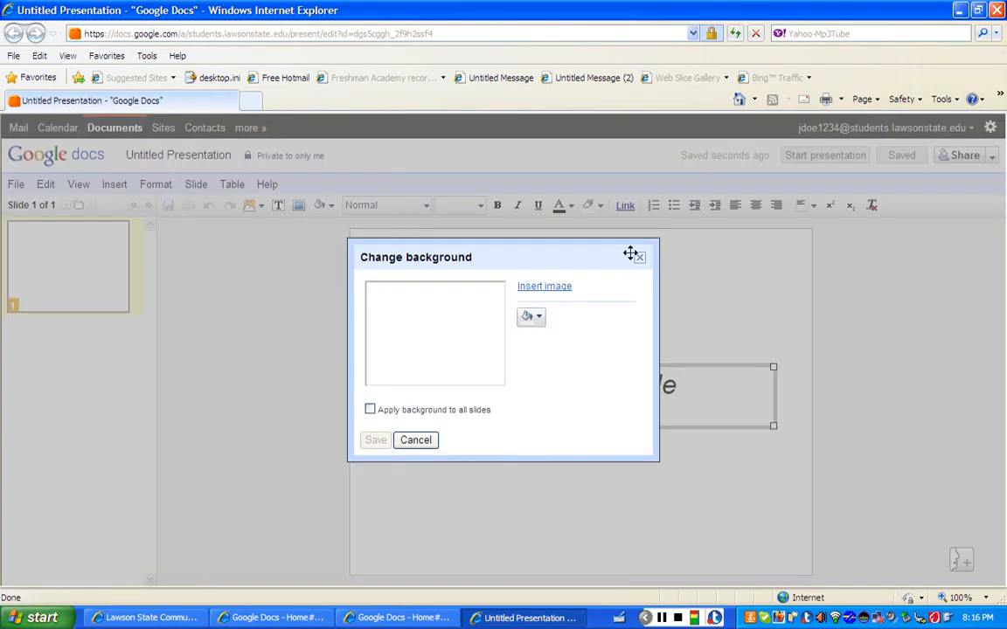
{"action": "left_click", "coordinate": [415, 440]}
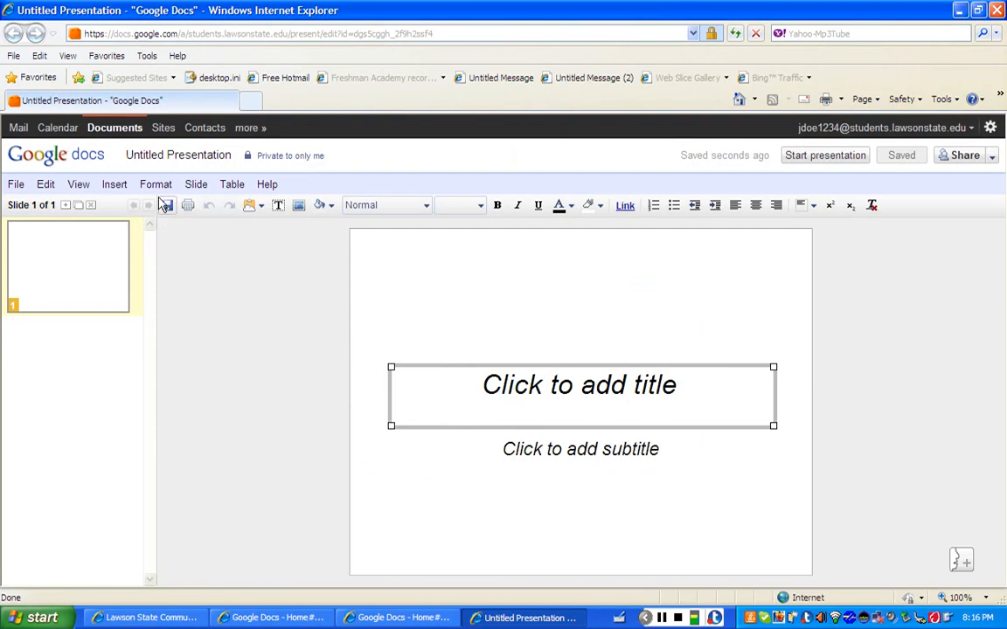
{"action": "left_click", "coordinate": [156, 184]}
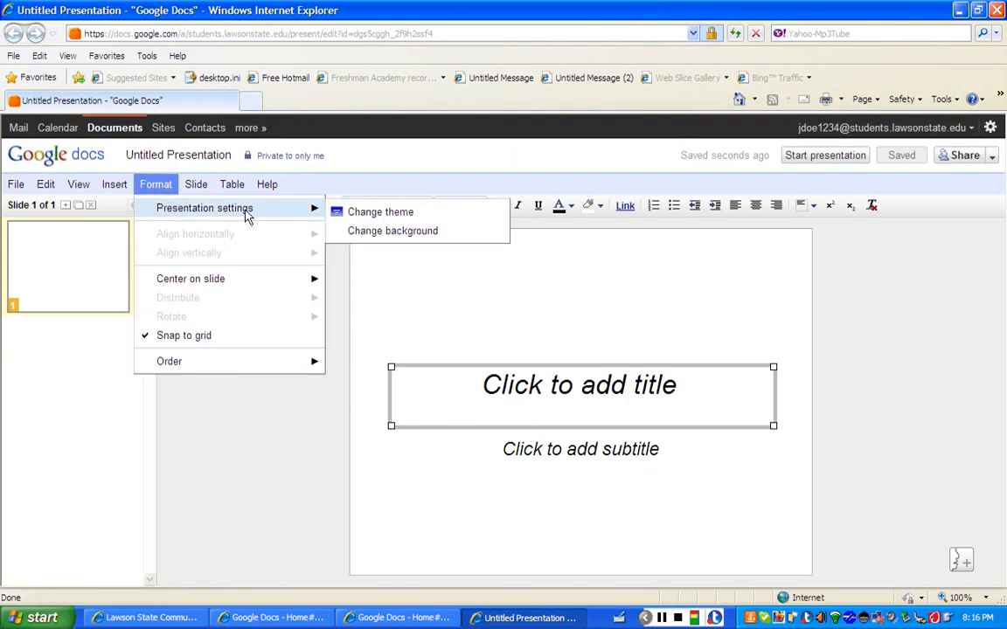
{"action": "mouse_move", "coordinate": [381, 211]}
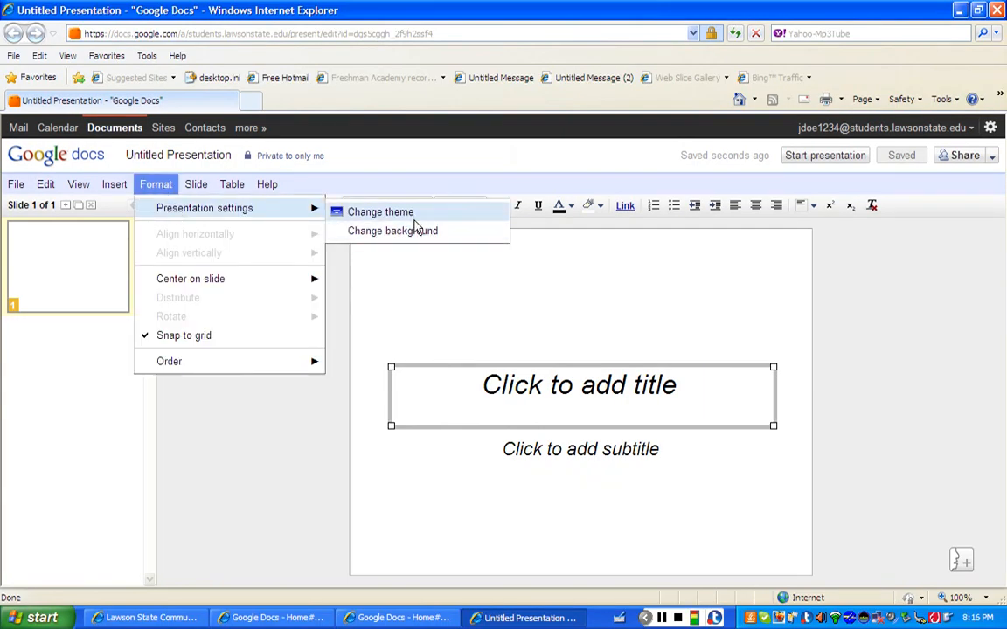
Step: Browse the presentation themes and apply the bright blue gradient theme to the title slide
{"action": "left_click", "coordinate": [380, 211]}
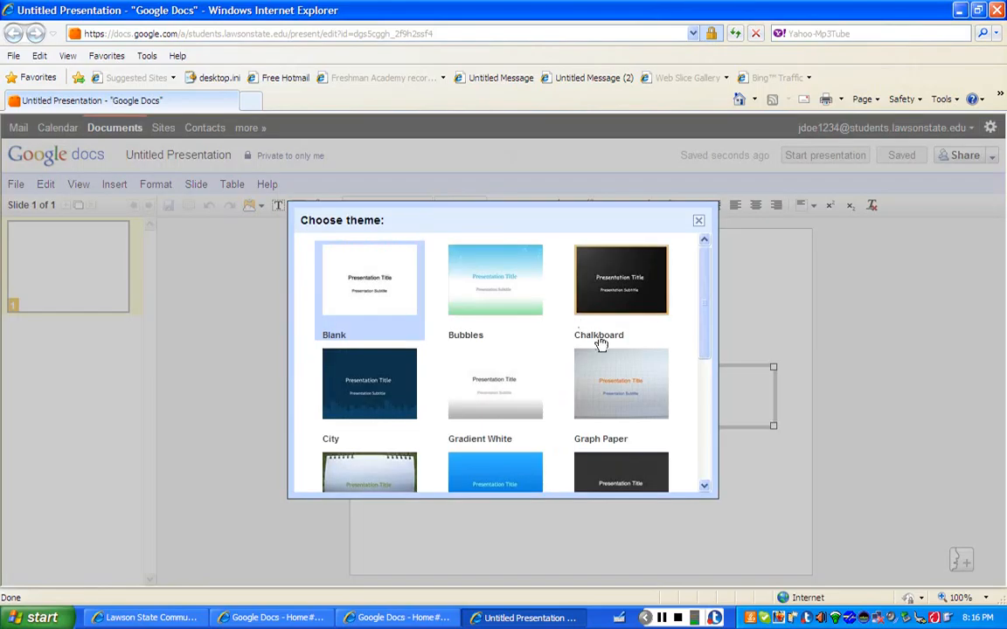
{"action": "scroll", "scroll_direction": "down", "scroll_amount": 3}
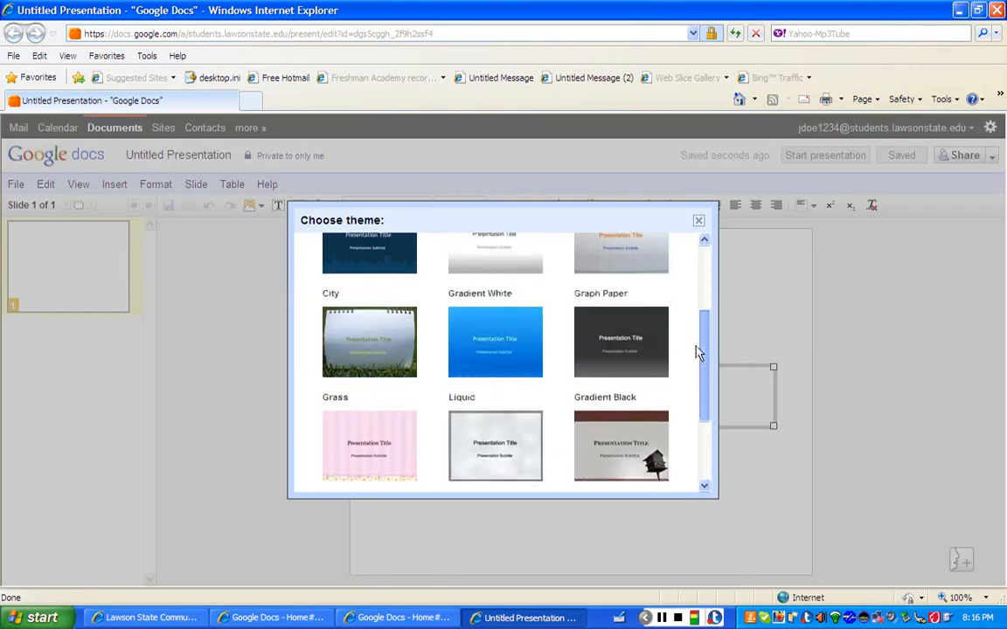
{"action": "scroll", "scroll_direction": "down", "scroll_amount": 3}
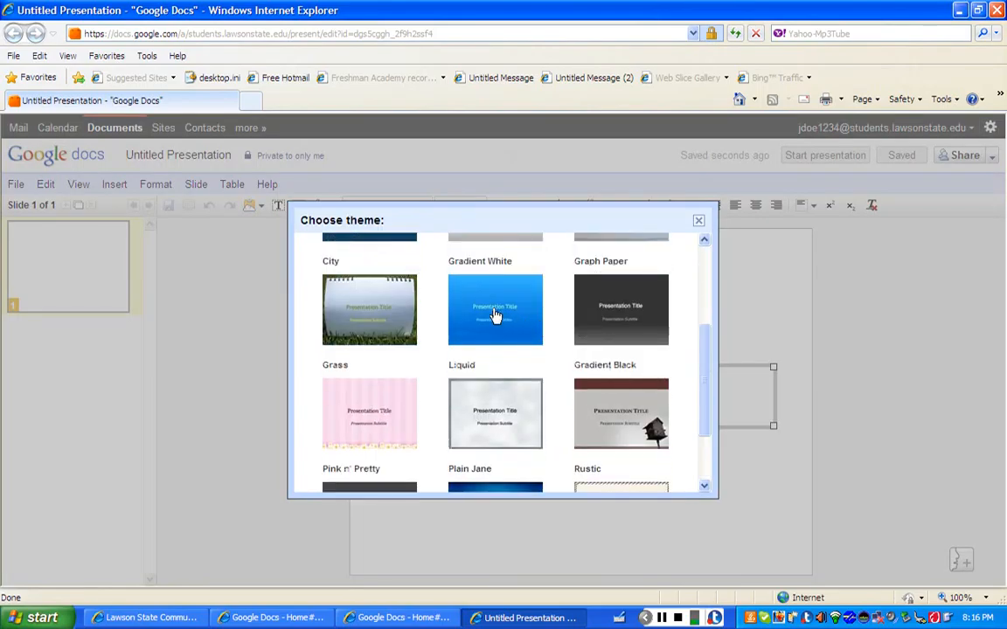
{"action": "left_click", "coordinate": [495, 309]}
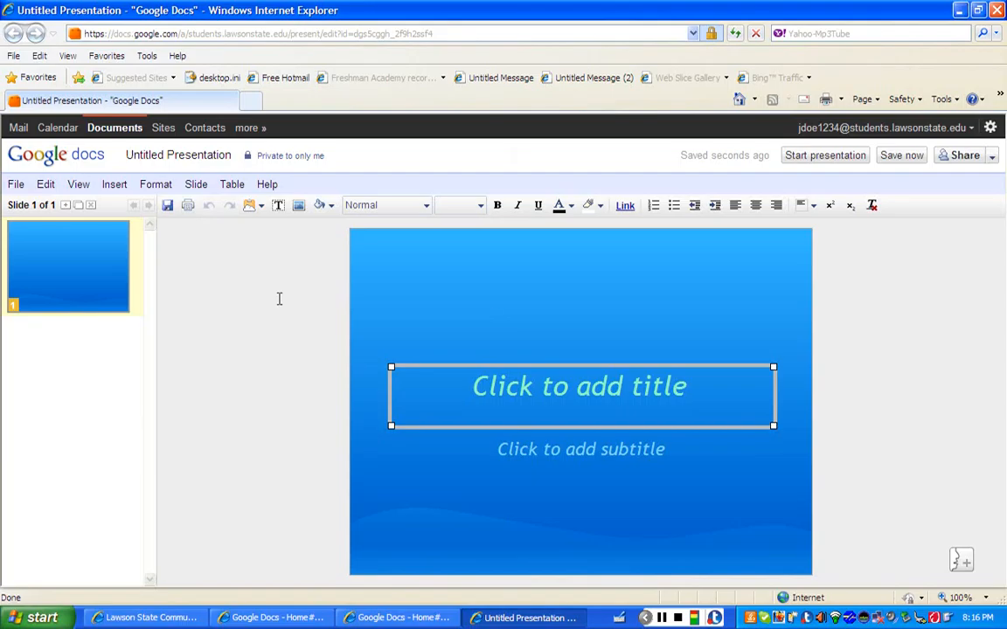
{"action": "left_click", "coordinate": [156, 184]}
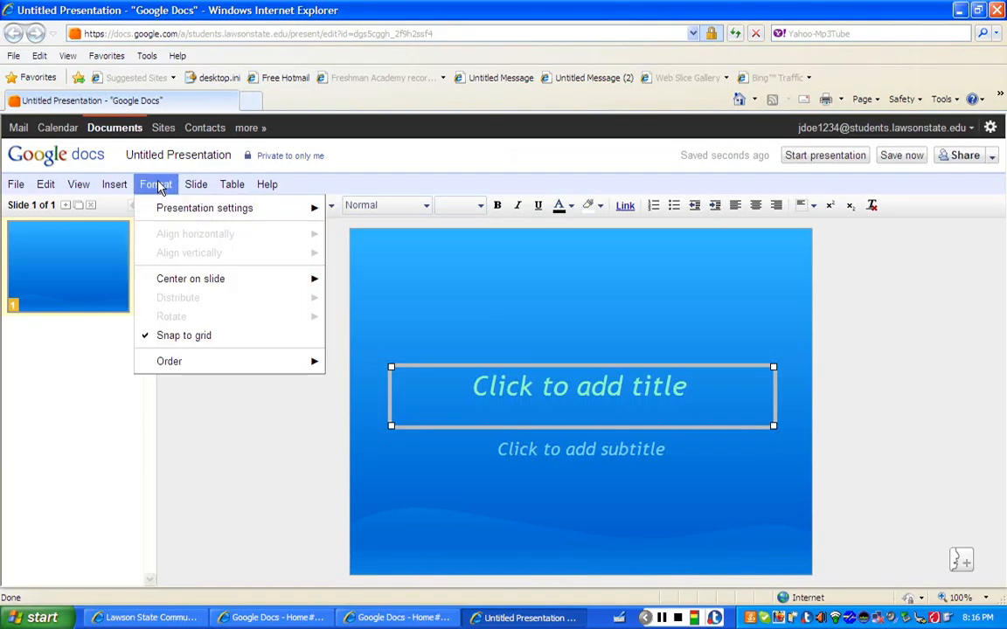
{"action": "mouse_move", "coordinate": [205, 207]}
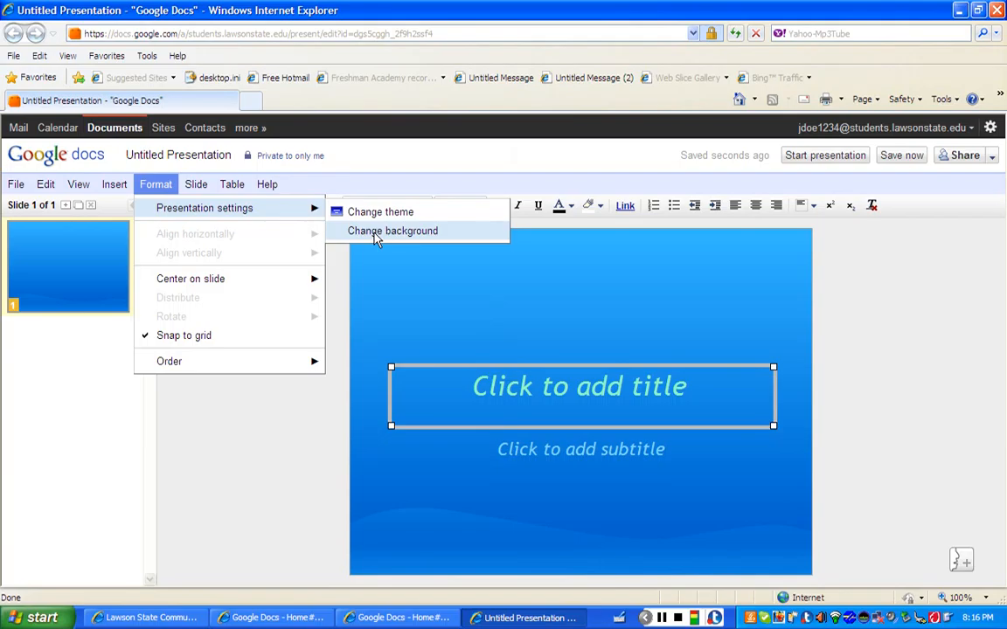
{"action": "mouse_move", "coordinate": [283, 449]}
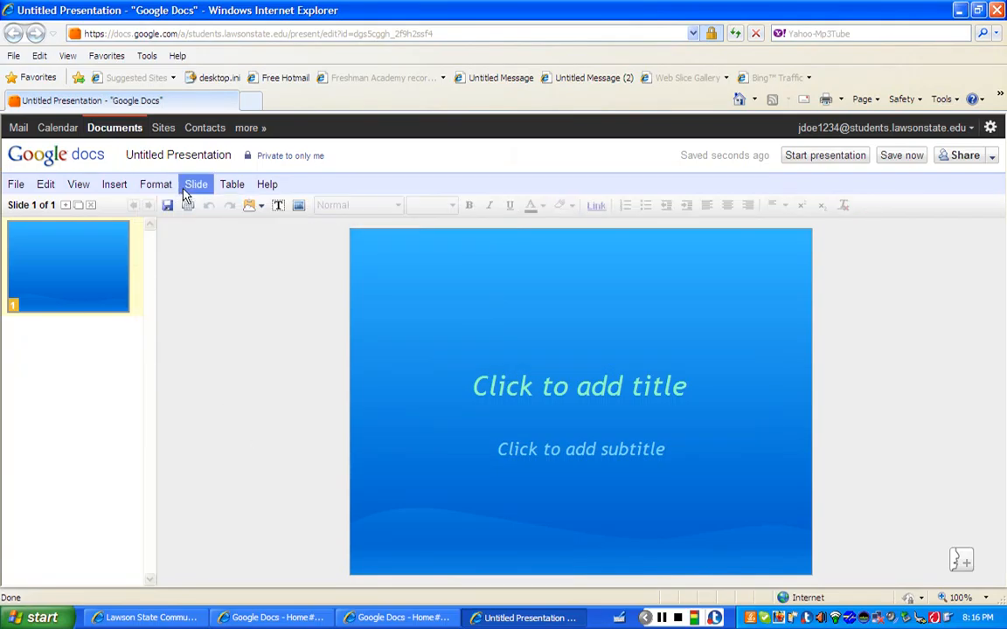
Step: Insert a video by searching YouTube for 'math problem' and choosing Math Word Problems Sample Clip
{"action": "left_click", "coordinate": [114, 183]}
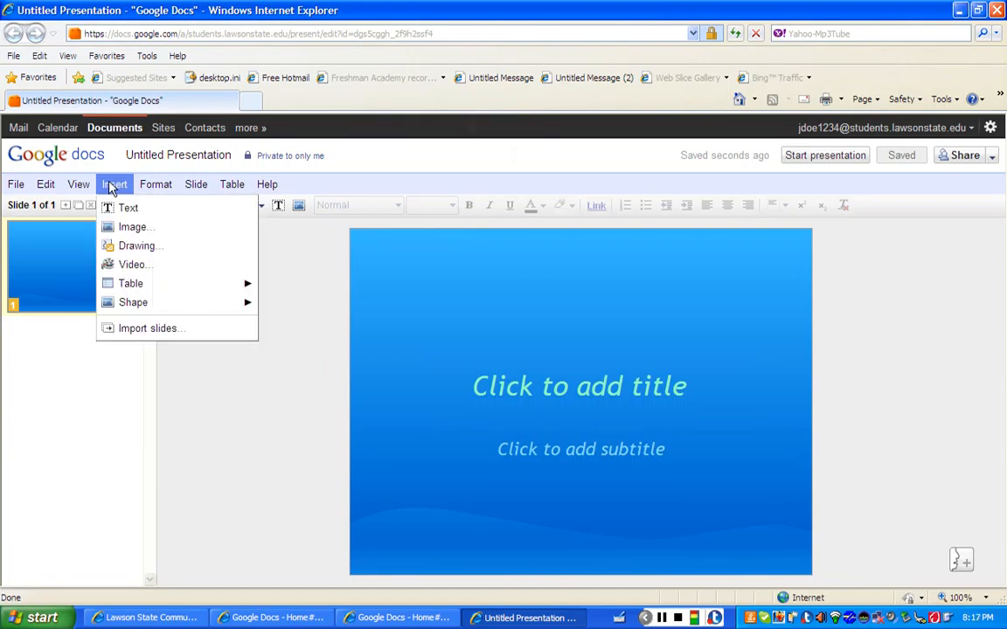
{"action": "mouse_move", "coordinate": [135, 264]}
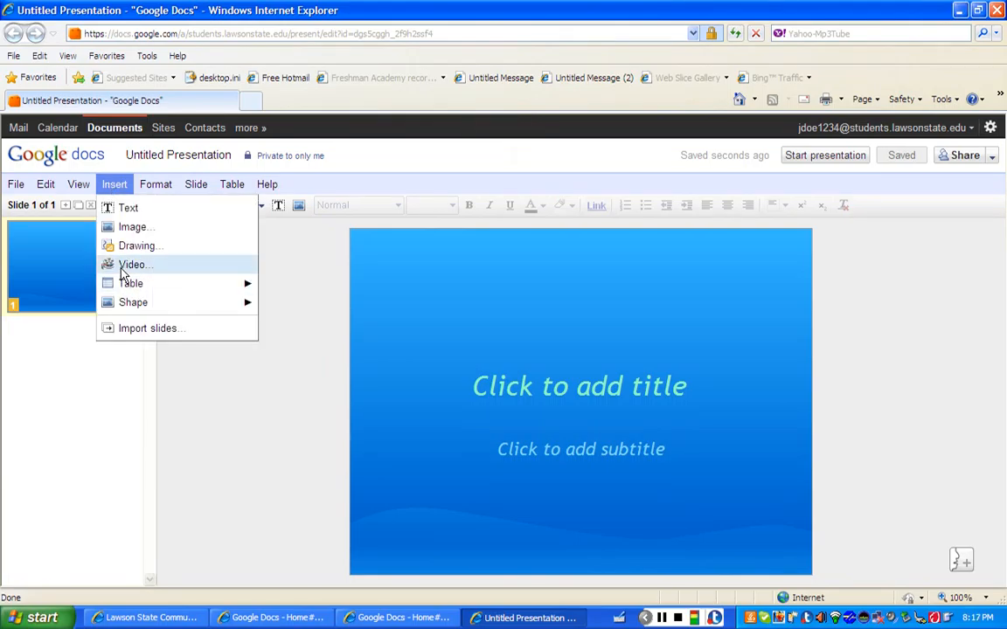
{"action": "left_click", "coordinate": [135, 264]}
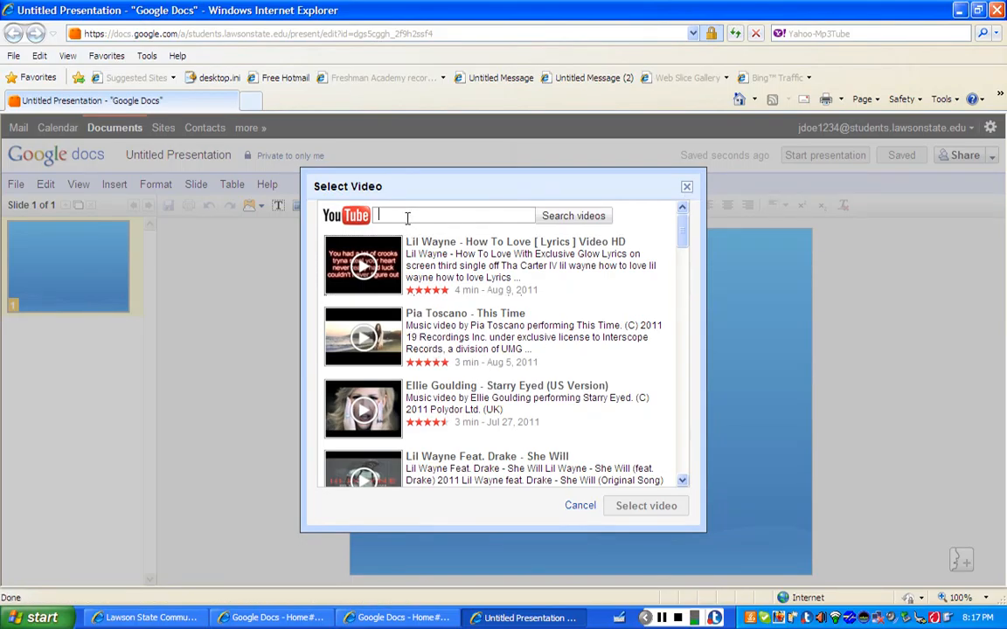
{"action": "type", "text": "math problem"}
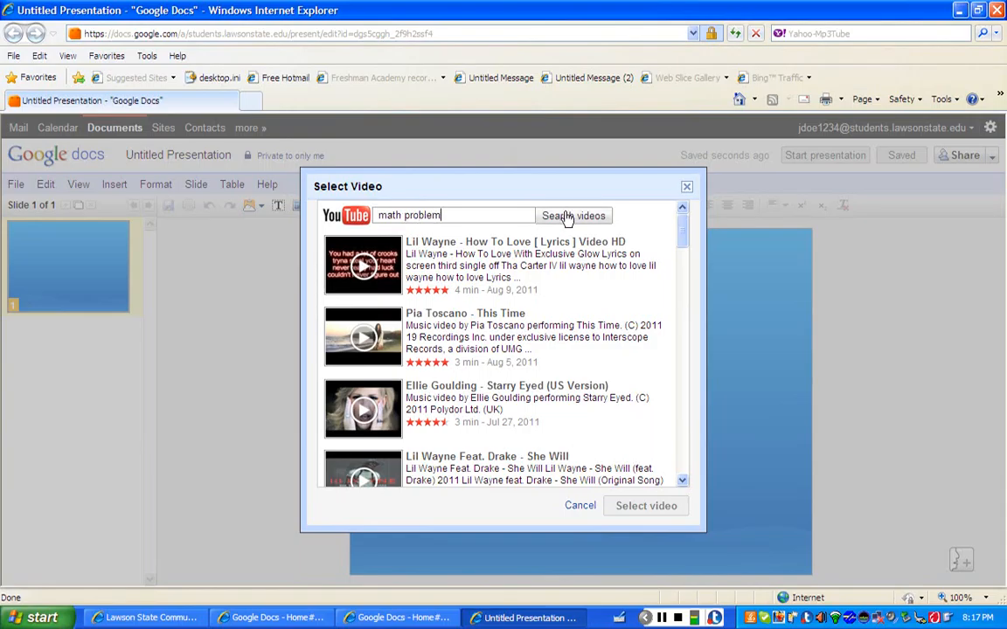
{"action": "left_click", "coordinate": [573, 216]}
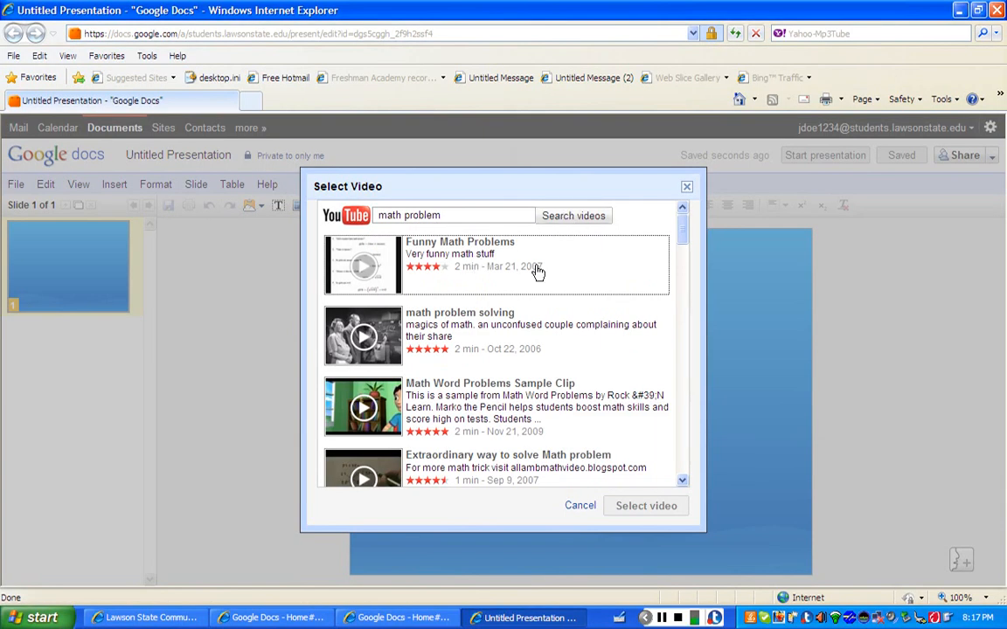
{"action": "mouse_move", "coordinate": [363, 408]}
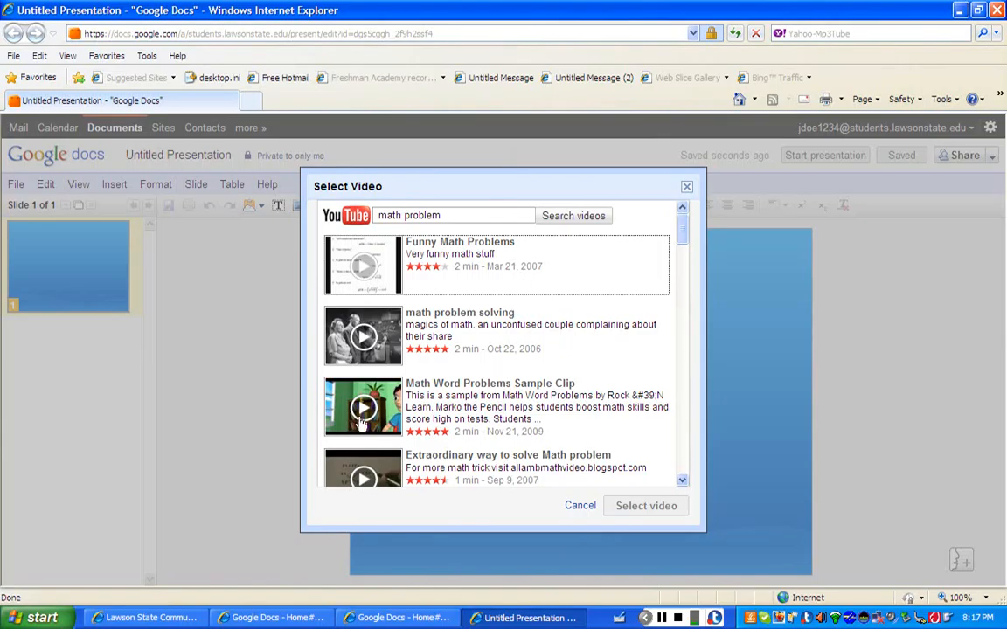
{"action": "left_click", "coordinate": [363, 406]}
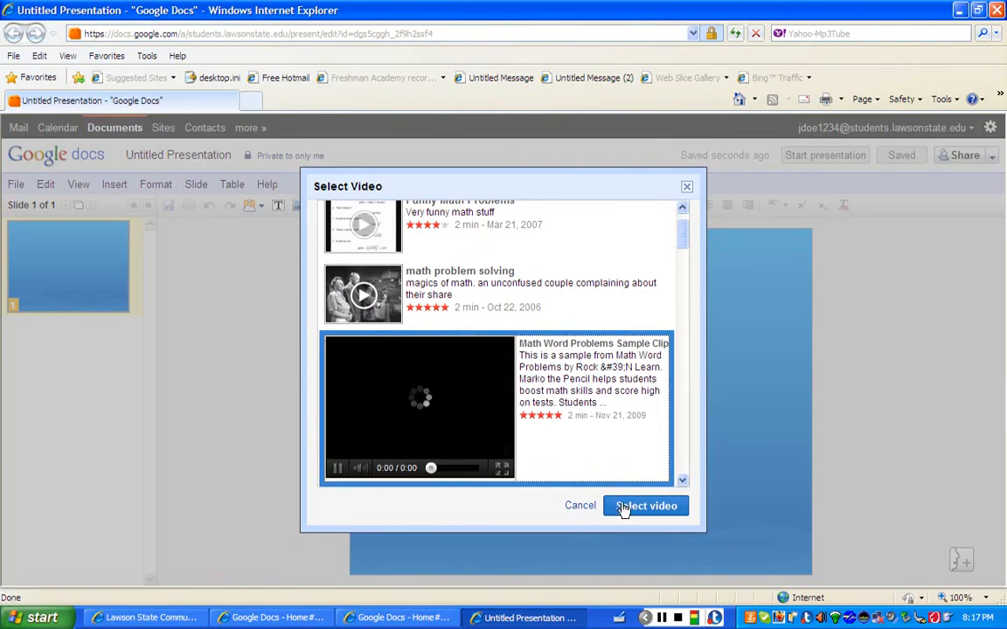
Step: Place the Math Word Problems clip on the title slide, then add new slides
{"action": "left_click", "coordinate": [645, 506]}
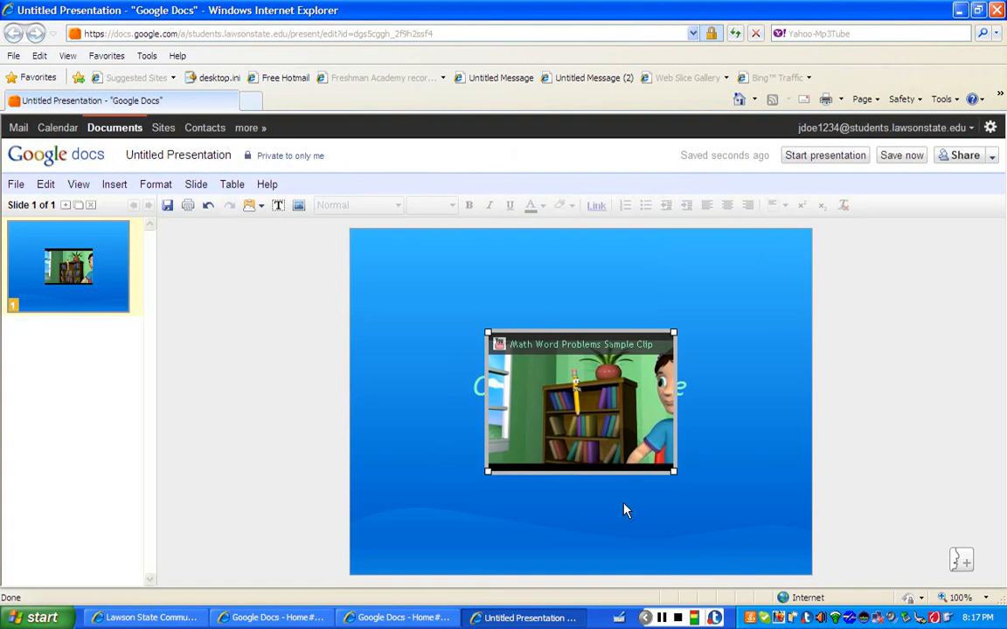
{"action": "mouse_move", "coordinate": [730, 396]}
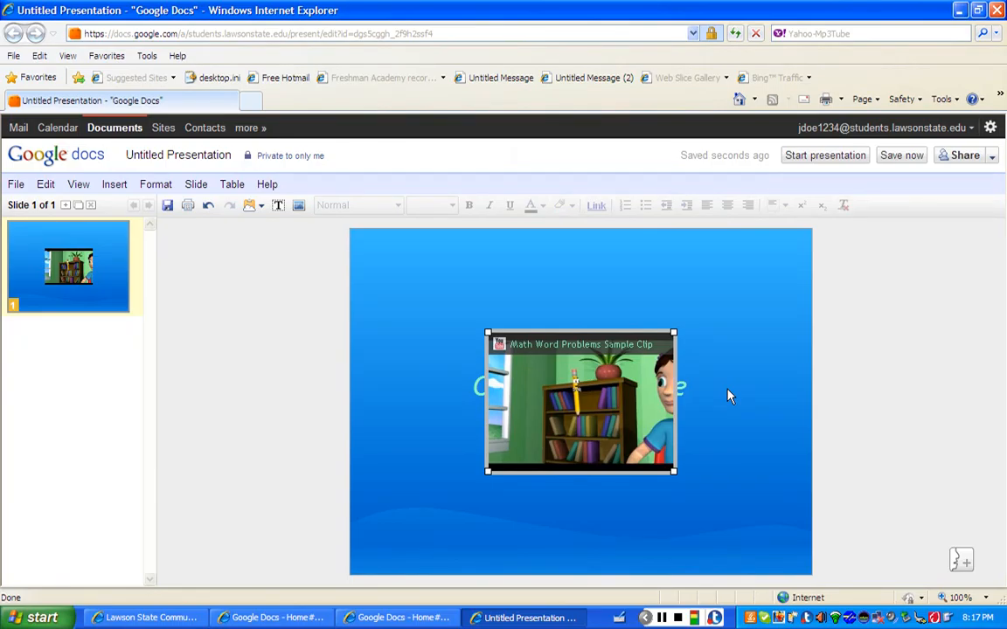
{"action": "mouse_move", "coordinate": [728, 389]}
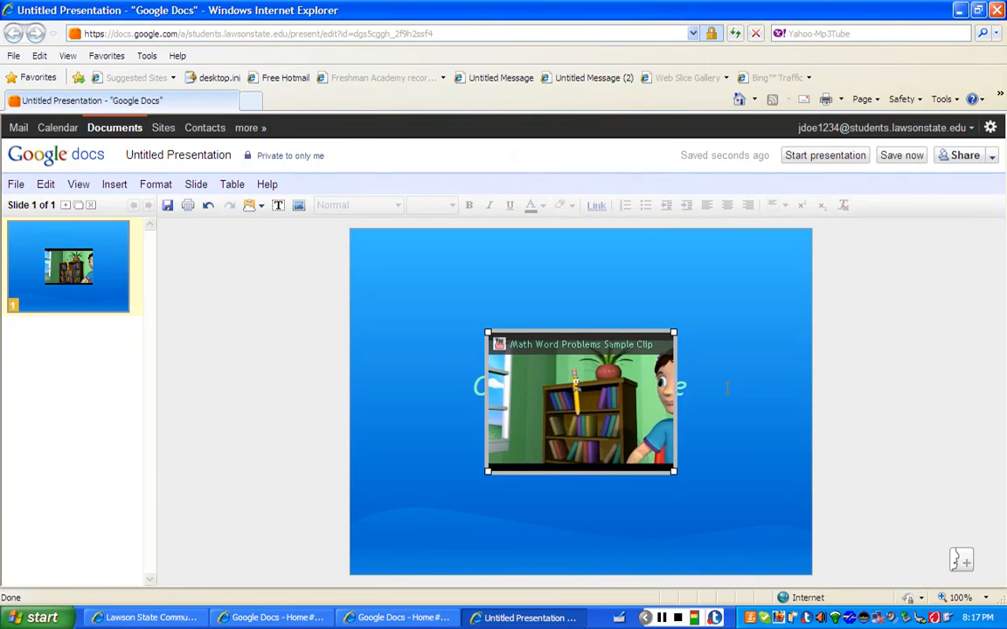
{"action": "left_click", "coordinate": [901, 155]}
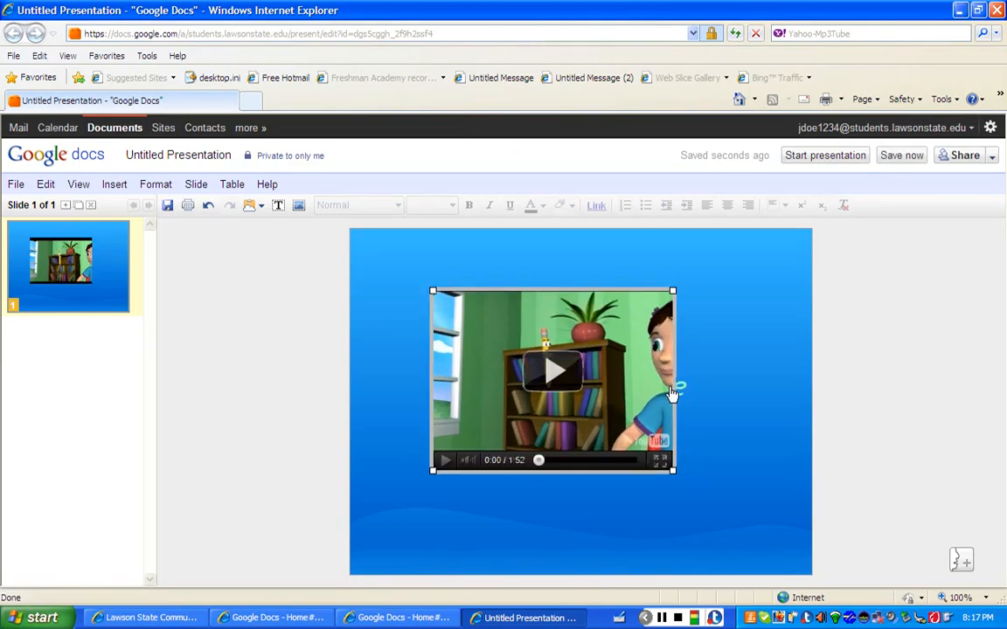
{"action": "mouse_move", "coordinate": [113, 250]}
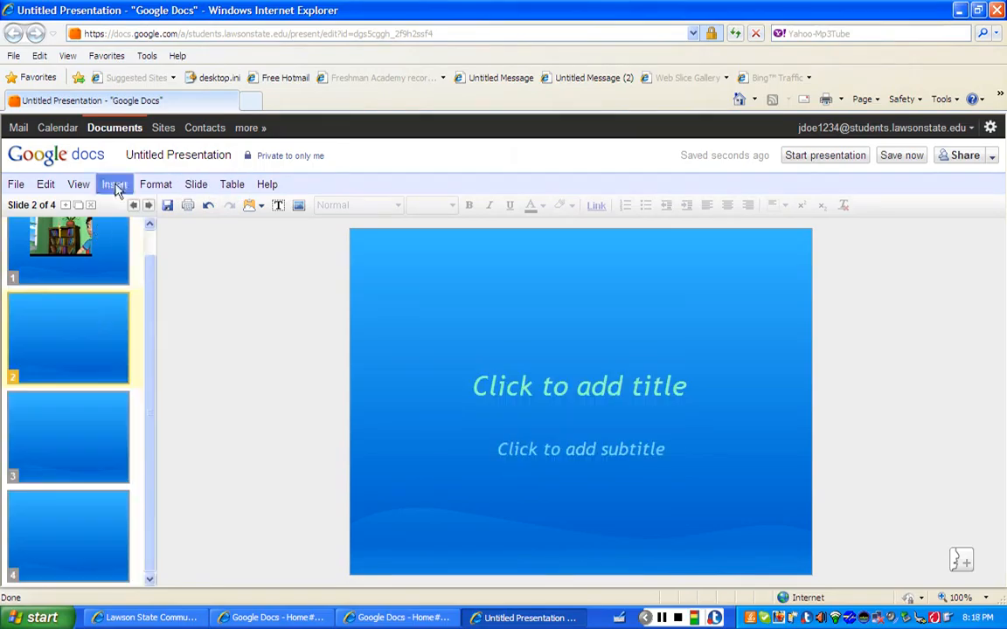
Step: Upload the Freshman Encounter logo image 1122.jpg onto slide 2
{"action": "left_click", "coordinate": [115, 185]}
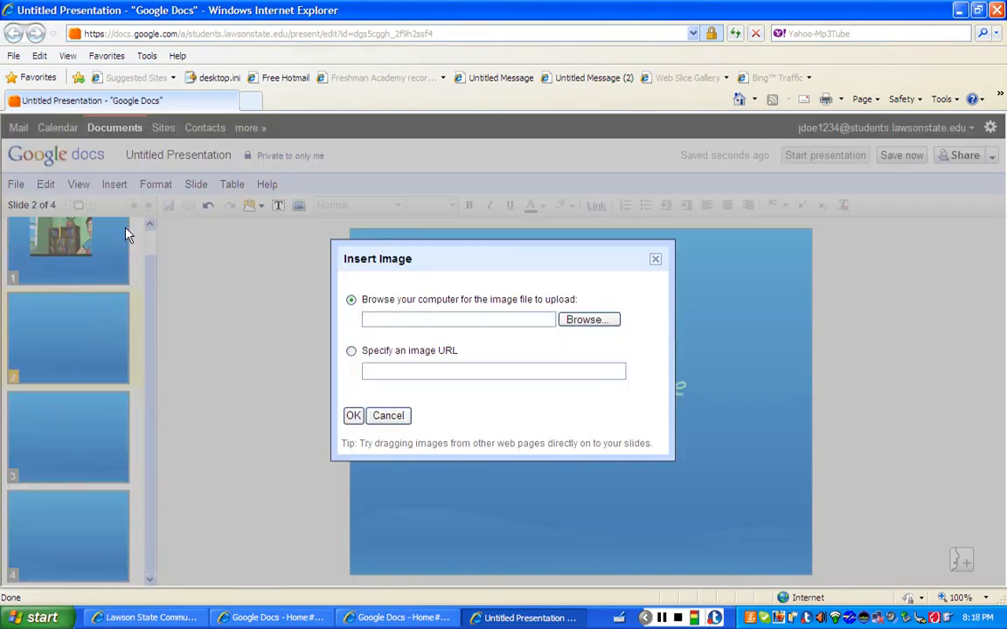
{"action": "left_click", "coordinate": [587, 319]}
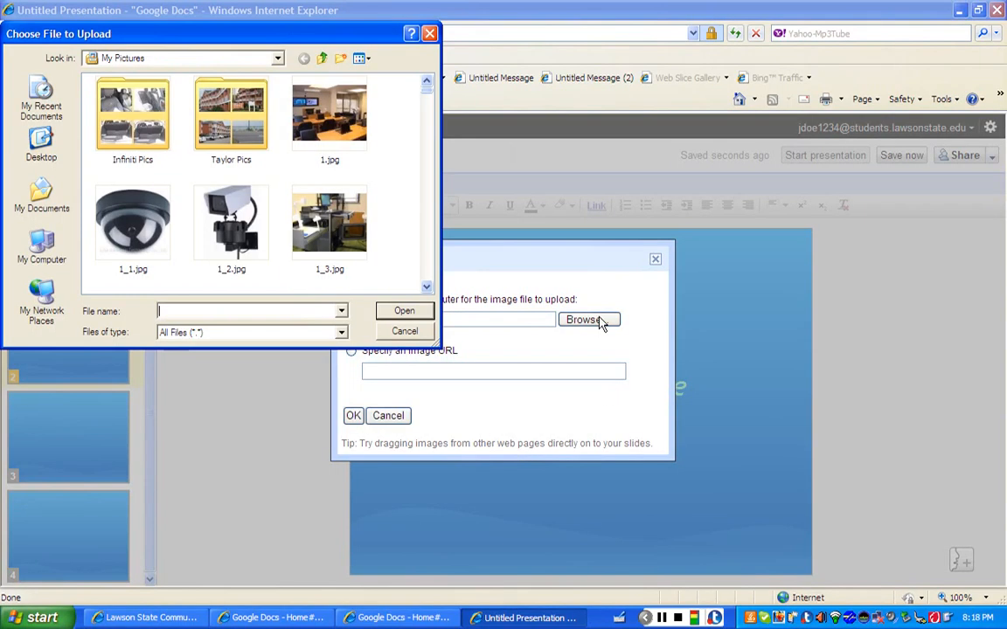
{"action": "scroll", "scroll_direction": "down", "scroll_amount": 3}
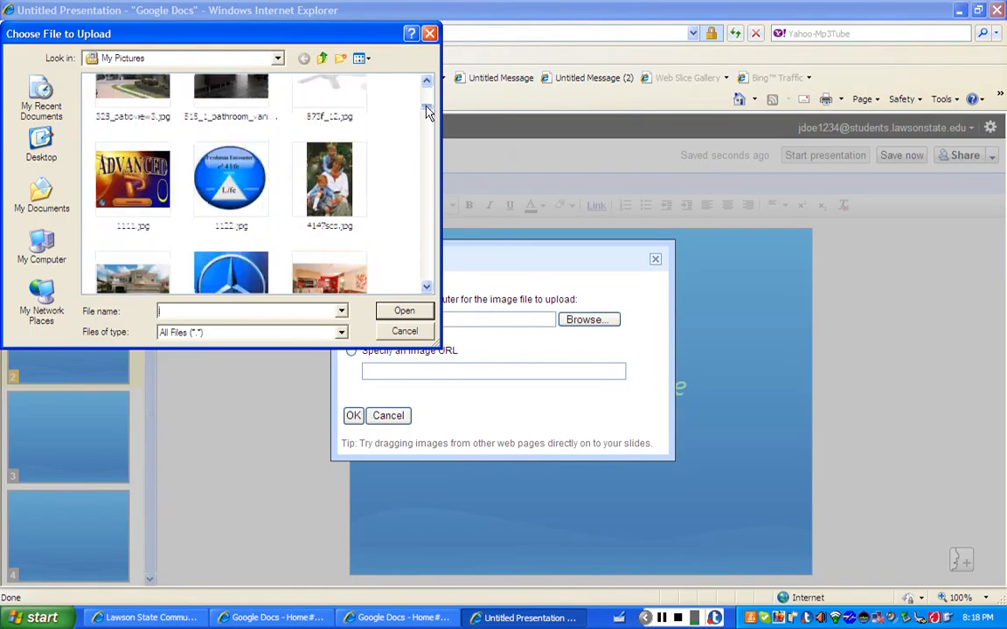
{"action": "left_click", "coordinate": [231, 178]}
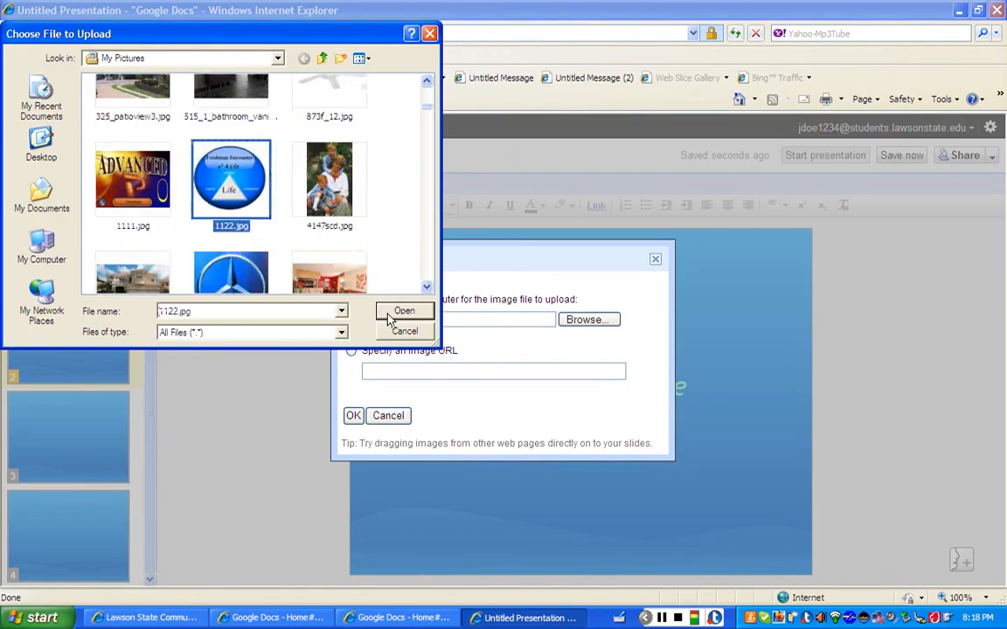
{"action": "left_click", "coordinate": [404, 310]}
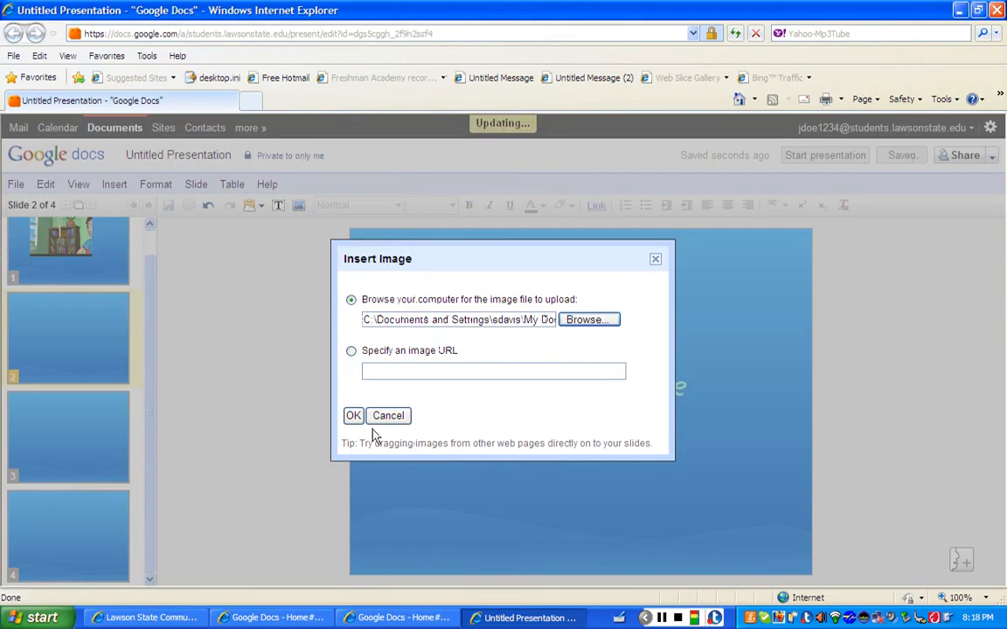
{"action": "left_click", "coordinate": [353, 416]}
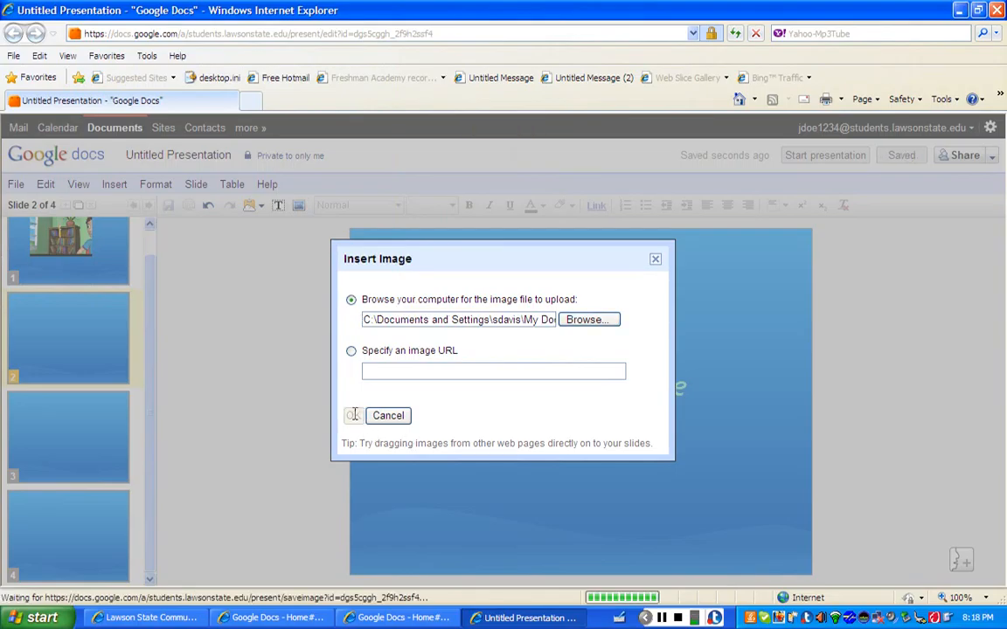
{"action": "left_click", "coordinate": [352, 415]}
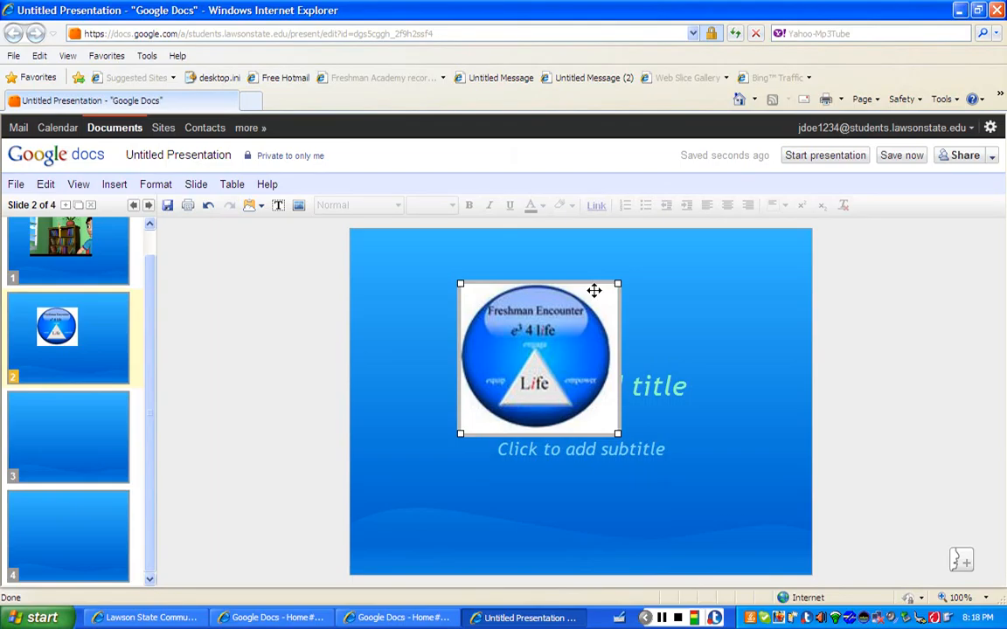
Step: Move the logo to the top centre and type 'Freshman Academy' as the subtitle
{"action": "left_click_drag", "start_coordinate": [618, 284], "coordinate": [677, 275]}
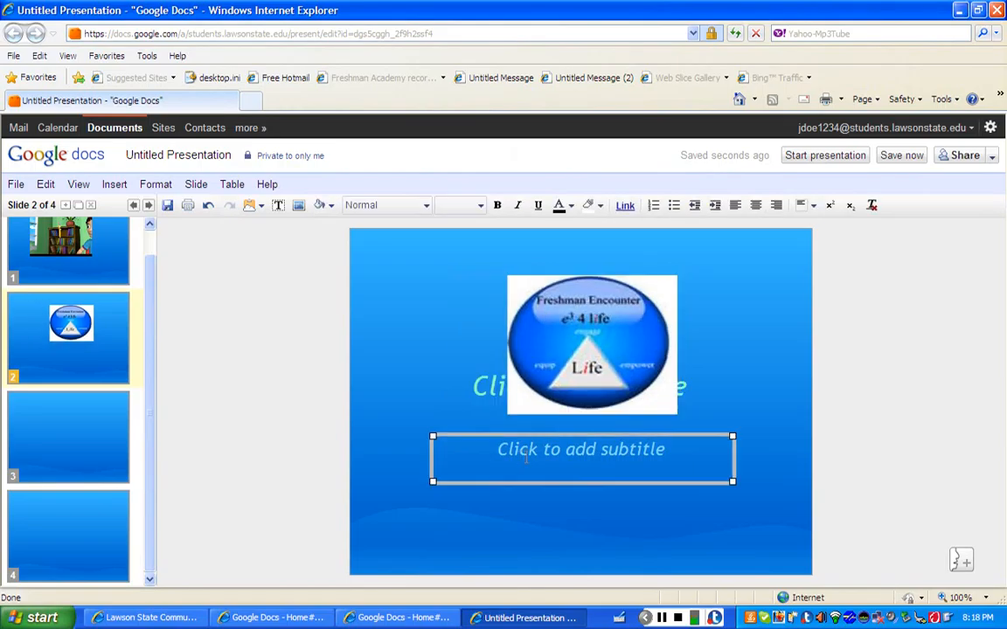
{"action": "type", "text": "Freshman Ac"}
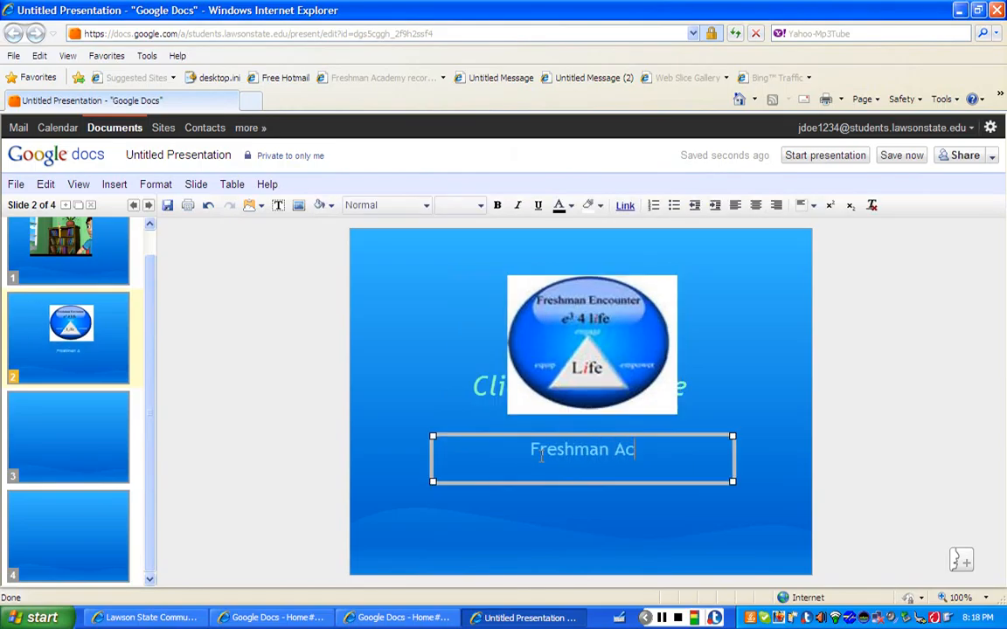
{"action": "type", "text": "ademy"}
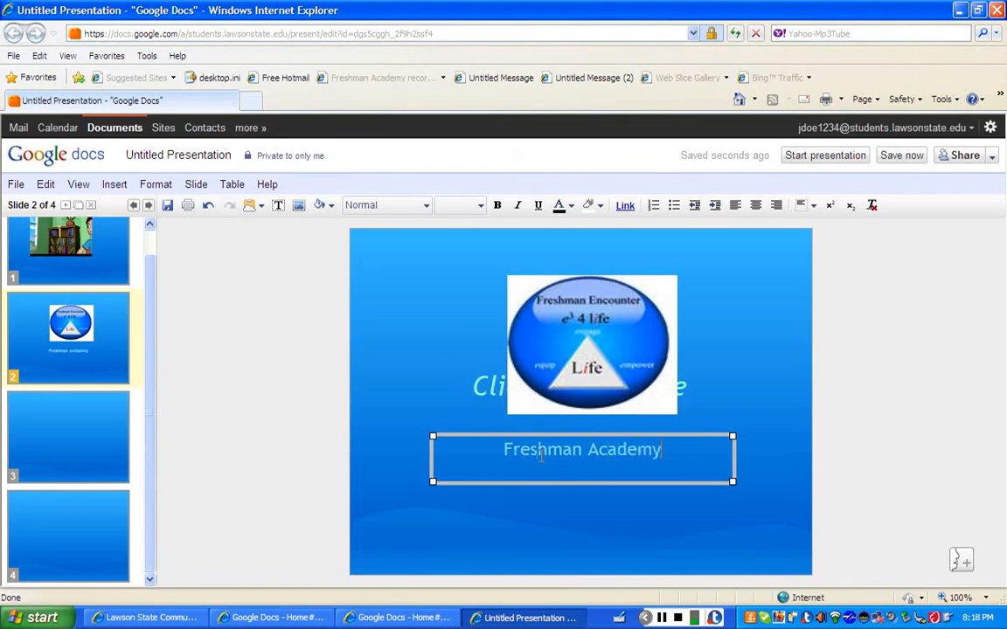
Step: Save the four-slide presentation and list its Share options, including email as attachment
{"action": "left_click", "coordinate": [69, 263]}
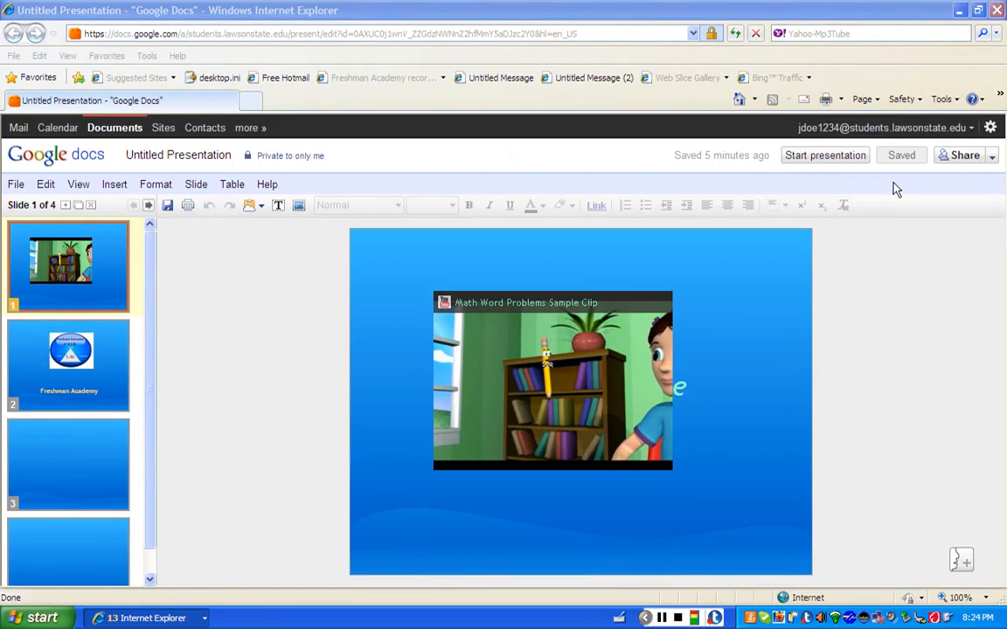
{"action": "mouse_move", "coordinate": [1001, 181]}
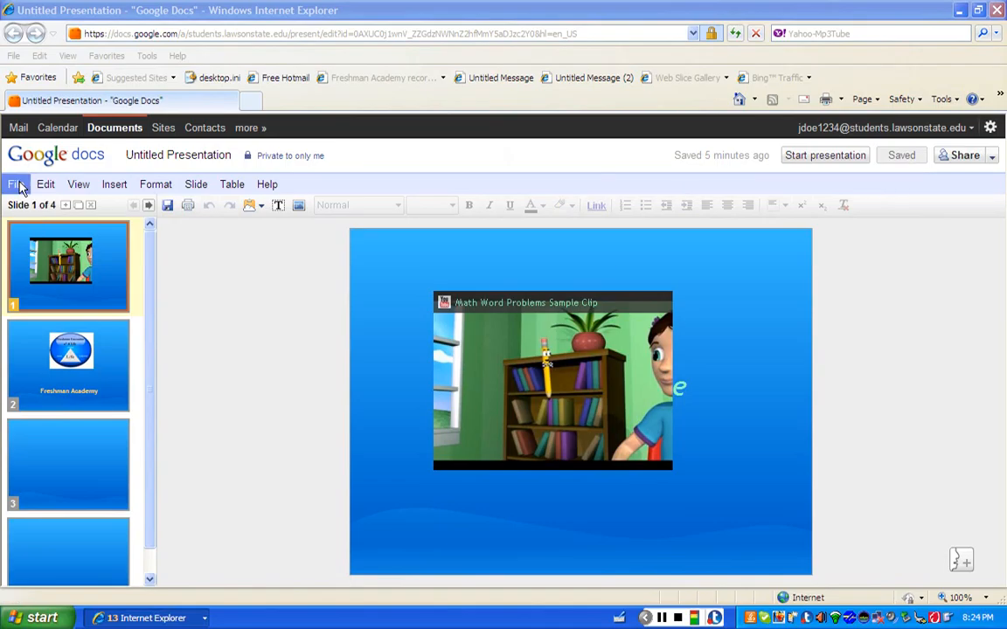
{"action": "left_click", "coordinate": [14, 183]}
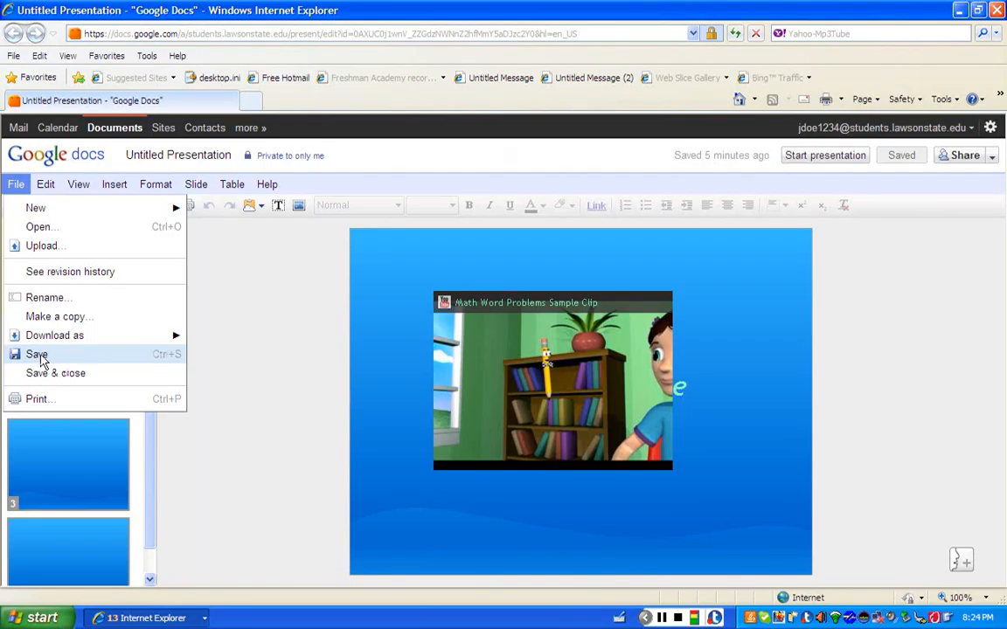
{"action": "left_click", "coordinate": [37, 354]}
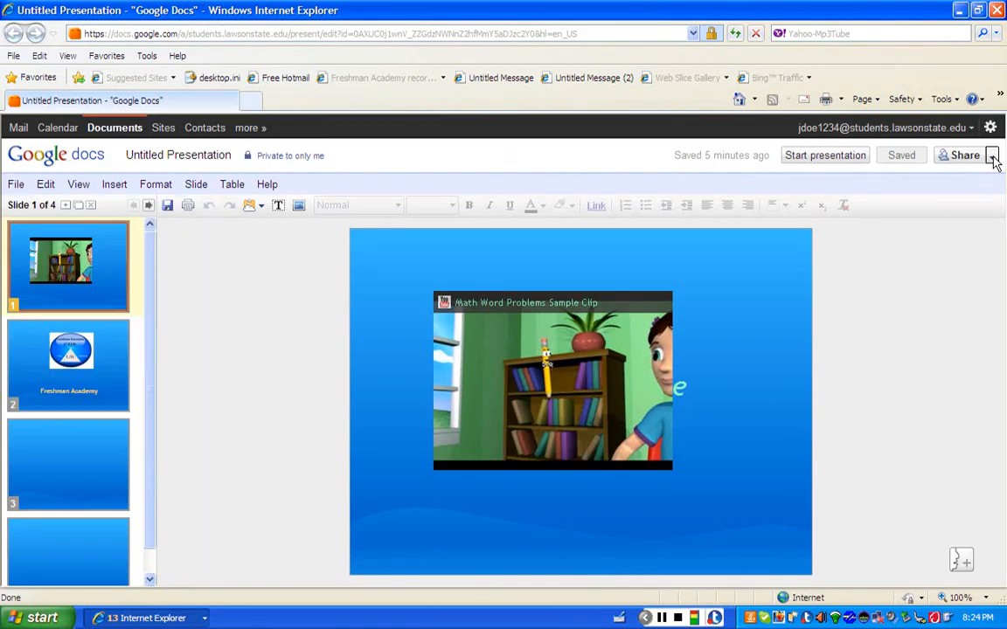
{"action": "left_click", "coordinate": [965, 154]}
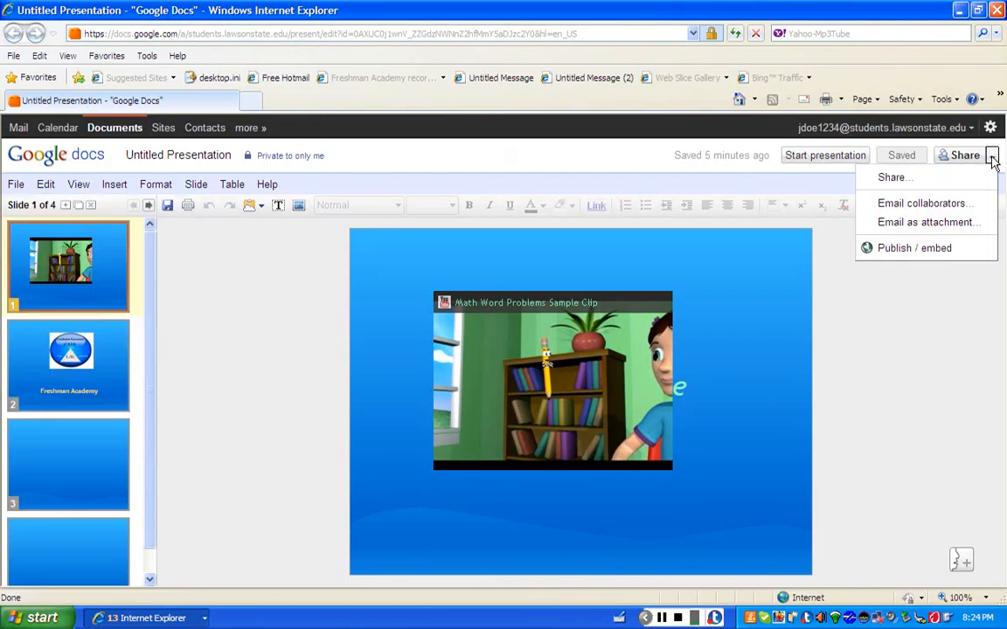
{"action": "mouse_move", "coordinate": [927, 221]}
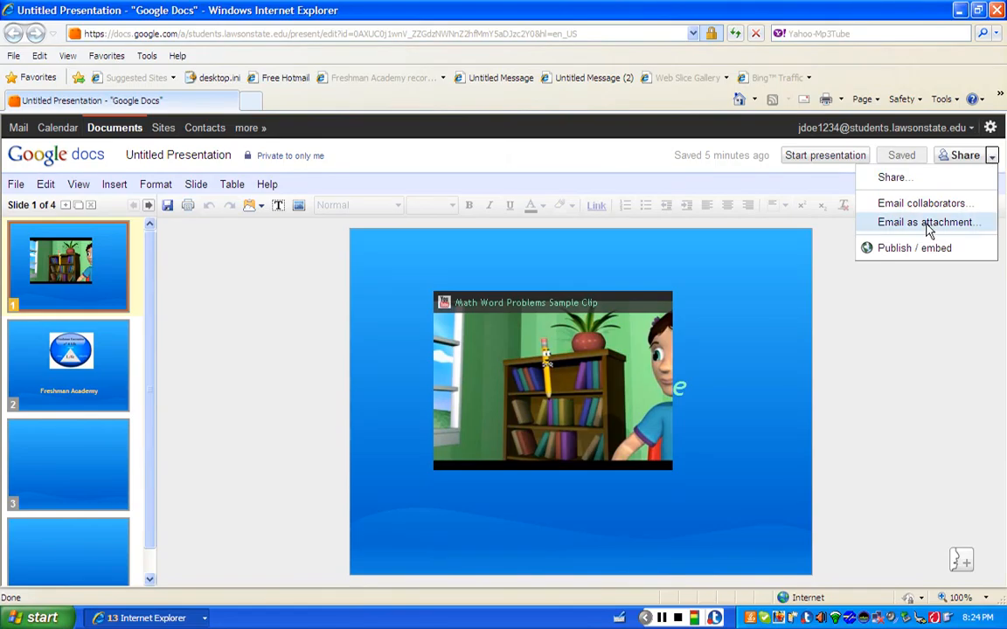
Step: Start emailing the presentation as an attachment, addressed to a lawsonstate.edu recipient
{"action": "left_click", "coordinate": [927, 222]}
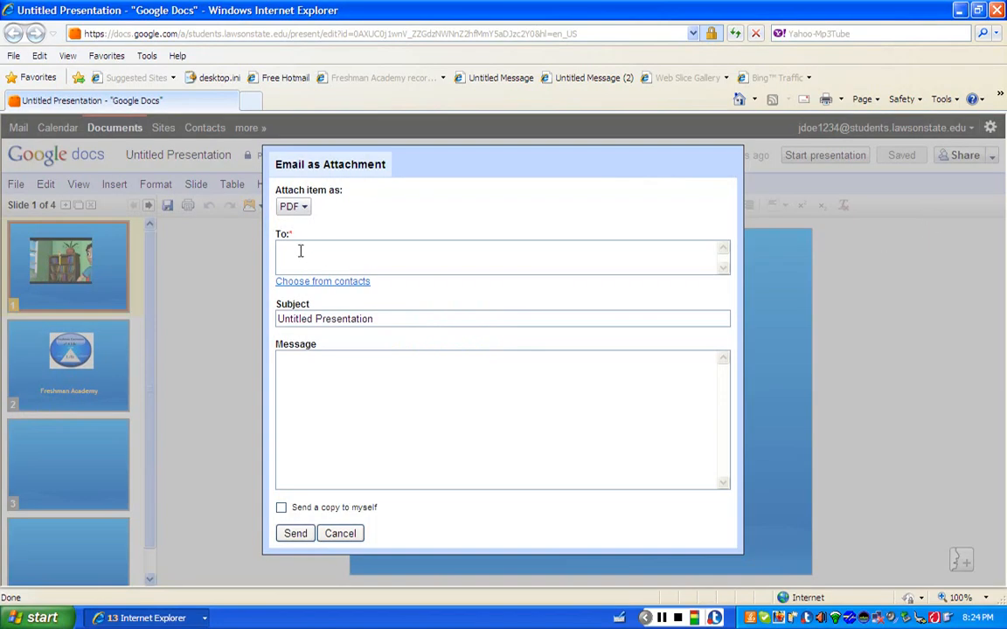
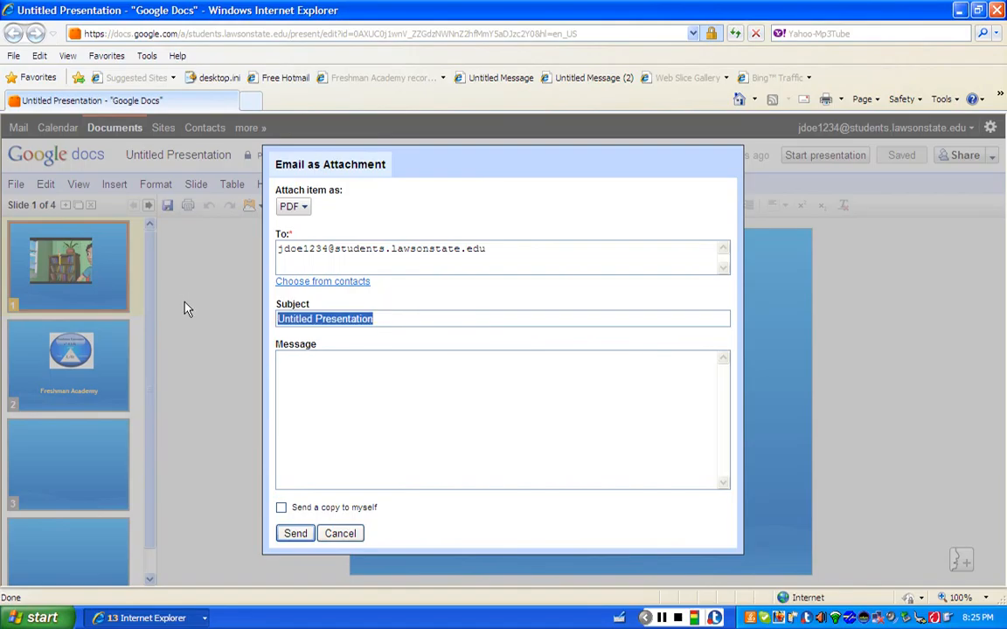
Step: Set the subject to 'My PPT (from John Doe)' with the note 'Here is my PPT.'
{"action": "type", "text": "My PPT (F"}
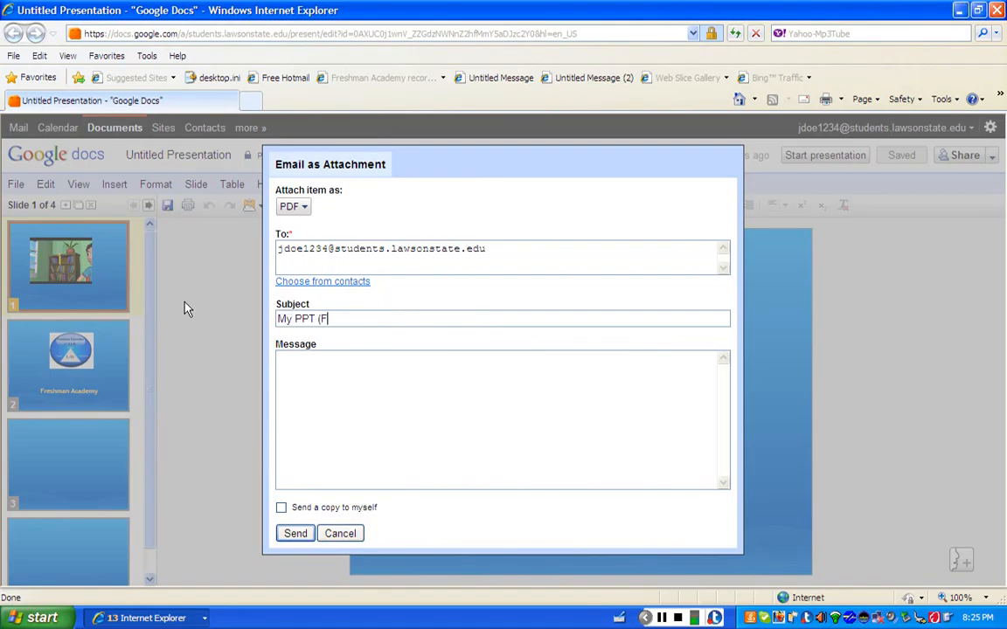
{"action": "type", "text": "rom Jon"}
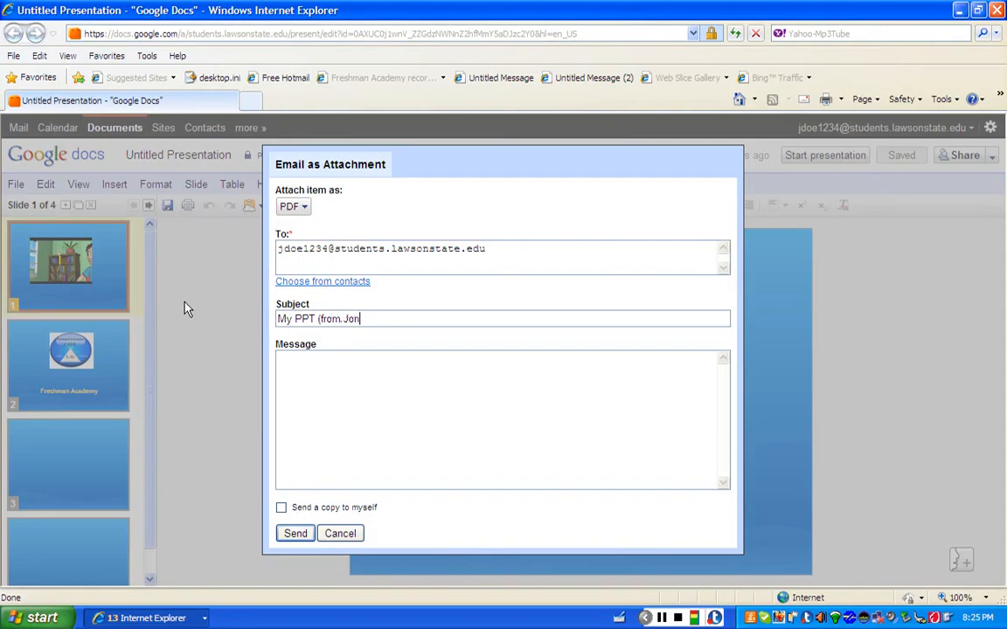
{"action": "type", "text": "hn Doe"}
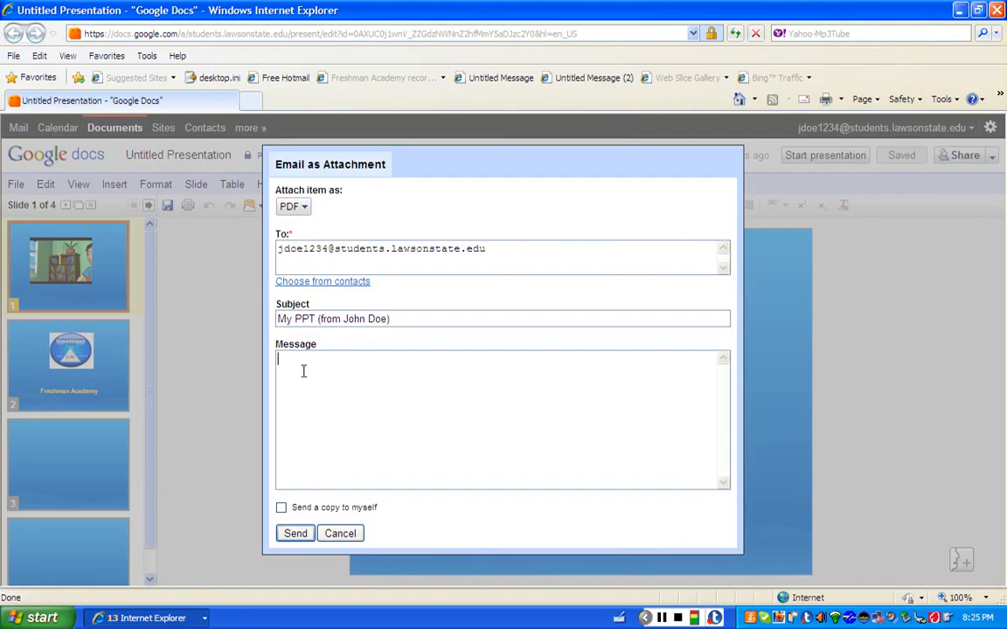
{"action": "type", "text": "Here is my PPT."}
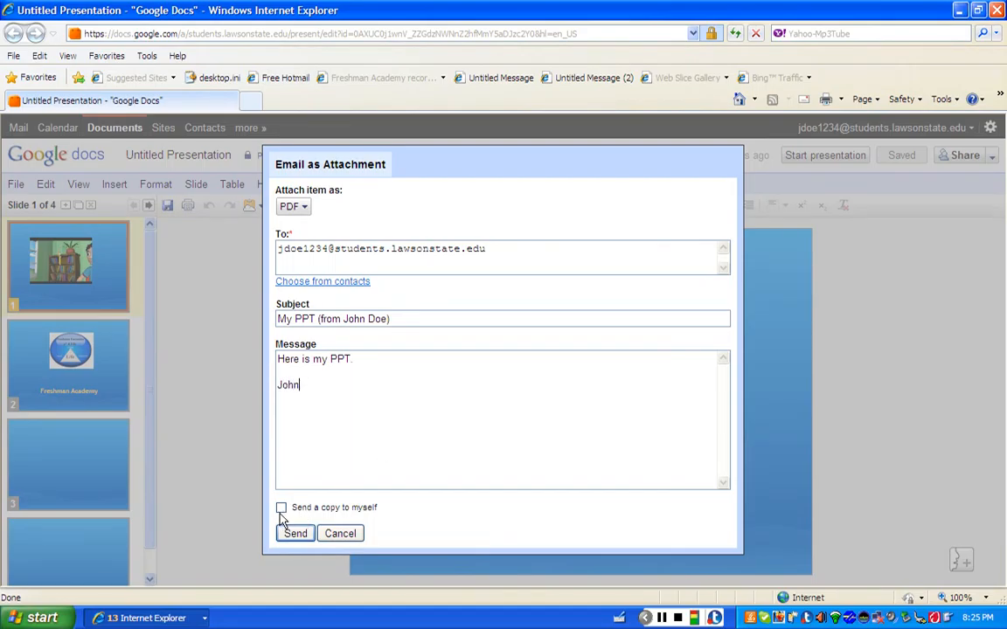
Step: Tick 'Send a copy to myself' and attach the presentation as PowerPoint instead of PDF
{"action": "left_click", "coordinate": [281, 507]}
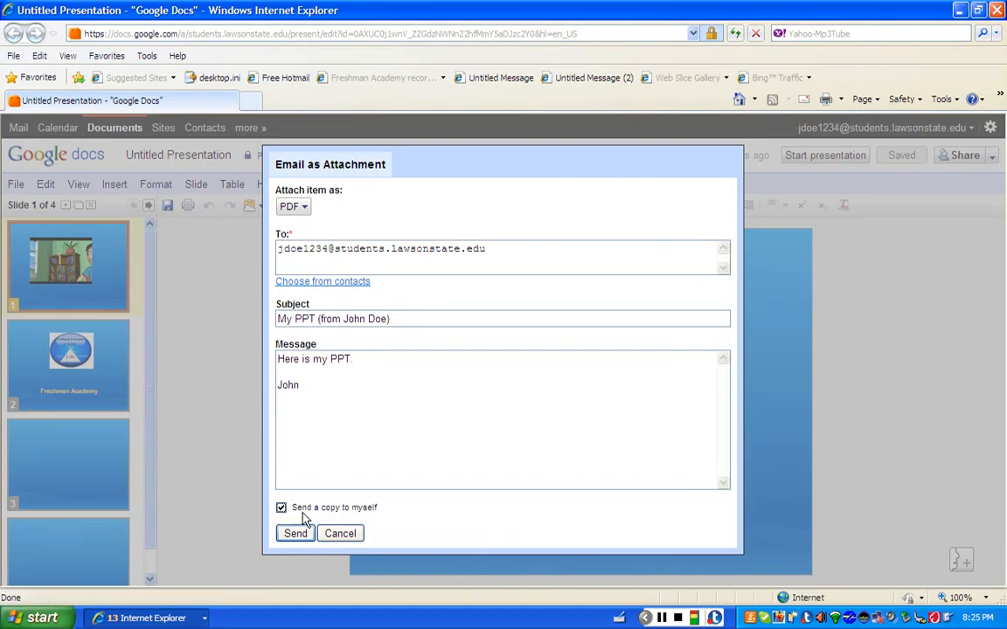
{"action": "mouse_move", "coordinate": [217, 190]}
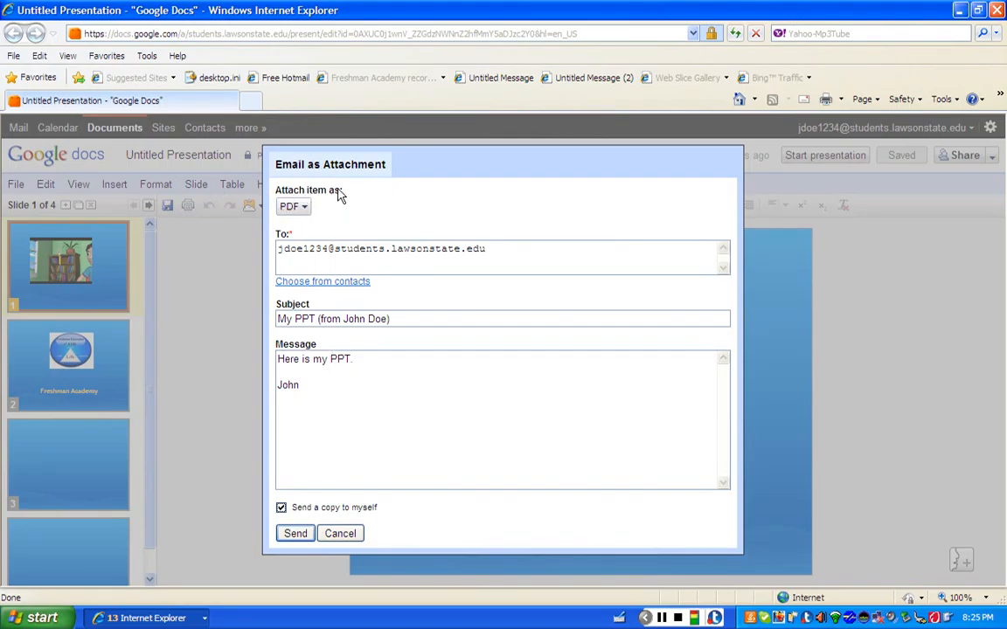
{"action": "mouse_move", "coordinate": [356, 210]}
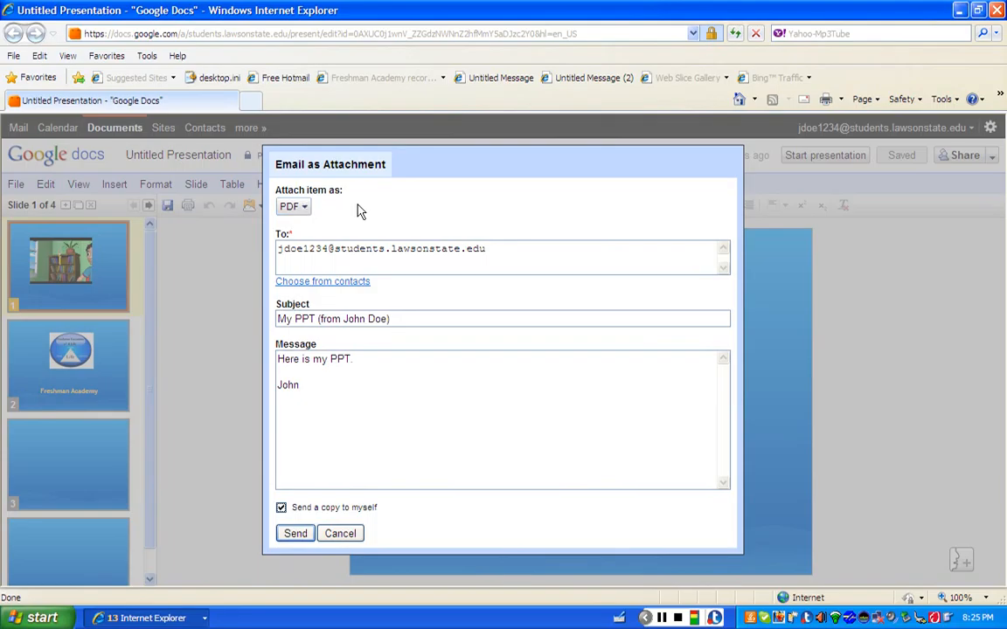
{"action": "mouse_move", "coordinate": [306, 207]}
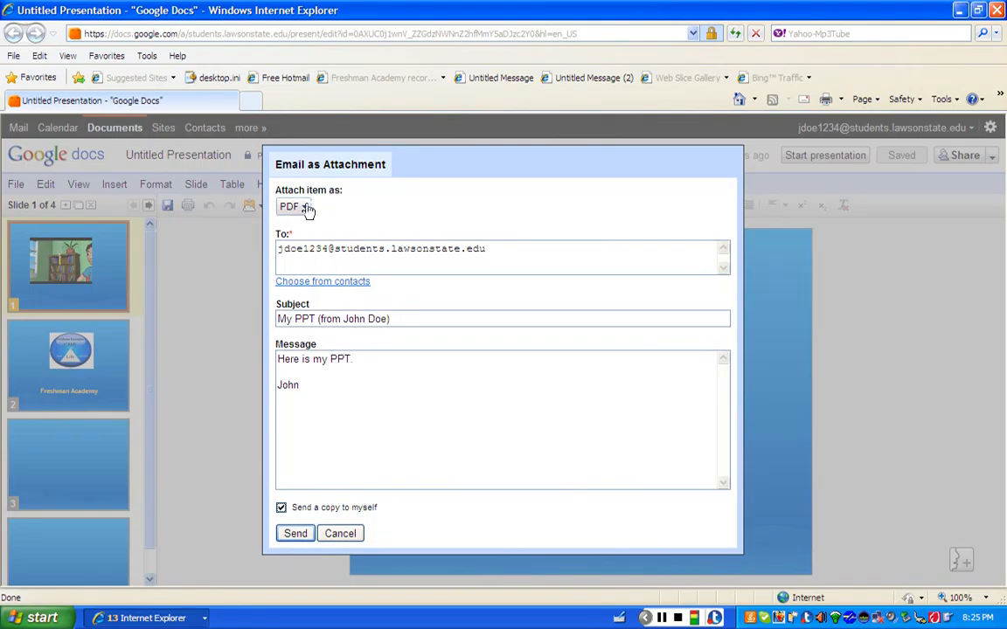
{"action": "left_click", "coordinate": [306, 206]}
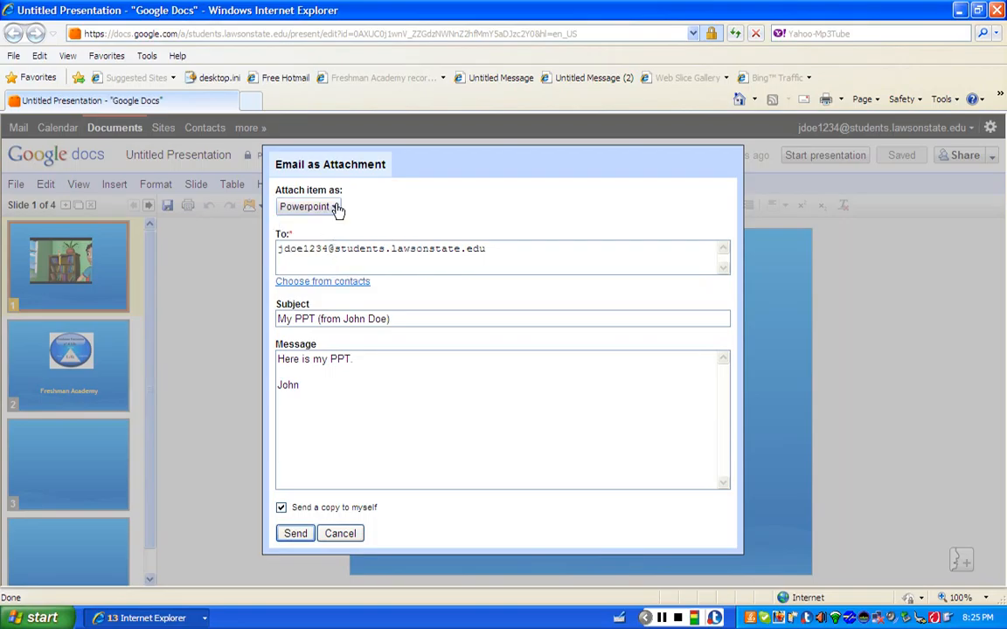
{"action": "left_click", "coordinate": [294, 533]}
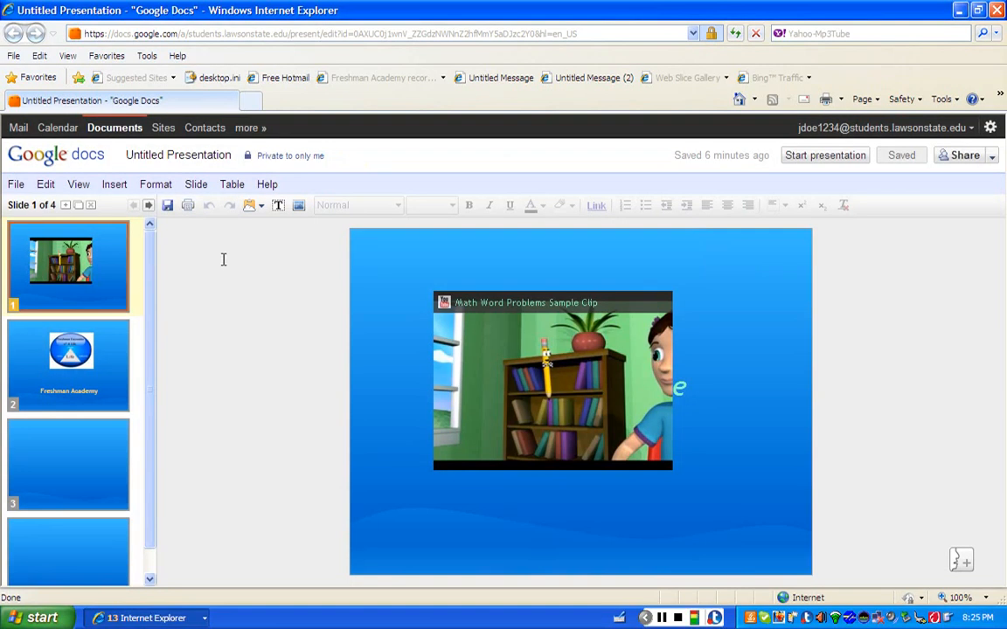
{"action": "mouse_move", "coordinate": [221, 259]}
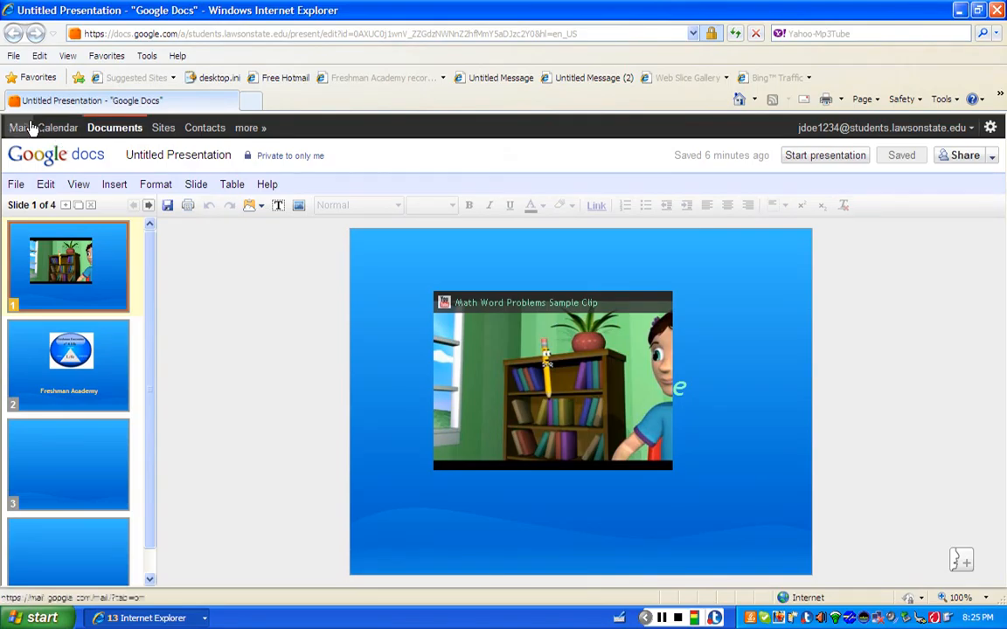
Step: Go to the Gmail inbox through the Mail link in the Google bar
{"action": "left_click", "coordinate": [18, 128]}
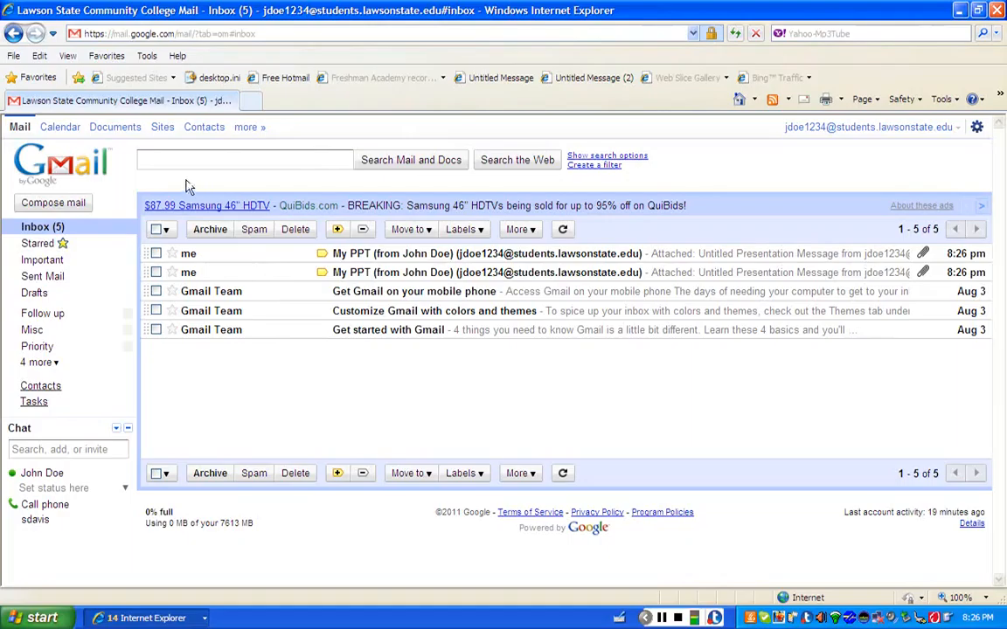
{"action": "mouse_move", "coordinate": [411, 175]}
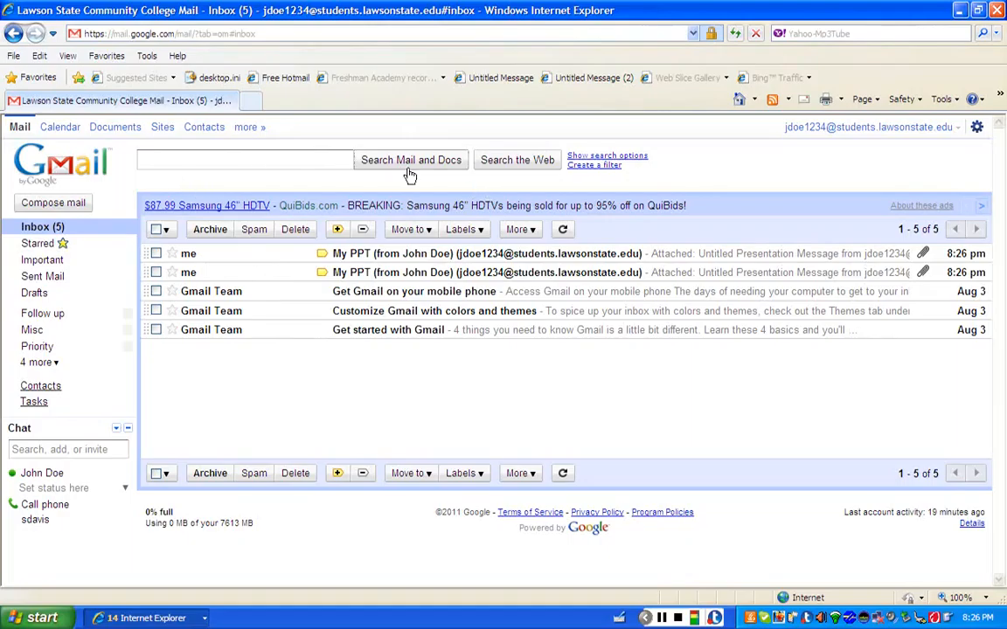
{"action": "mouse_move", "coordinate": [433, 166]}
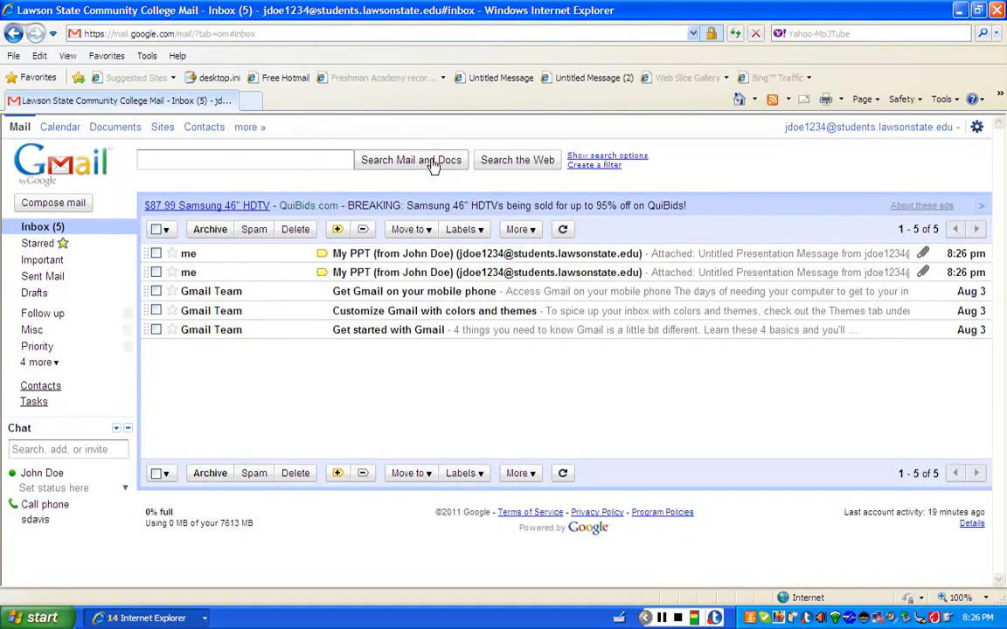
{"action": "left_click", "coordinate": [245, 159]}
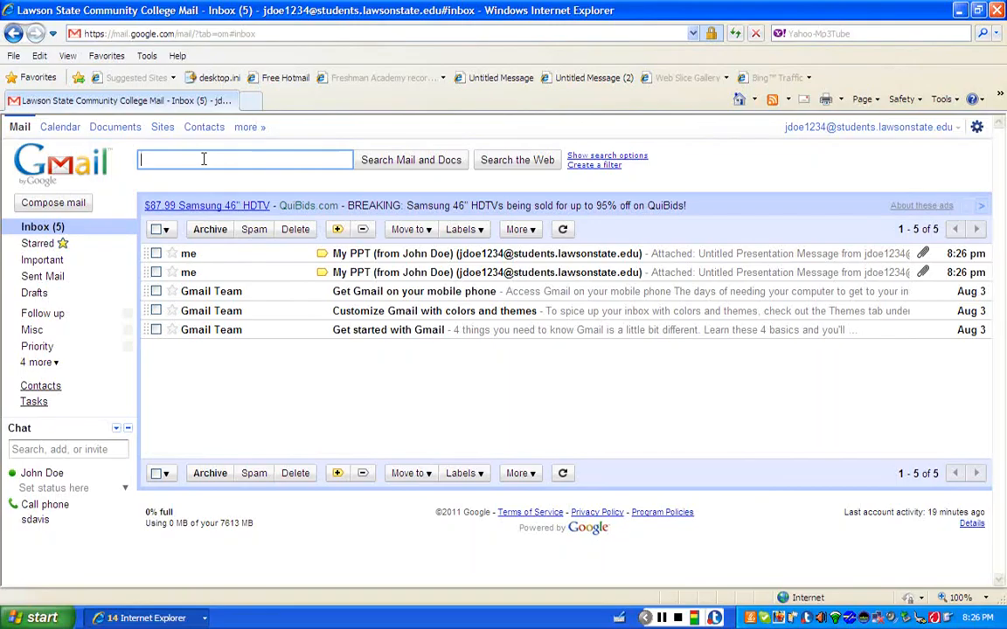
{"action": "mouse_move", "coordinate": [288, 157]}
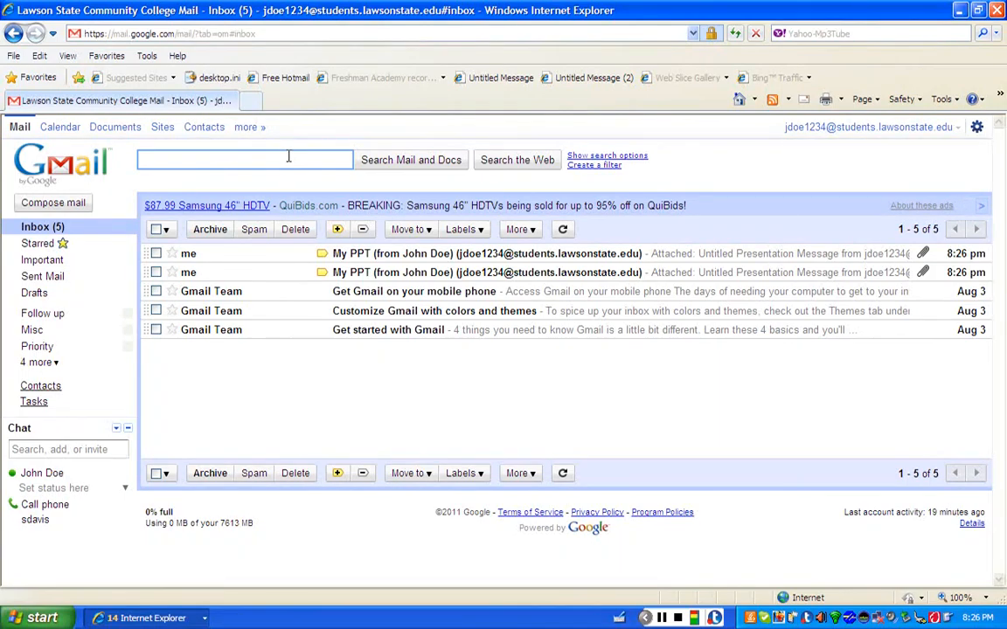
{"action": "left_click", "coordinate": [245, 159]}
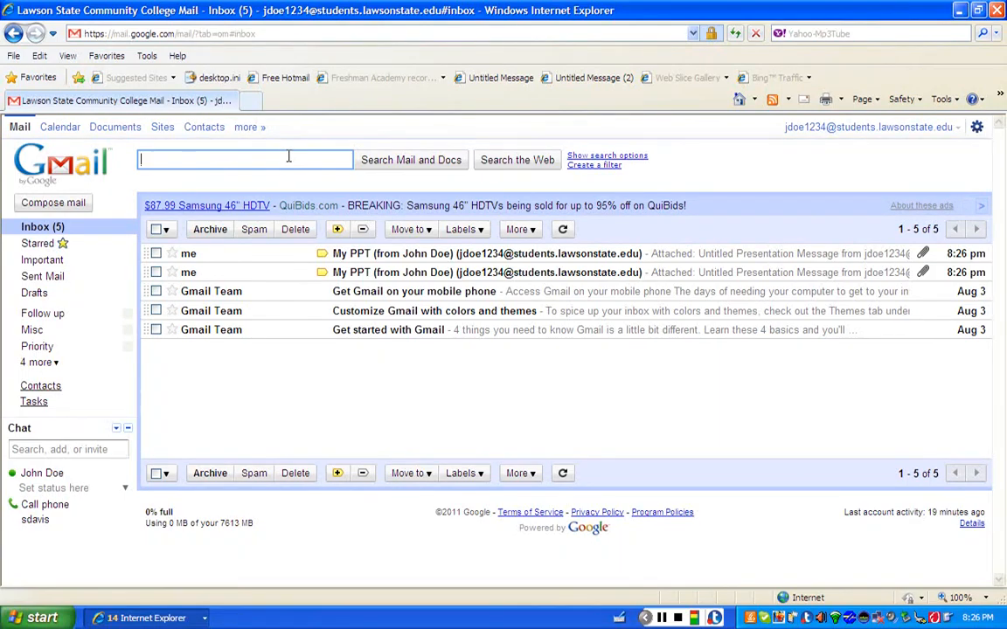